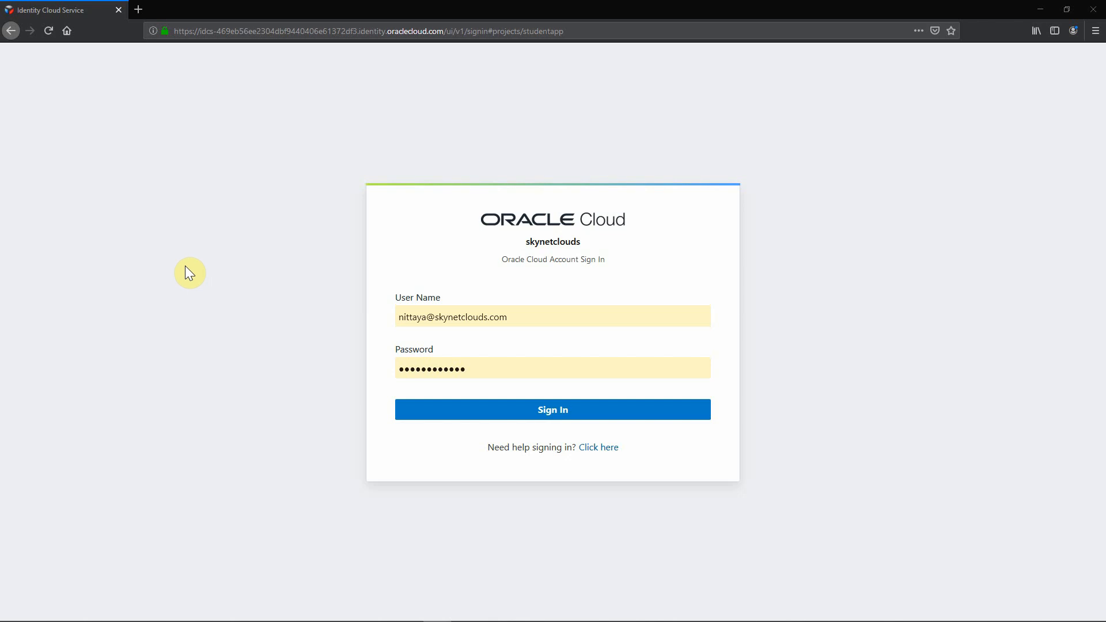
pyautogui.moveTo(371, 378)
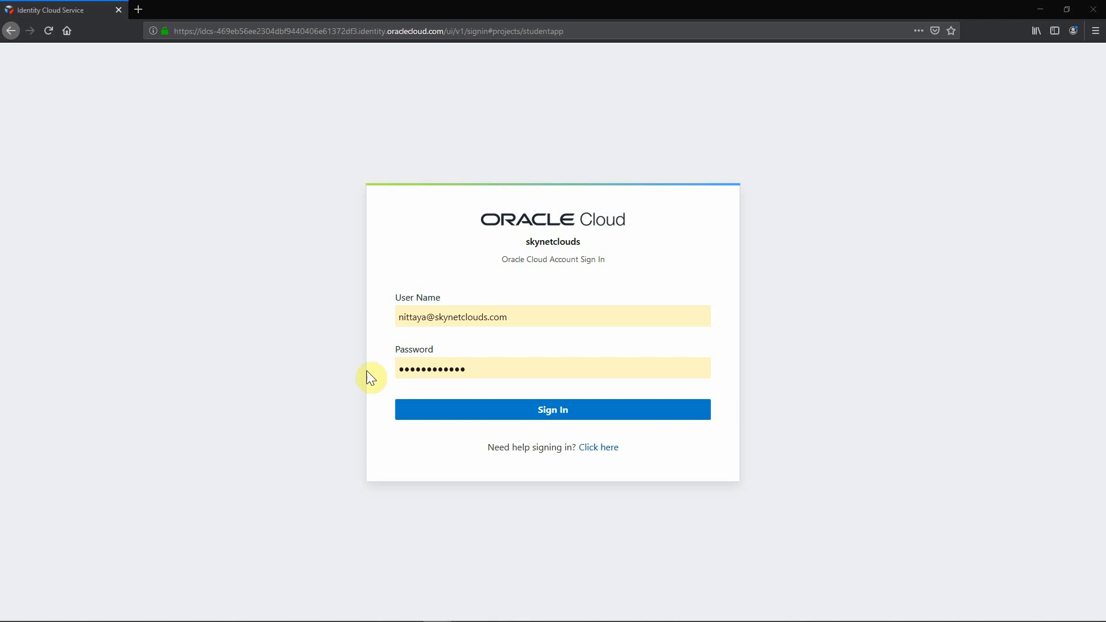
# - Submit the pre-filled Oracle Cloud user name and password to sign in
pyautogui.click(553, 410)
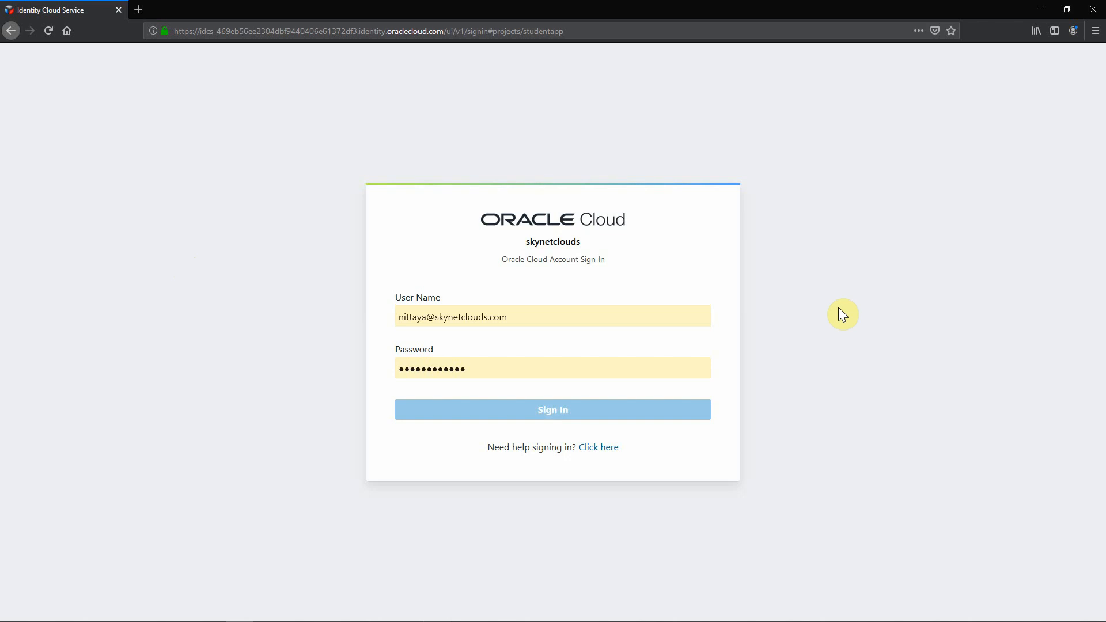
pyautogui.click(553, 410)
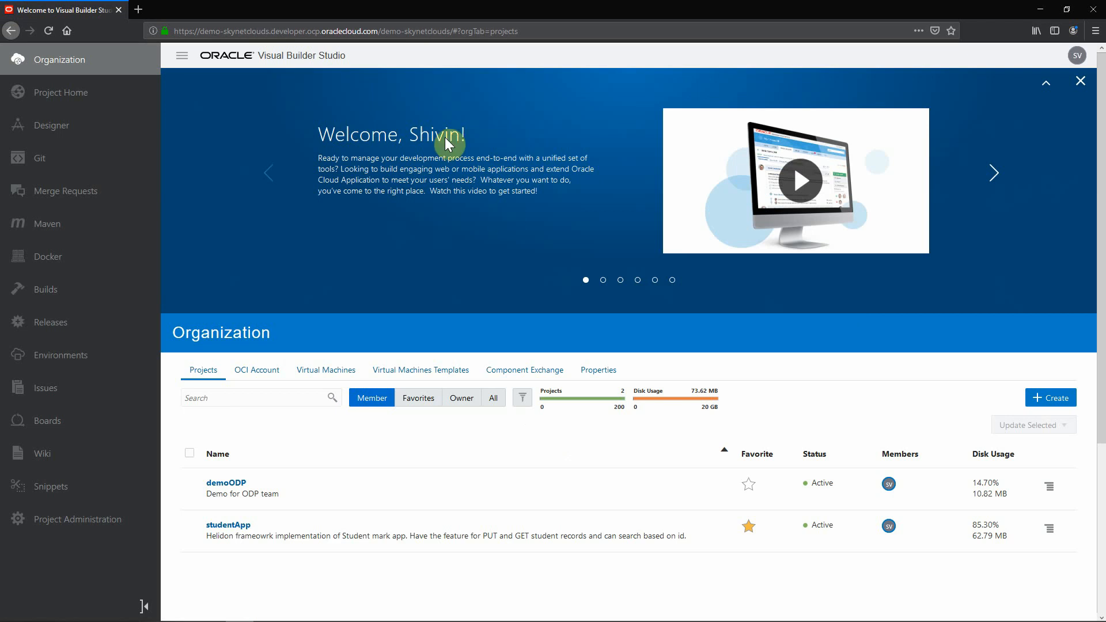
# - Page the What's New carousel forward to the fifth slide, about building an application extension
pyautogui.click(994, 173)
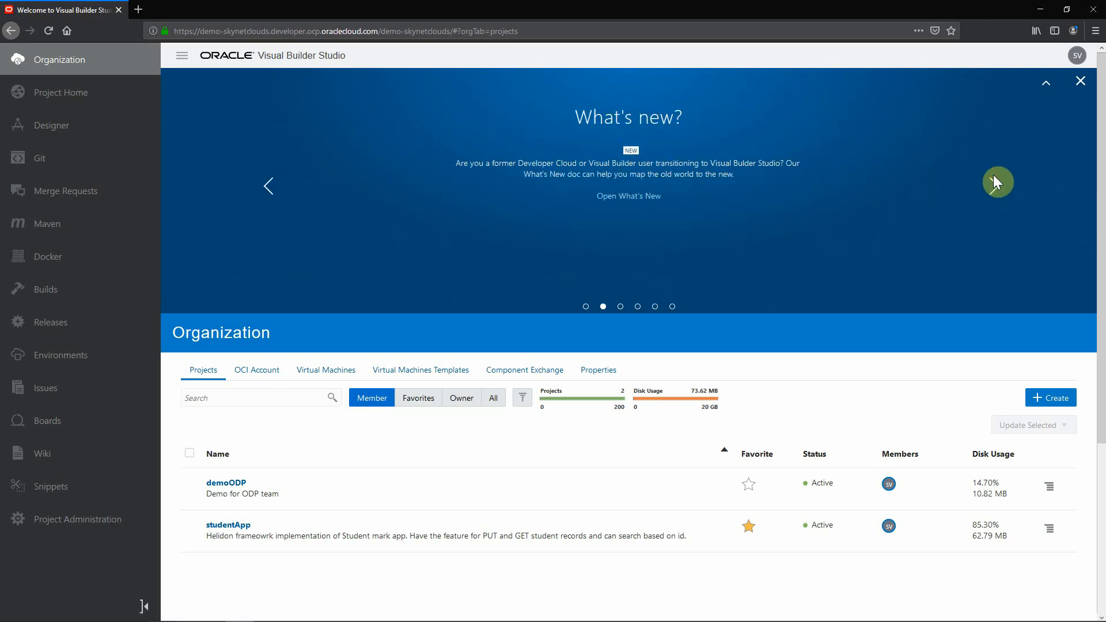
pyautogui.click(992, 197)
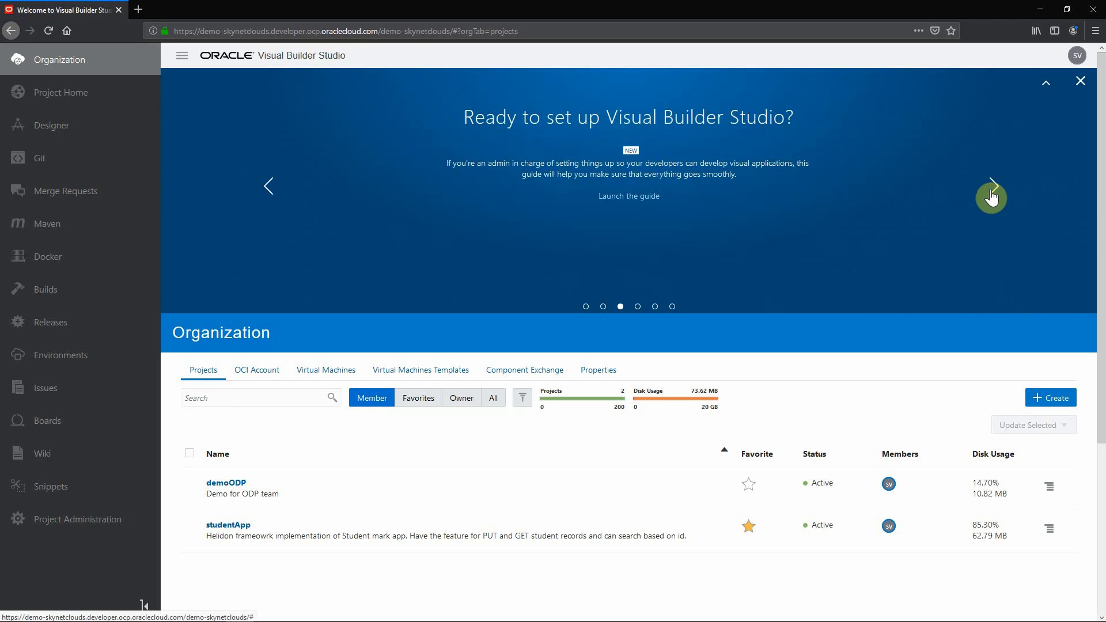
pyautogui.moveTo(780, 187)
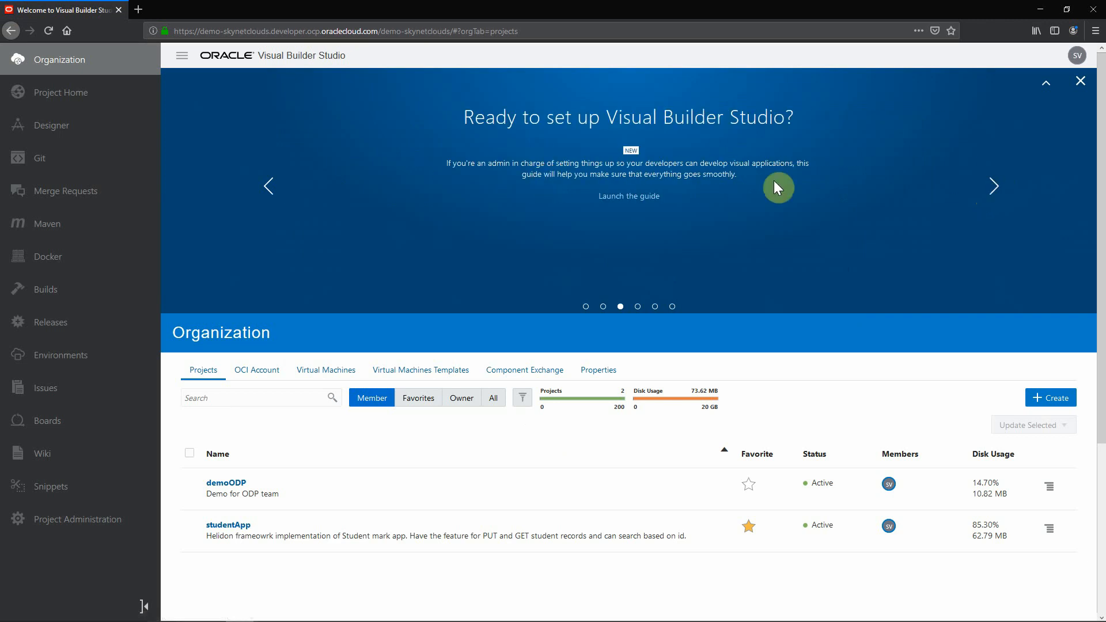
pyautogui.moveTo(704, 180)
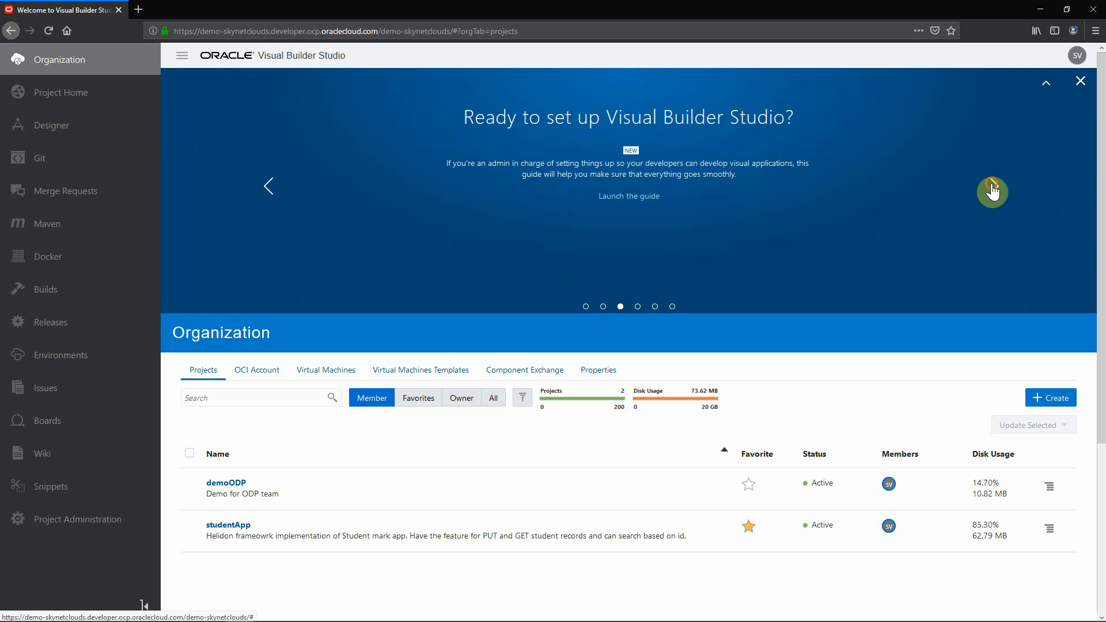
pyautogui.click(992, 192)
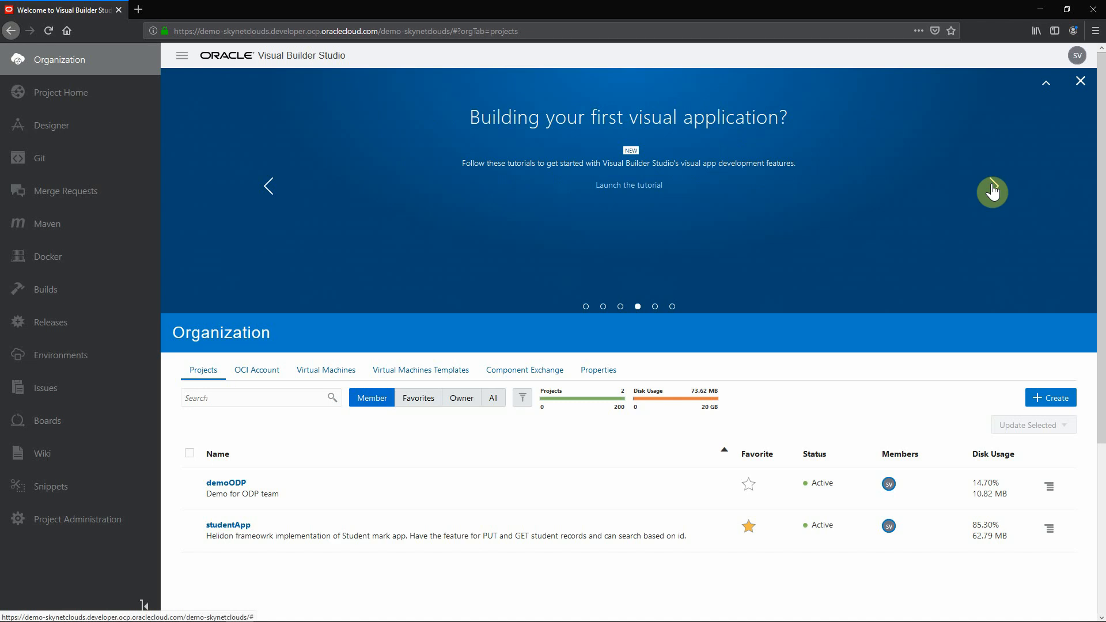
pyautogui.moveTo(991, 191)
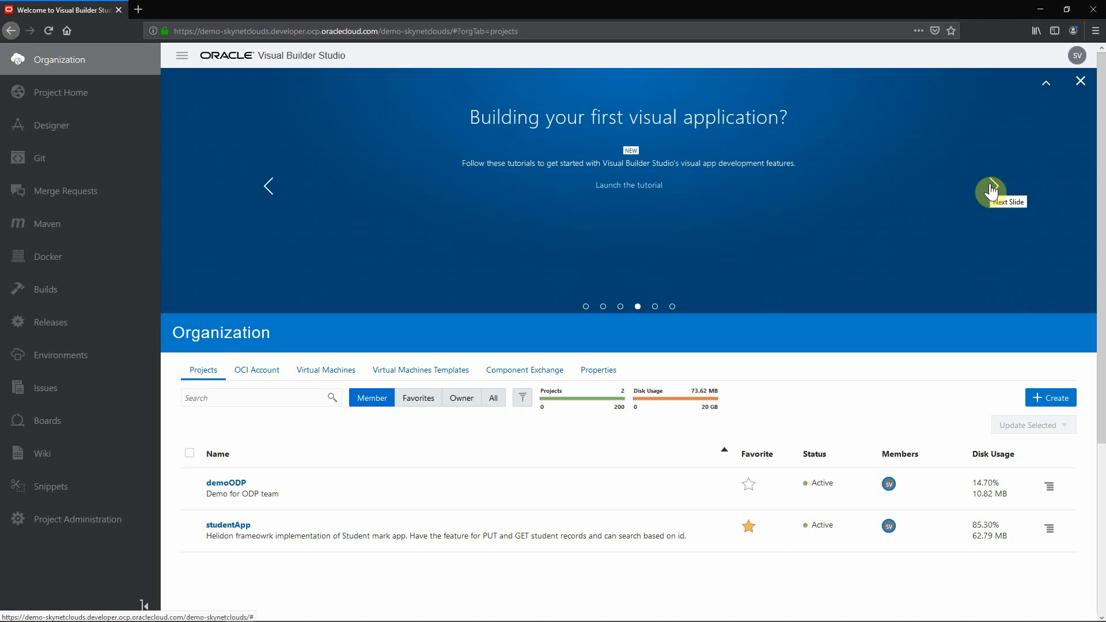
pyautogui.click(991, 192)
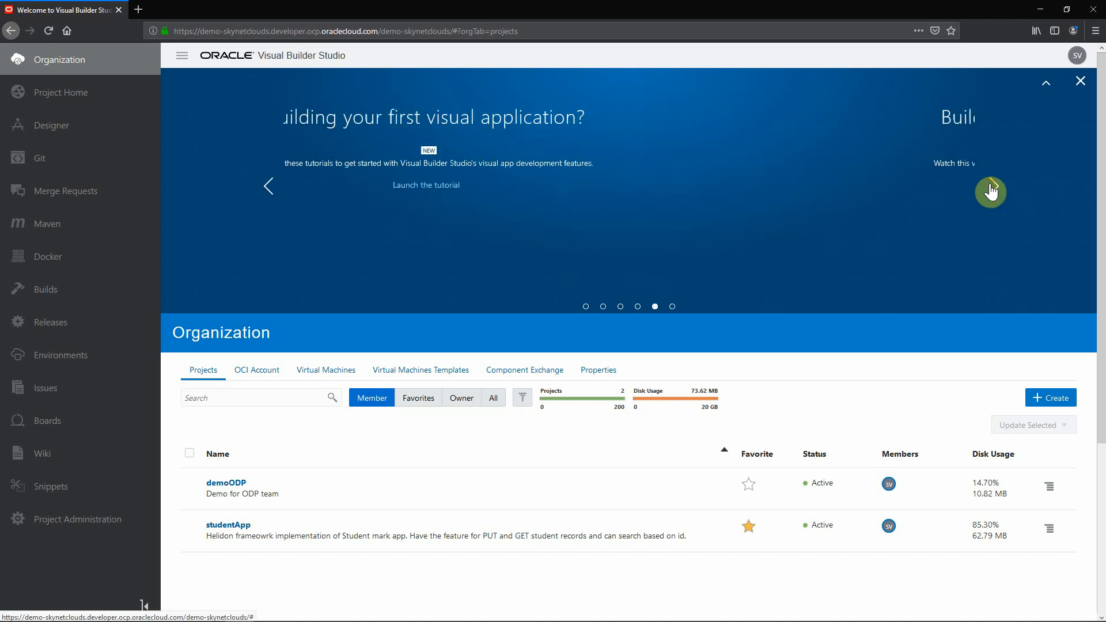
pyautogui.click(987, 191)
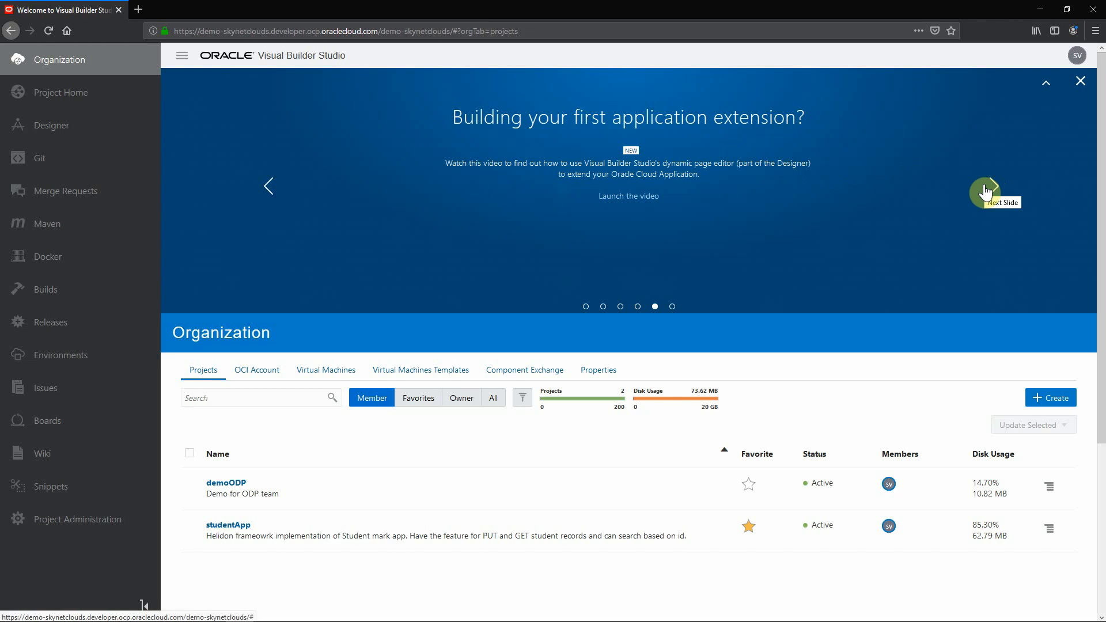
pyautogui.moveTo(53, 98)
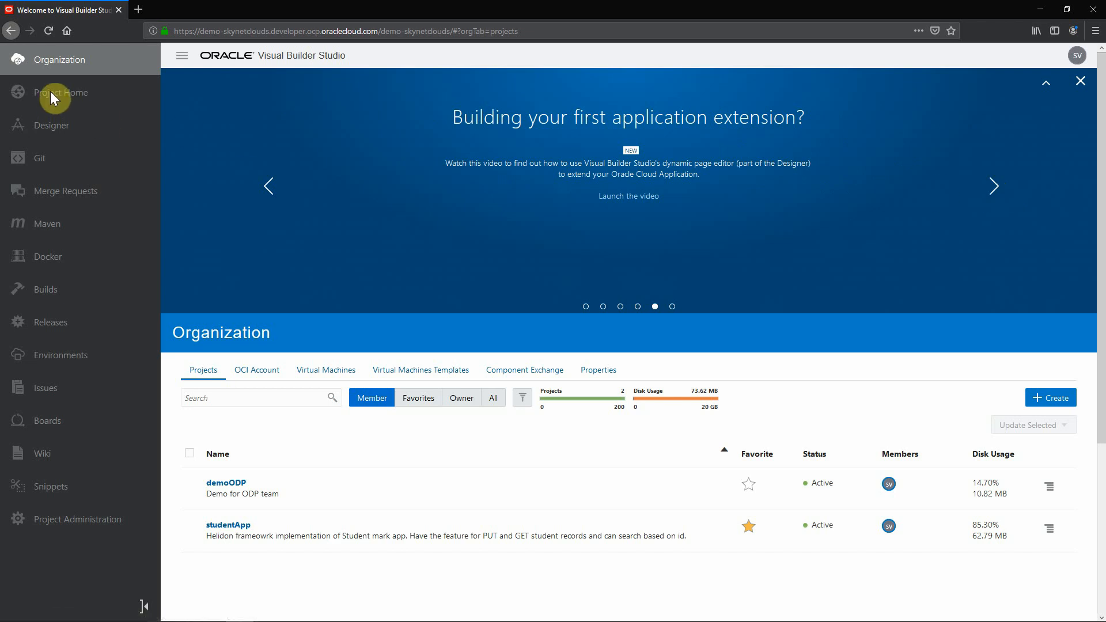
pyautogui.moveTo(36, 63)
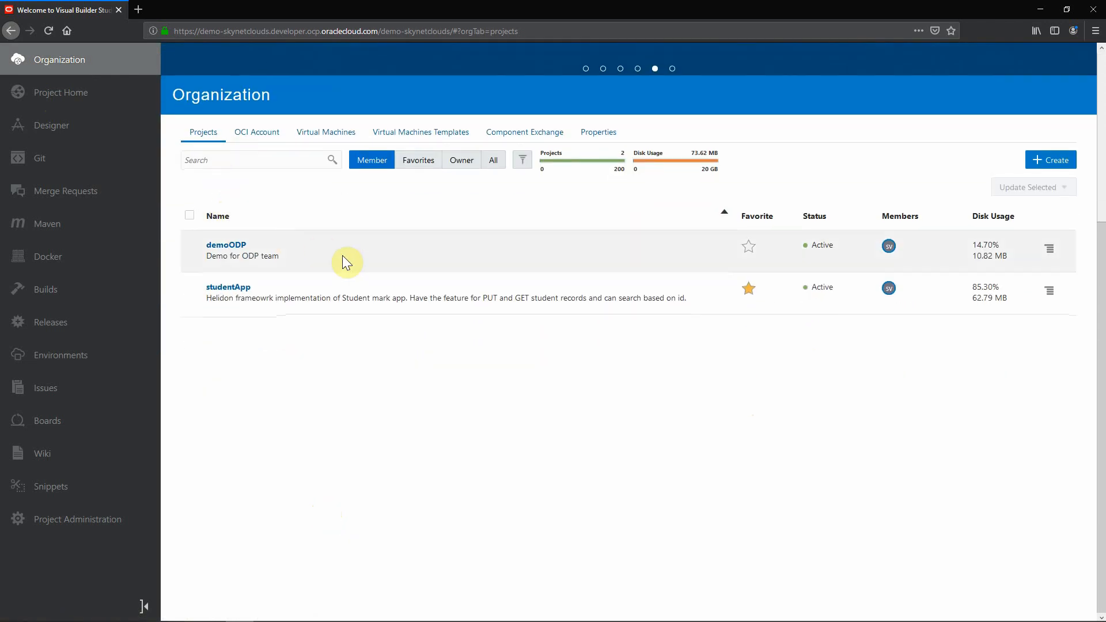
pyautogui.moveTo(357, 371)
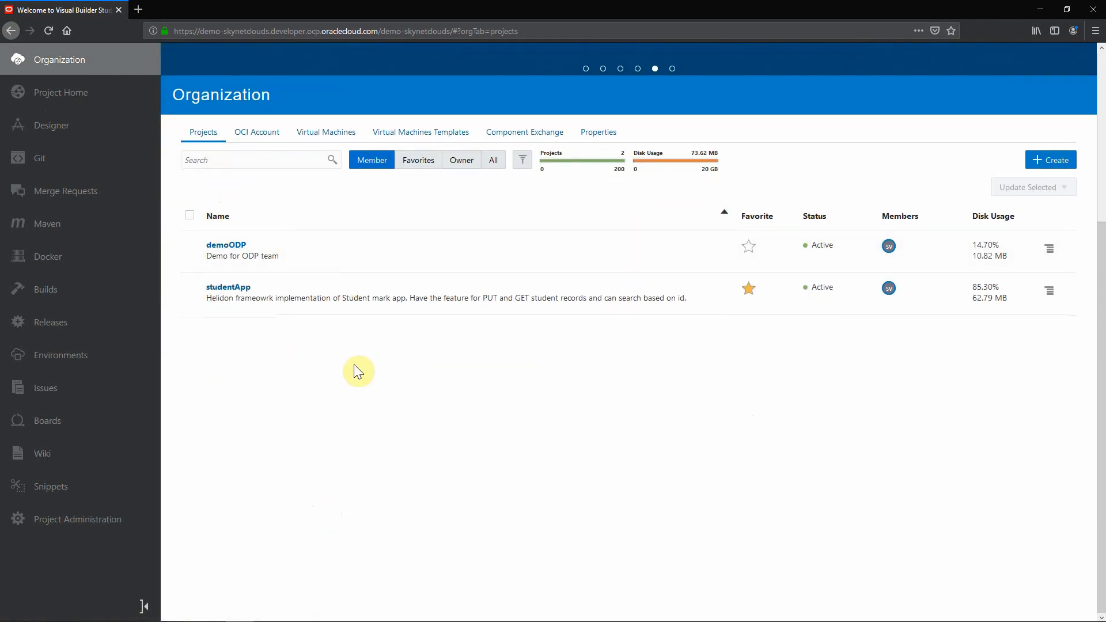
pyautogui.moveTo(828, 326)
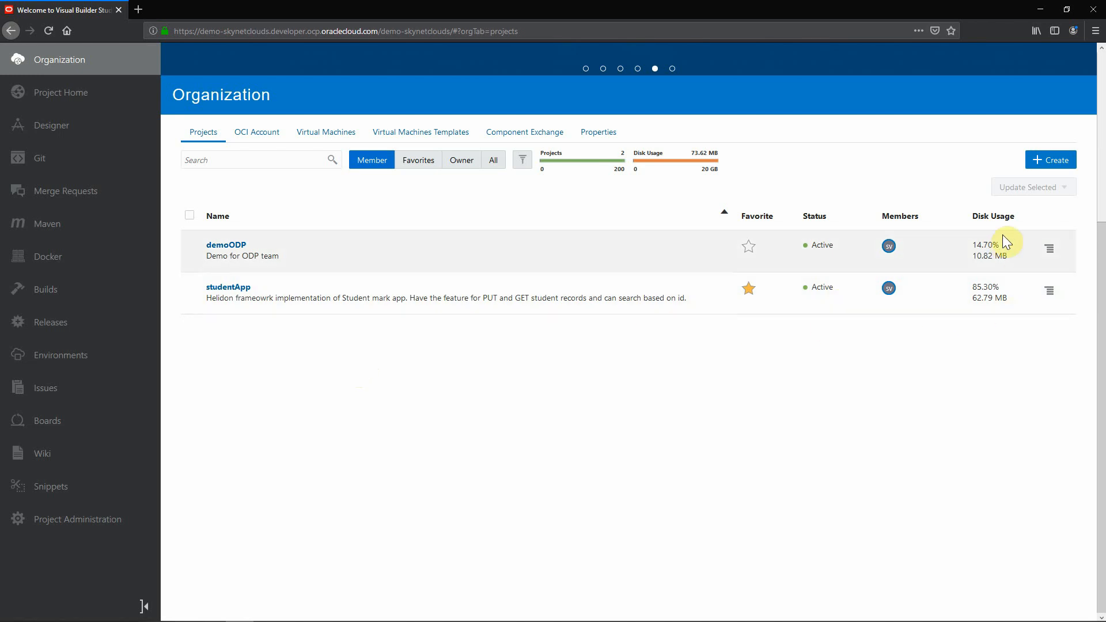
pyautogui.moveTo(749, 394)
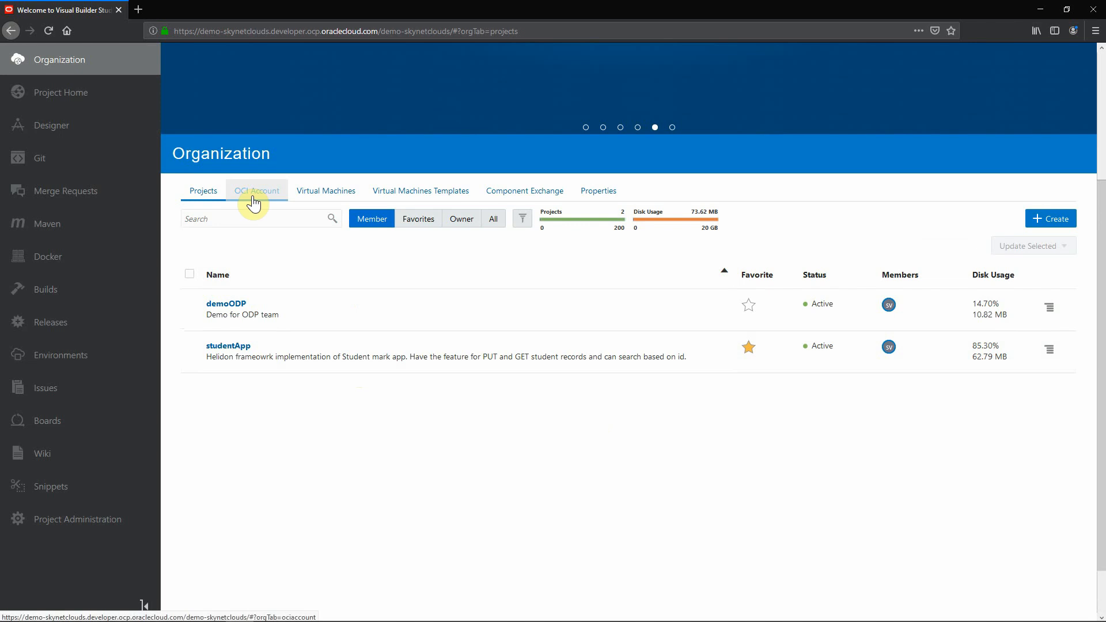
# - Validate the OCI Account credentials, confirming successful compute and storage connections
pyautogui.click(257, 191)
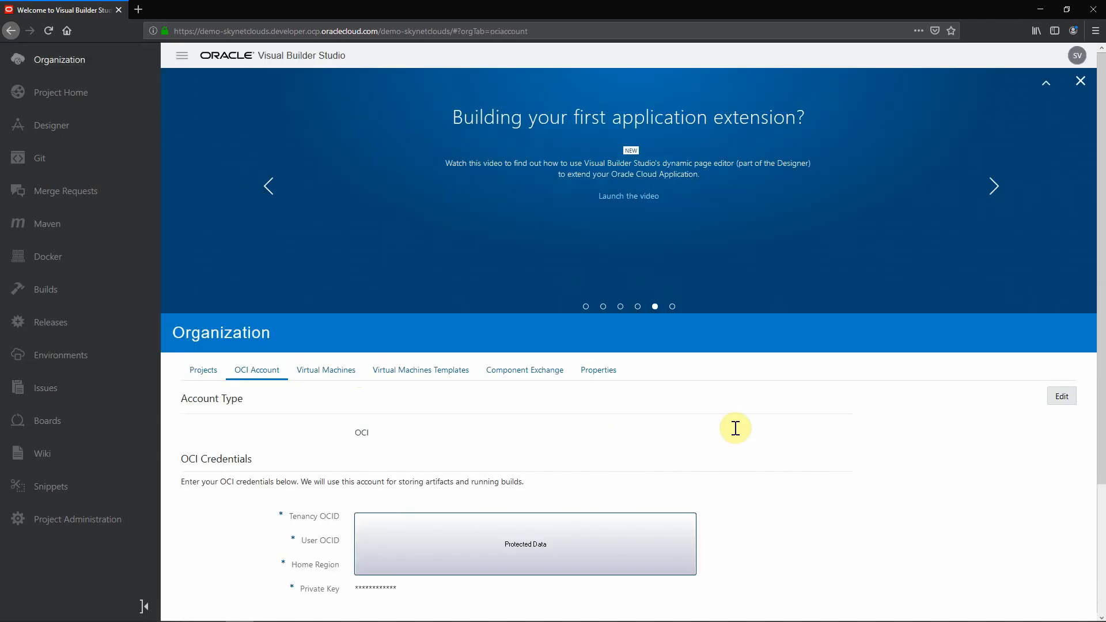
pyautogui.scroll(-3)
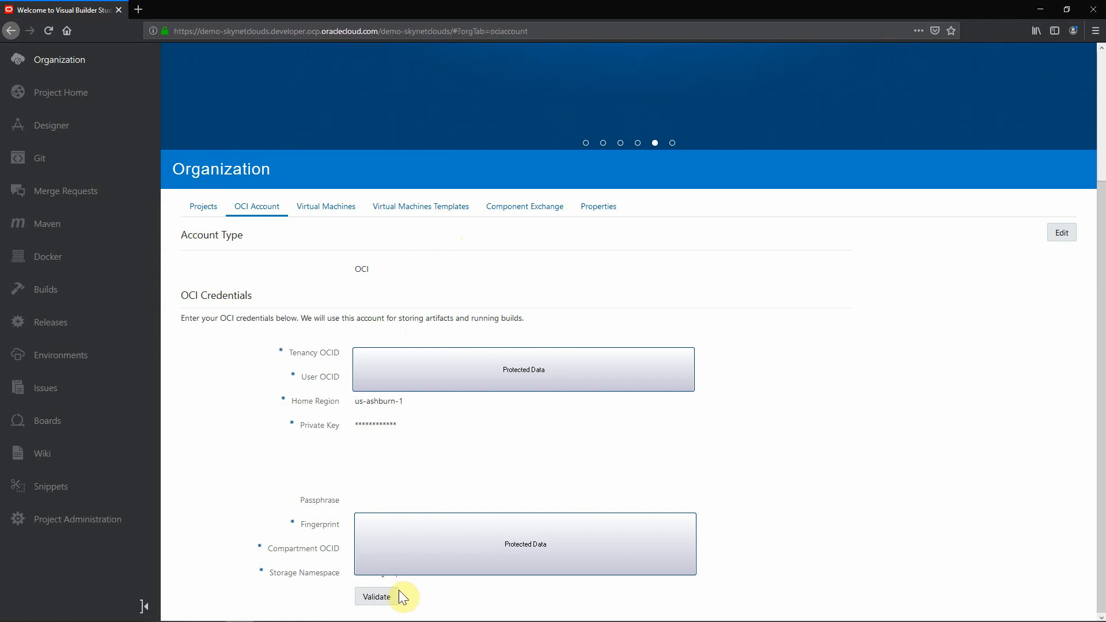
pyautogui.click(377, 597)
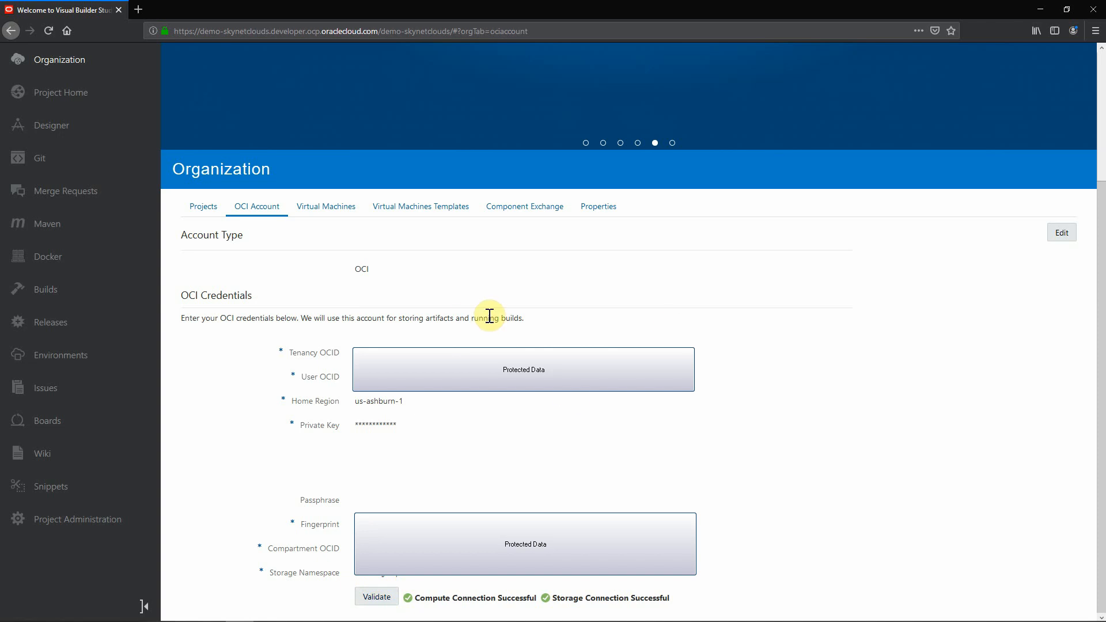
pyautogui.moveTo(604, 606)
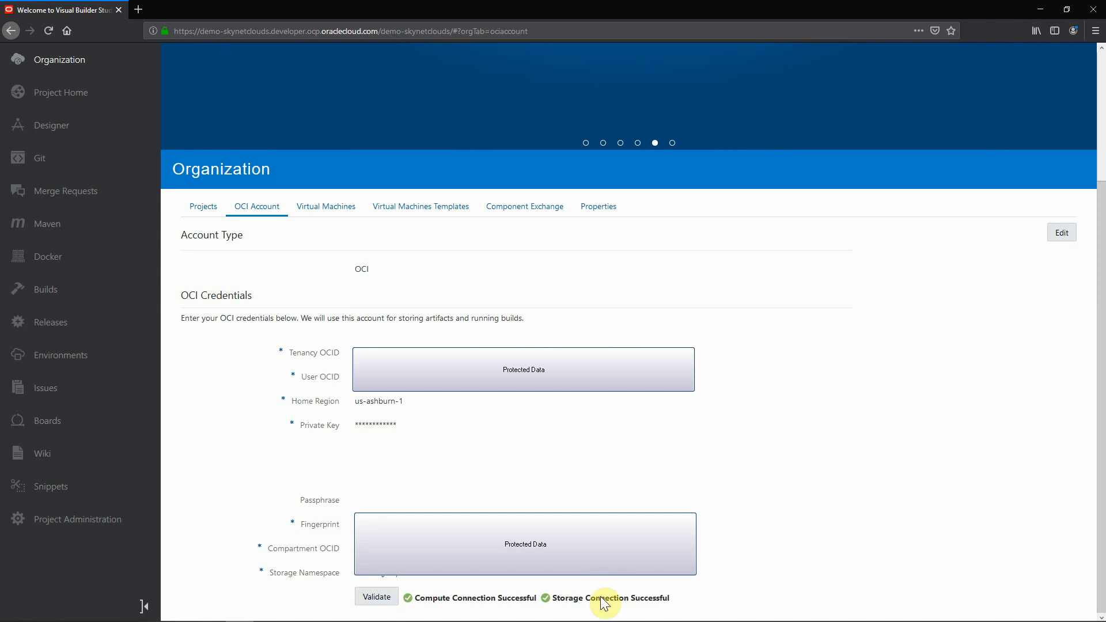
pyautogui.moveTo(310, 216)
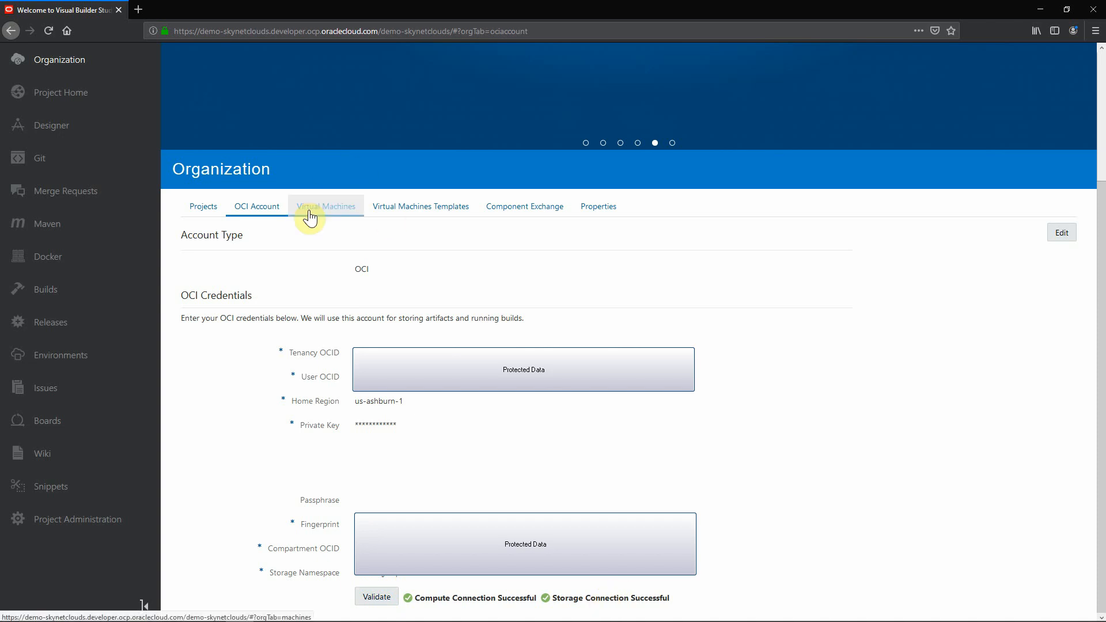
# - Browse the build VMs, try a sleep timeout of 5, then discard the change
pyautogui.click(325, 207)
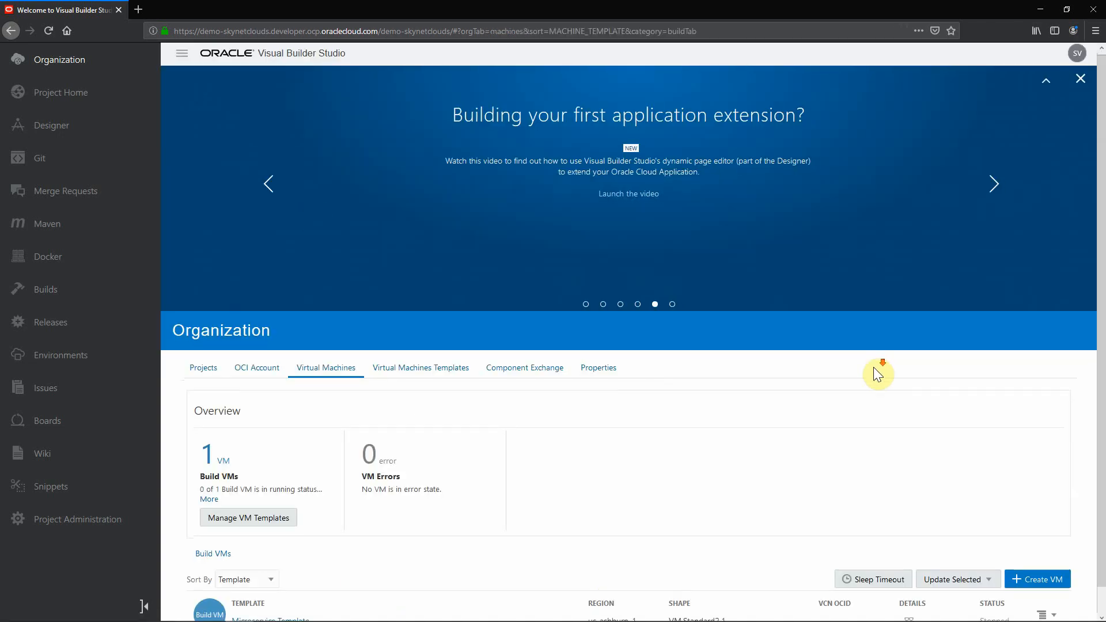
pyautogui.scroll(-3)
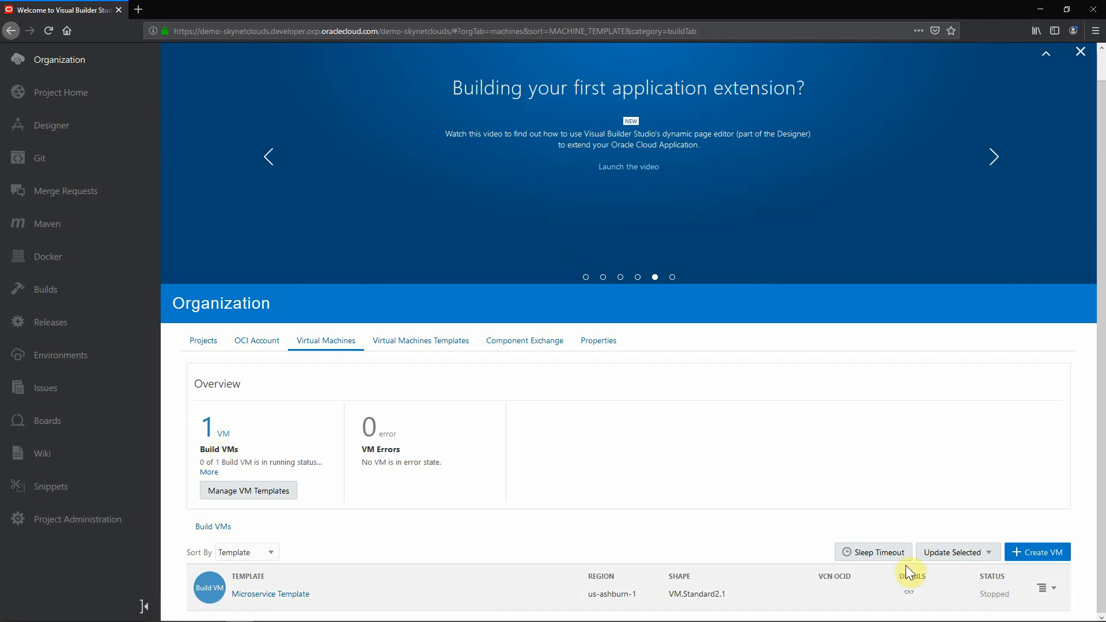
pyautogui.click(873, 552)
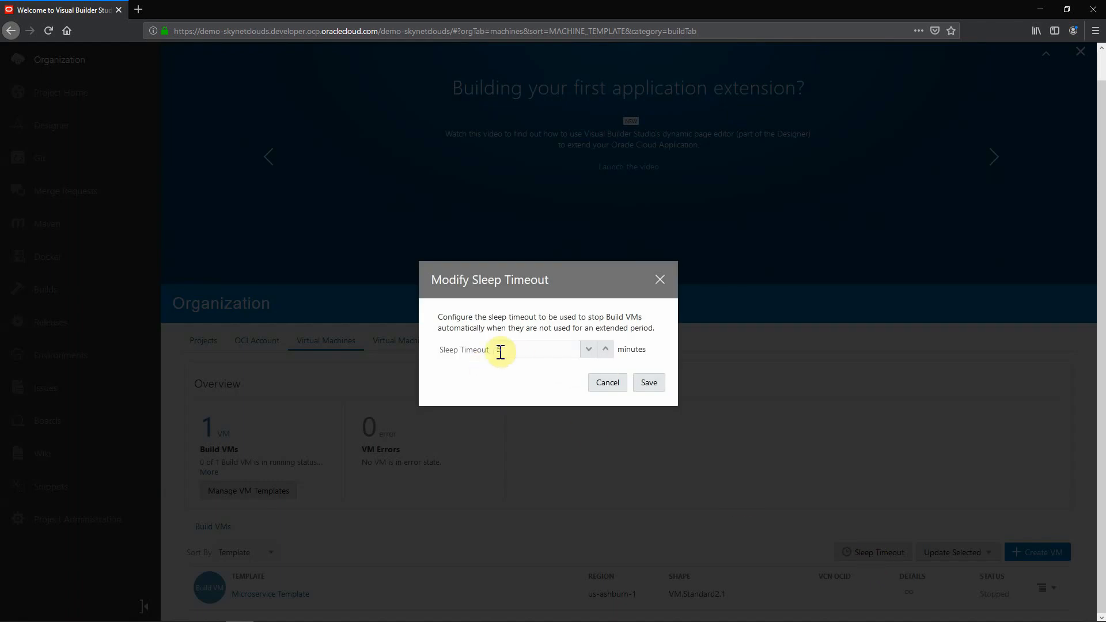
pyautogui.write('5')
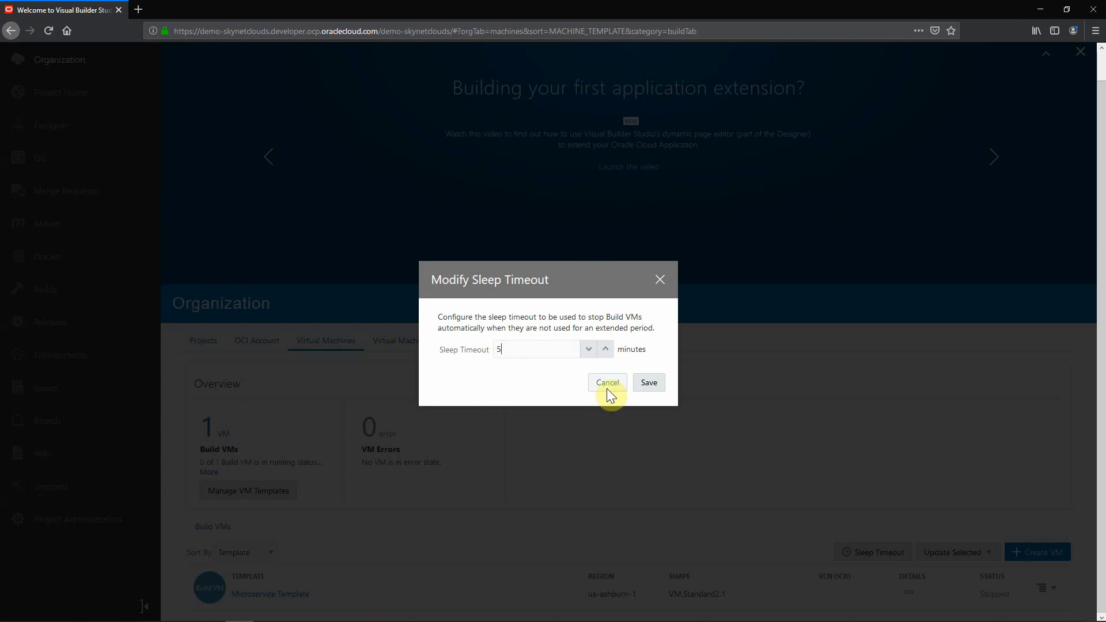
pyautogui.click(607, 383)
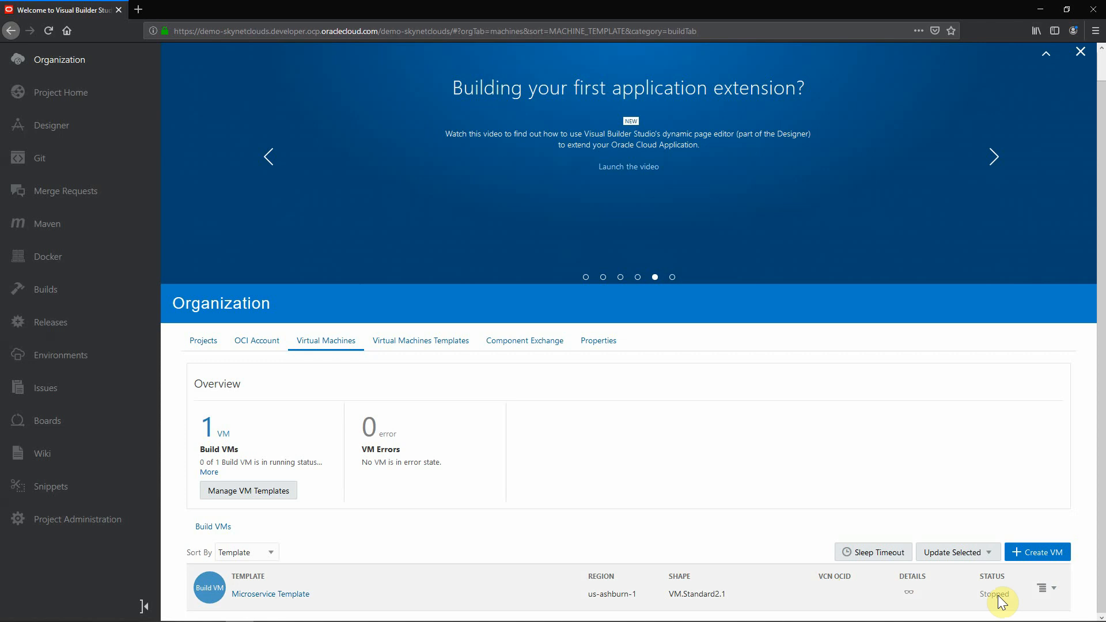
pyautogui.moveTo(862, 560)
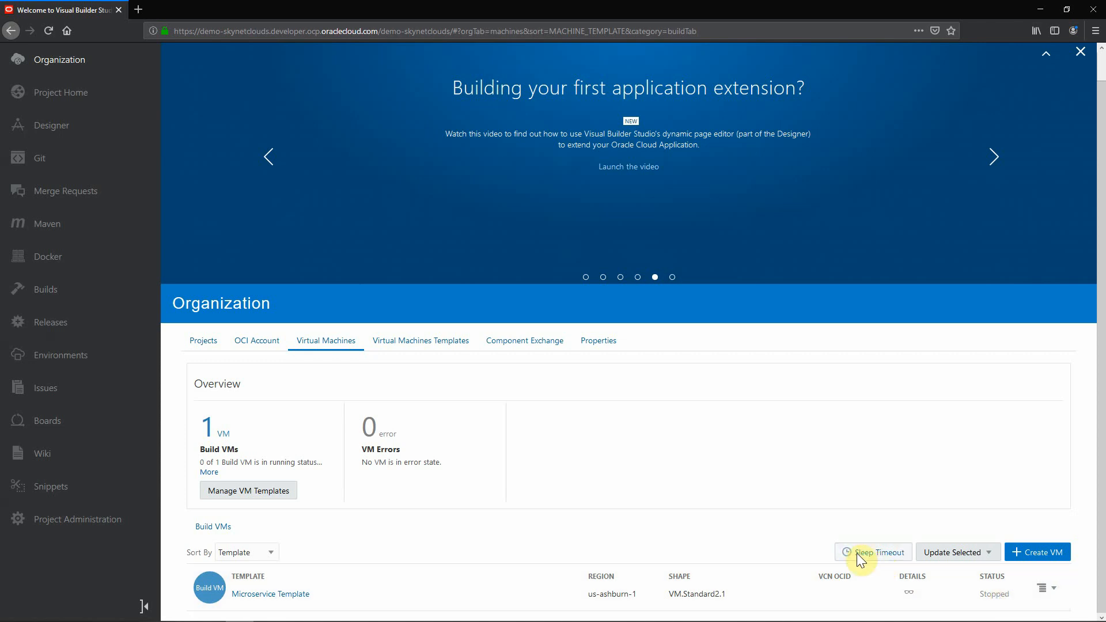
pyautogui.moveTo(536, 597)
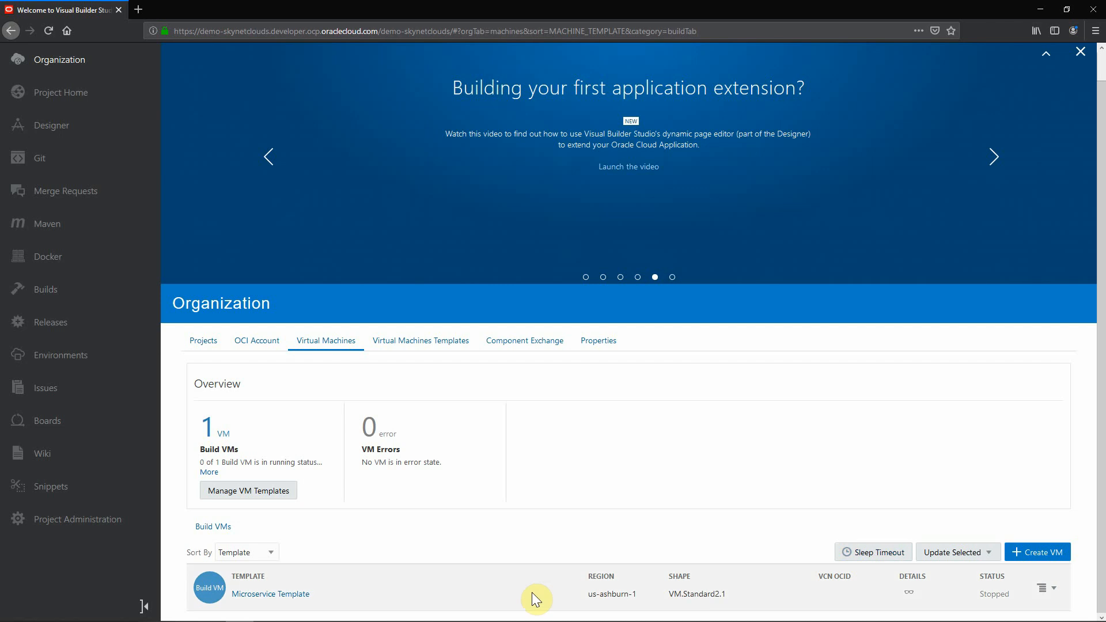
pyautogui.moveTo(642, 559)
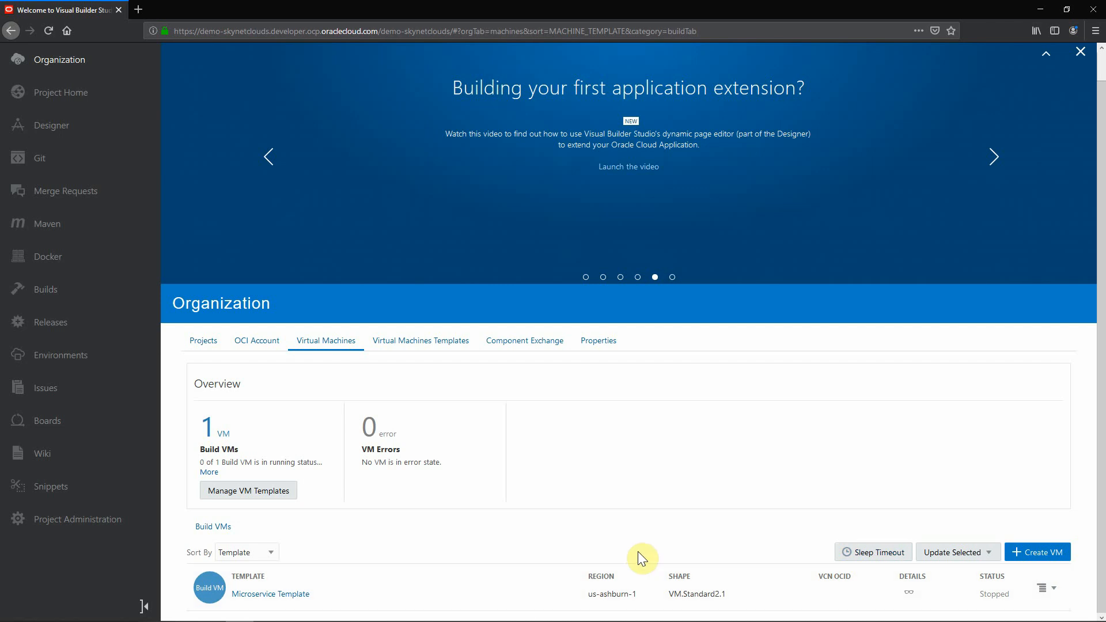
pyautogui.moveTo(851, 511)
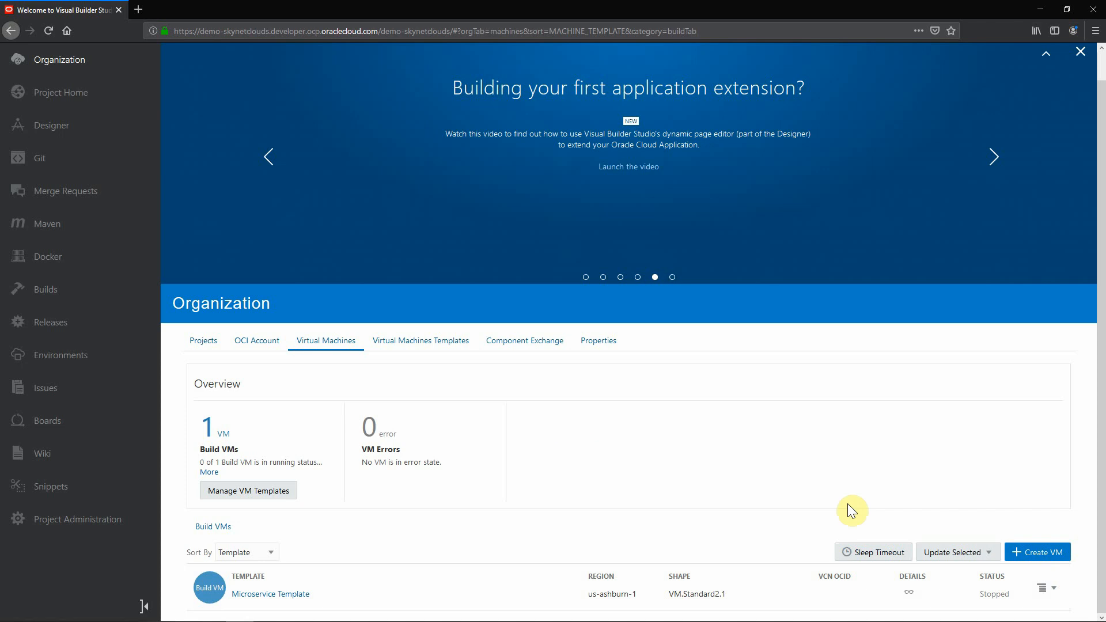
pyautogui.moveTo(246, 351)
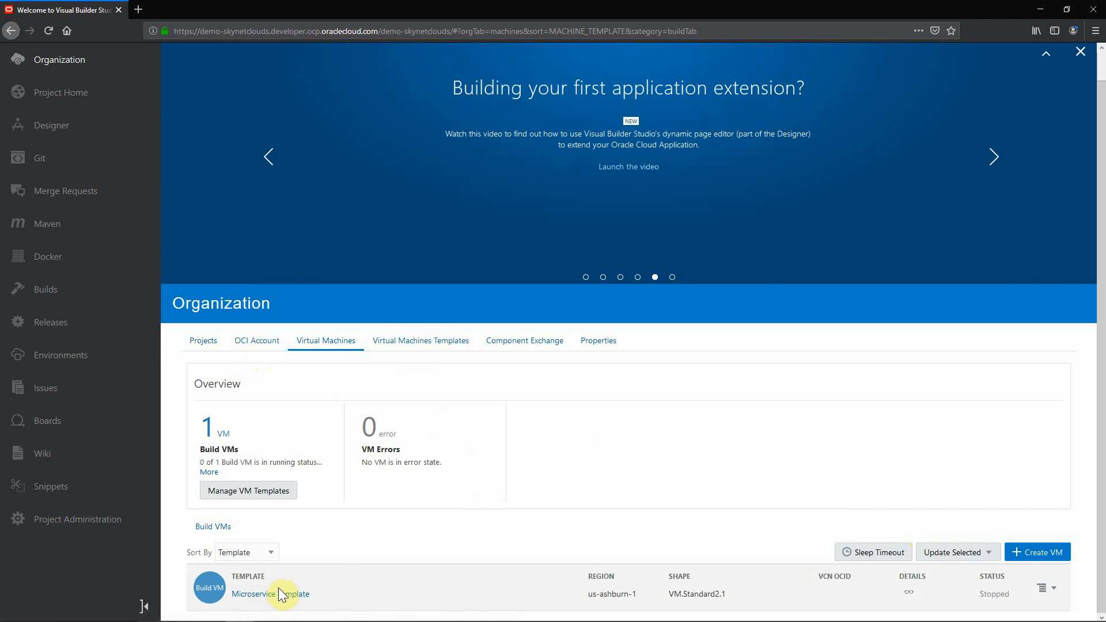
pyautogui.moveTo(386, 588)
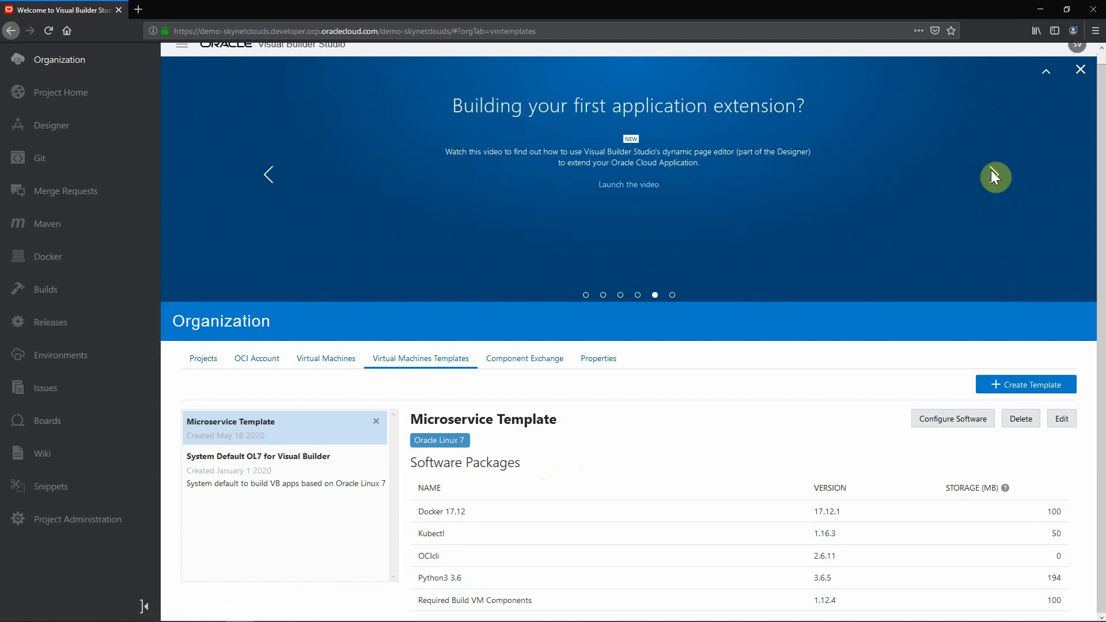
# - Dismiss the news banner and the notice about restoring it
pyautogui.click(1081, 69)
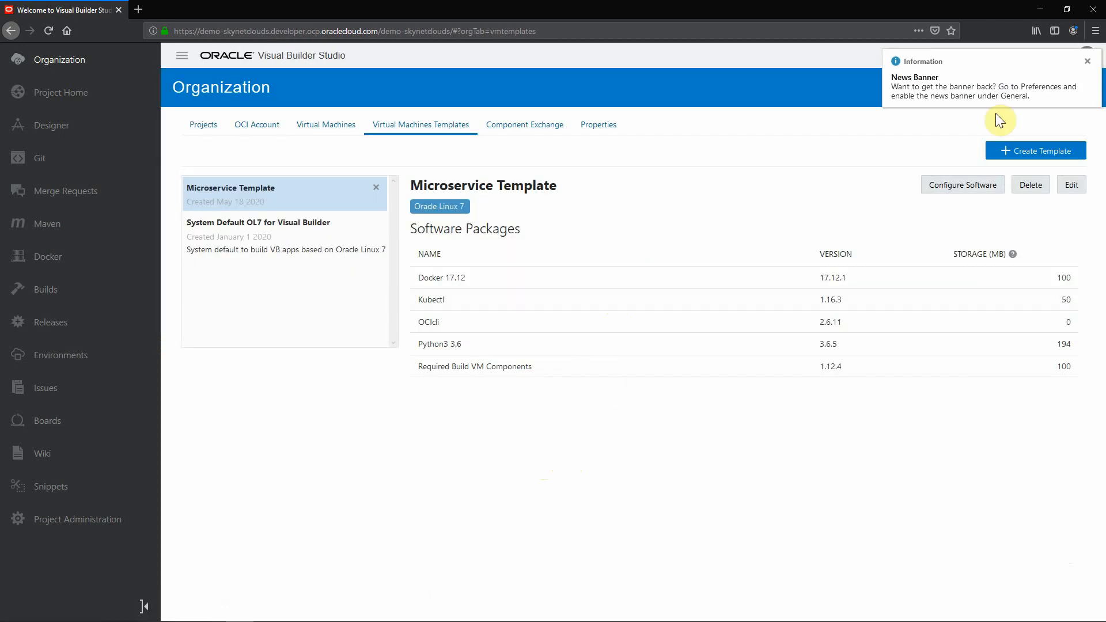
pyautogui.click(1087, 61)
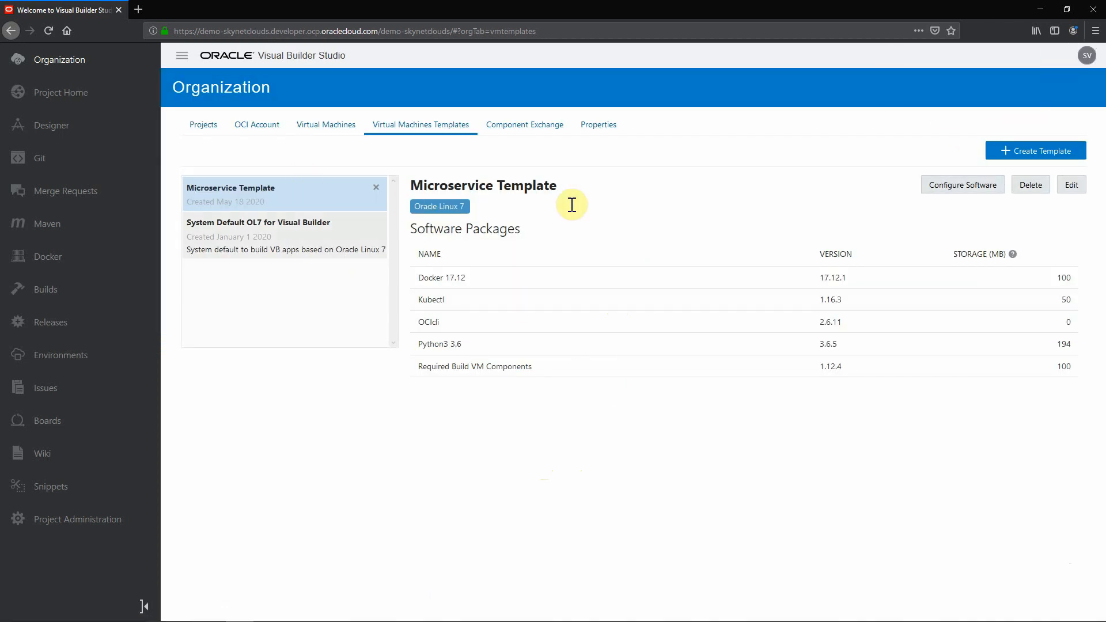
pyautogui.moveTo(440, 306)
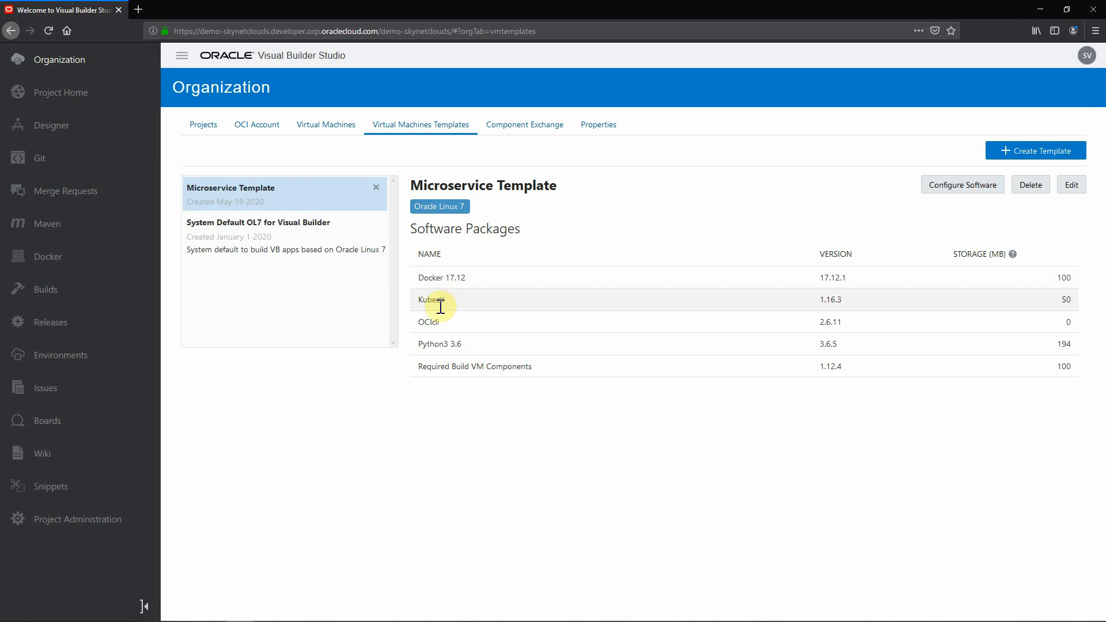
pyautogui.moveTo(444, 345)
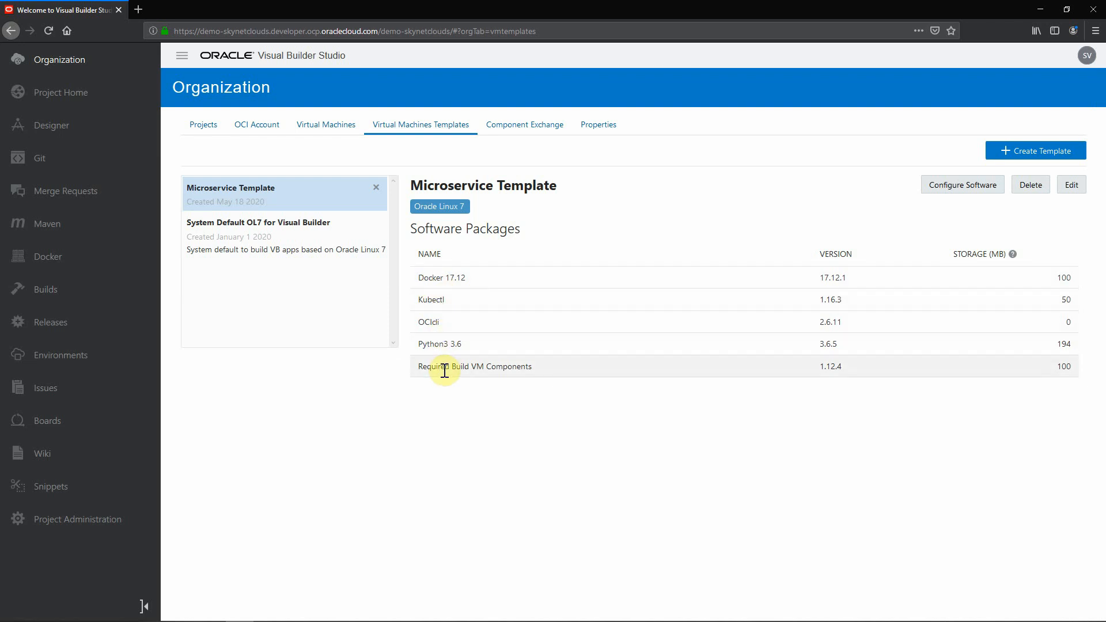
pyautogui.moveTo(512, 364)
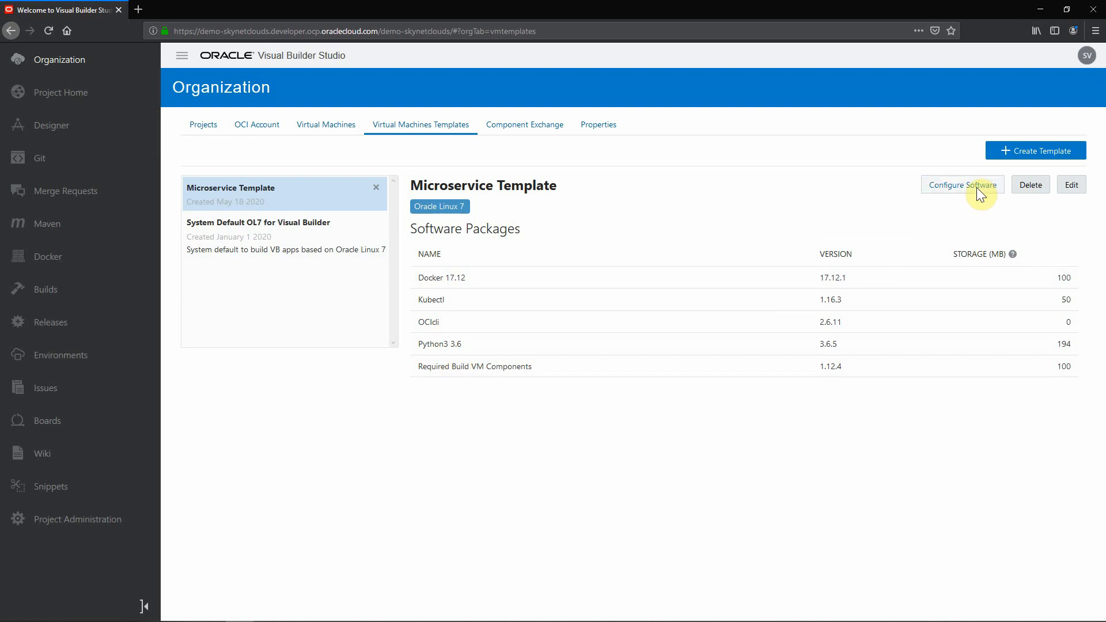
pyautogui.click(963, 185)
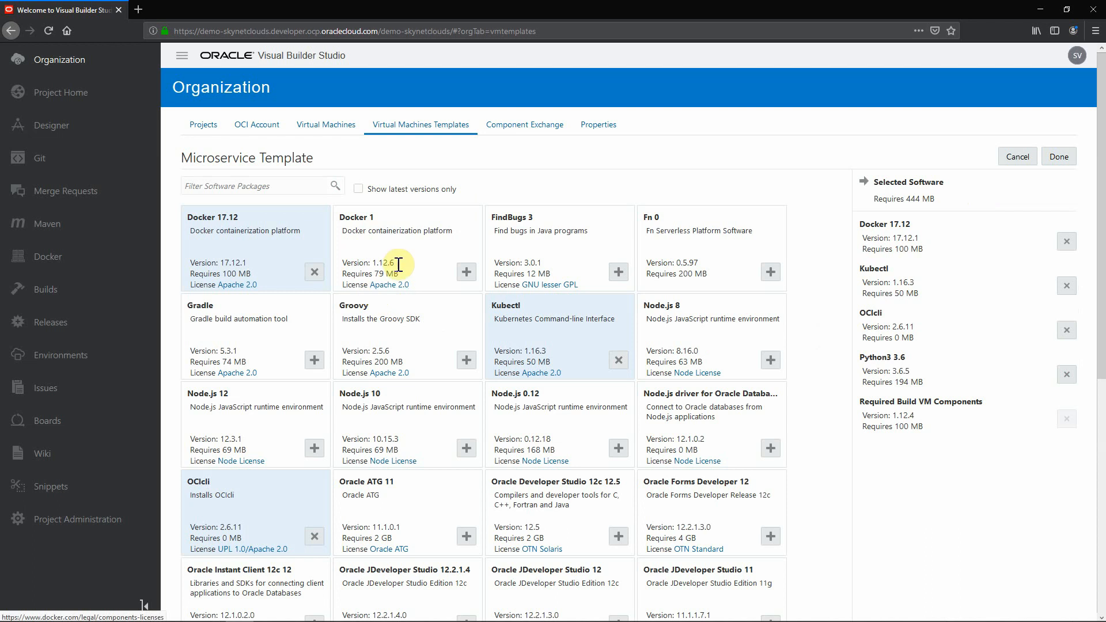
pyautogui.moveTo(904, 497)
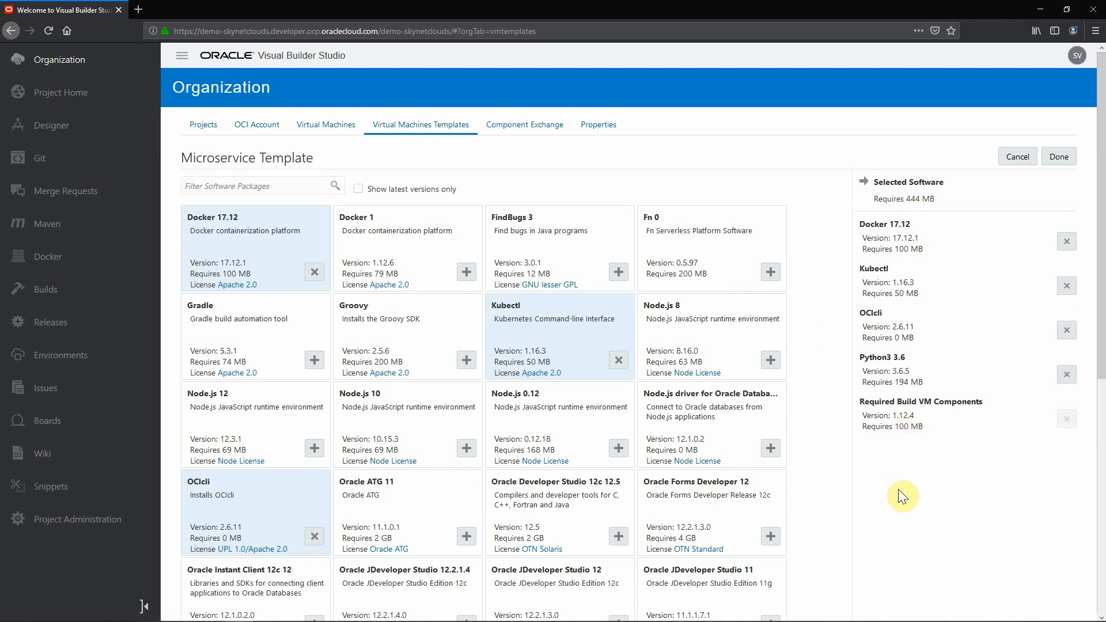
pyautogui.moveTo(772, 286)
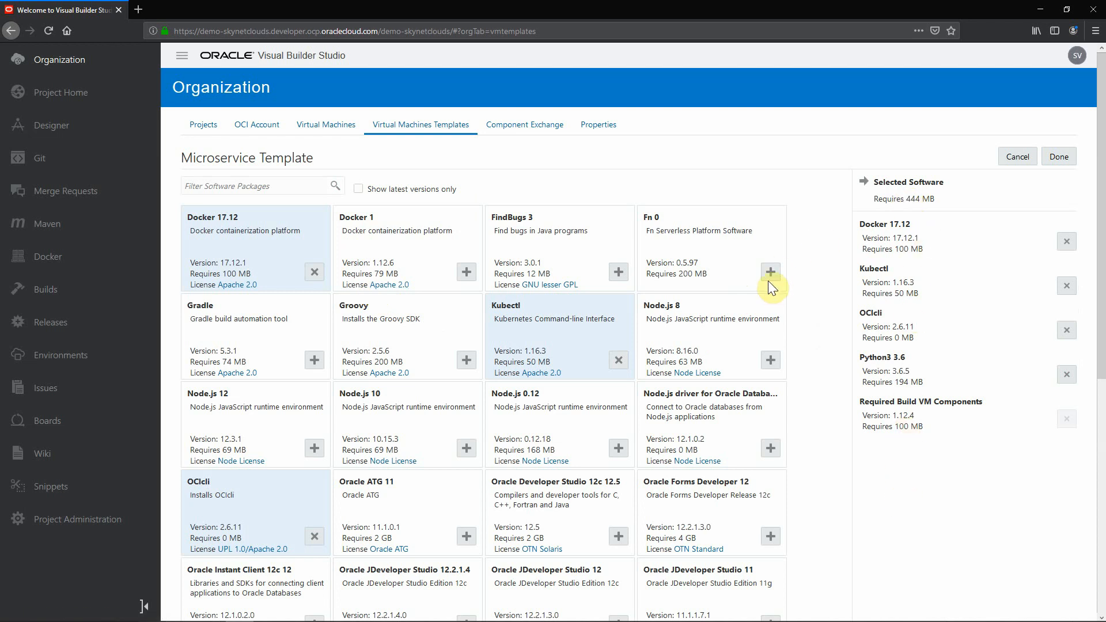
pyautogui.moveTo(988, 415)
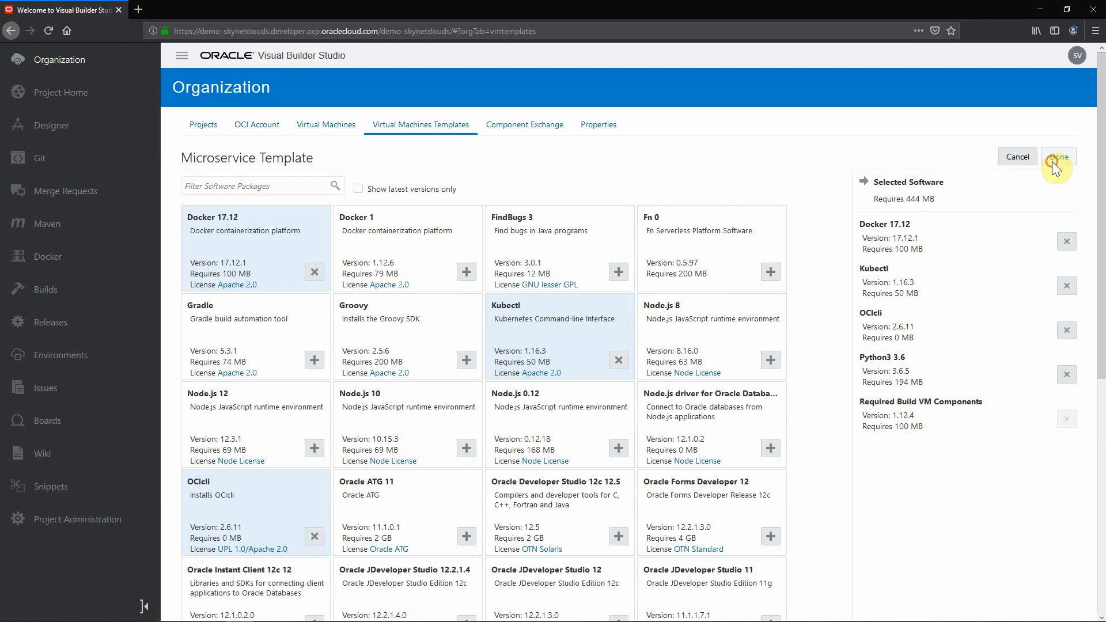
pyautogui.click(1060, 156)
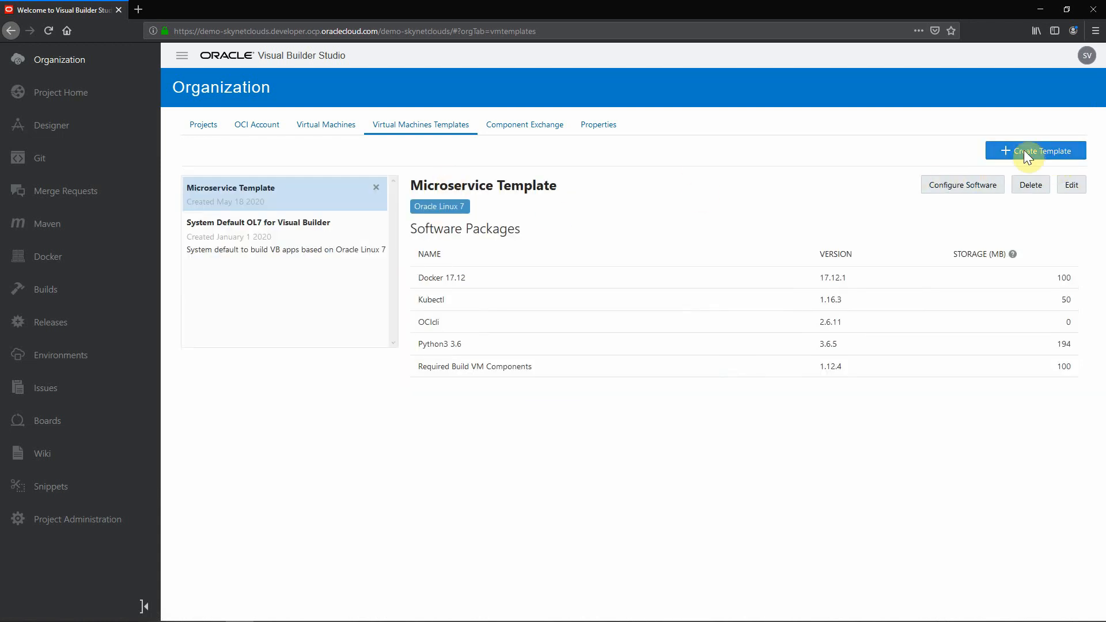
pyautogui.click(1037, 150)
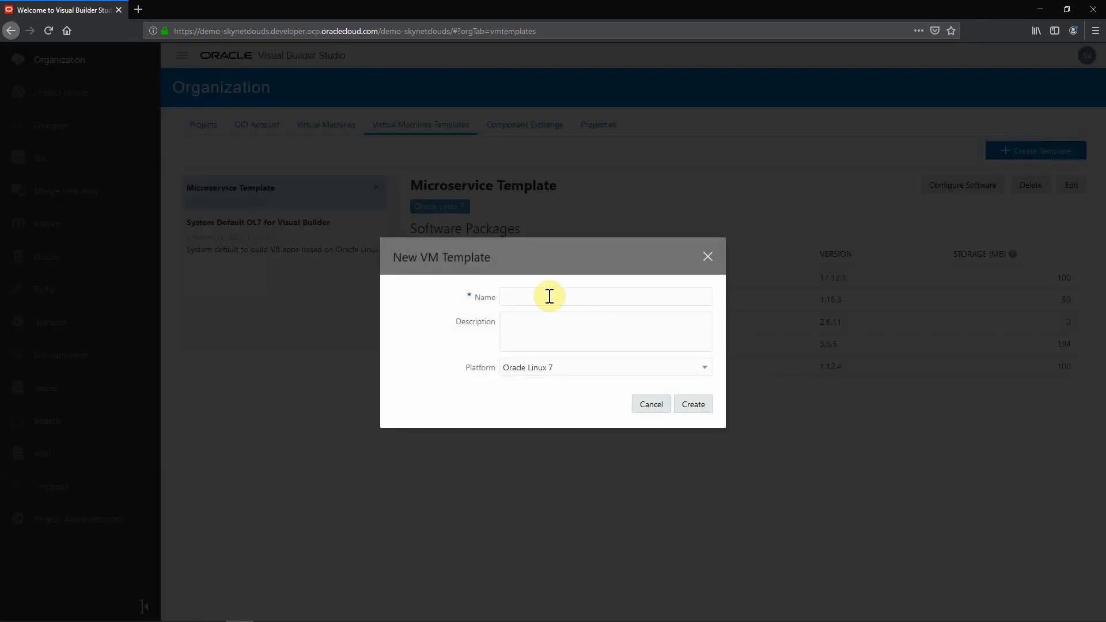
pyautogui.click(705, 368)
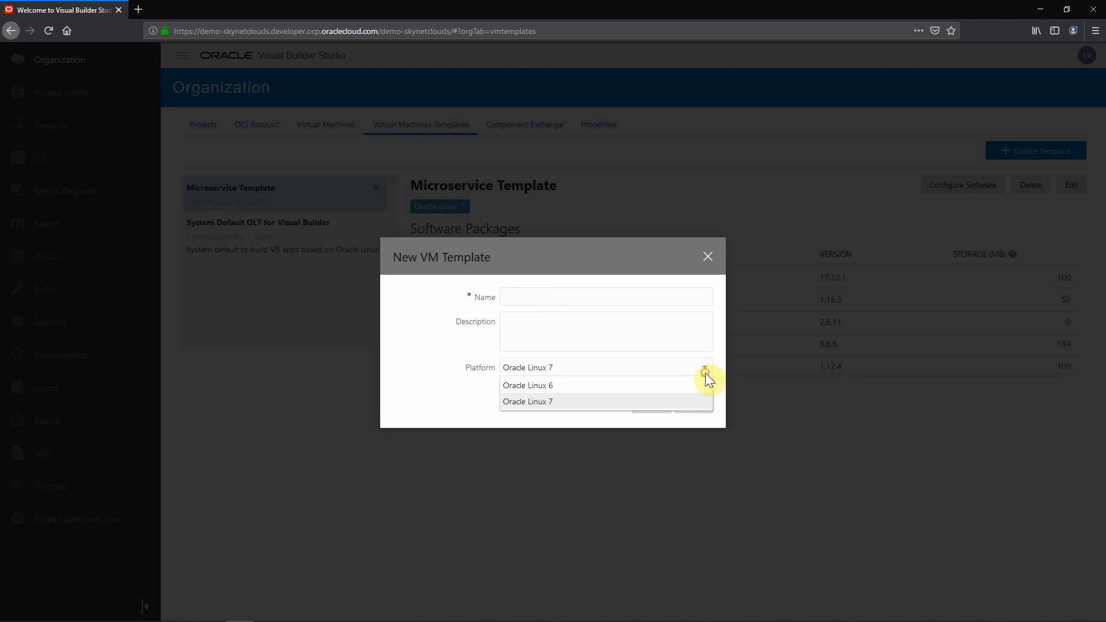
pyautogui.click(707, 256)
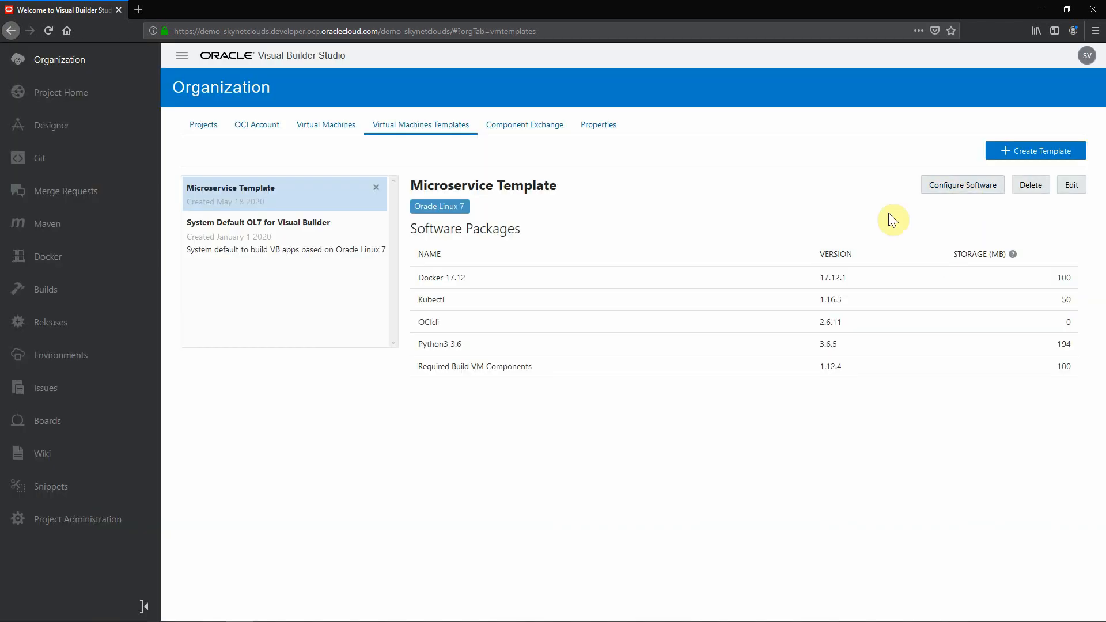
pyautogui.click(429, 254)
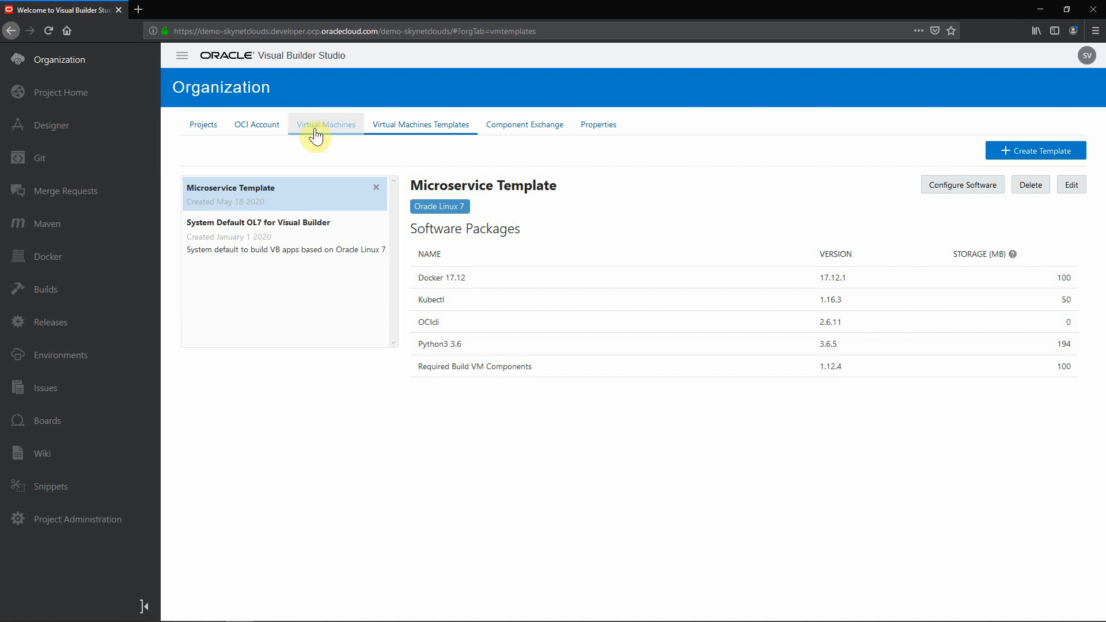
# - Show the Virtual Machines list and bring up the Add Build VM dialog
pyautogui.click(326, 124)
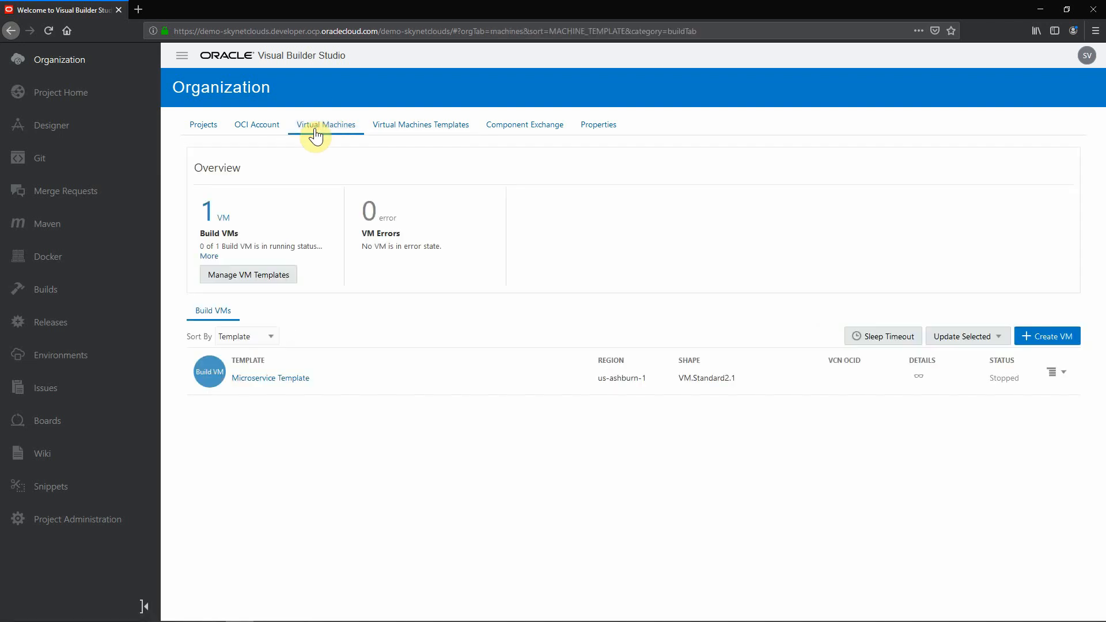
pyautogui.click(1048, 336)
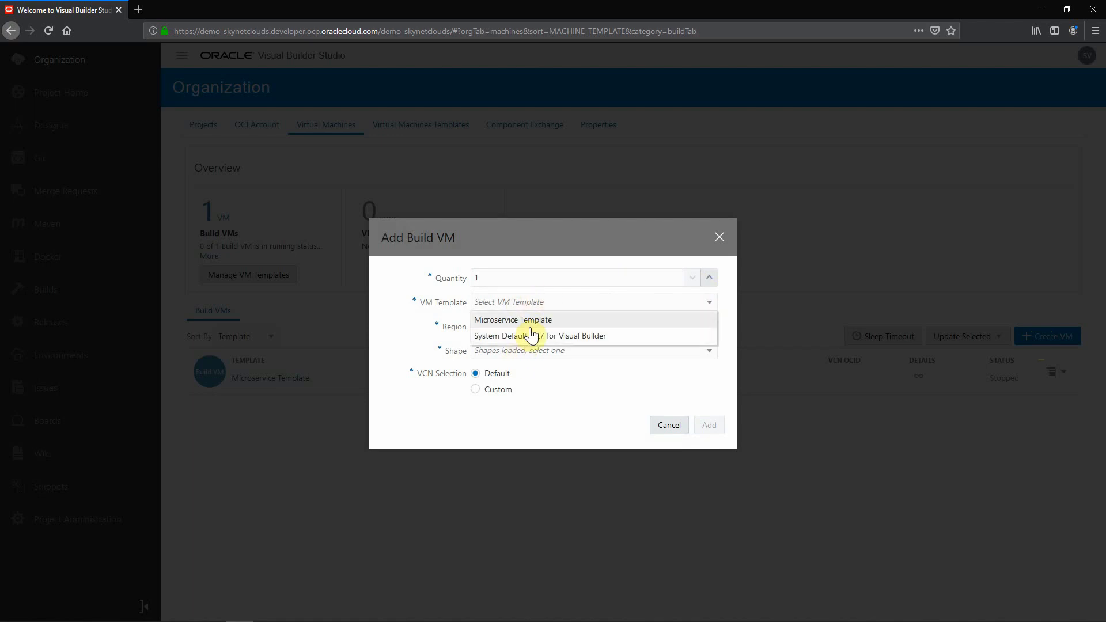
pyautogui.moveTo(534, 323)
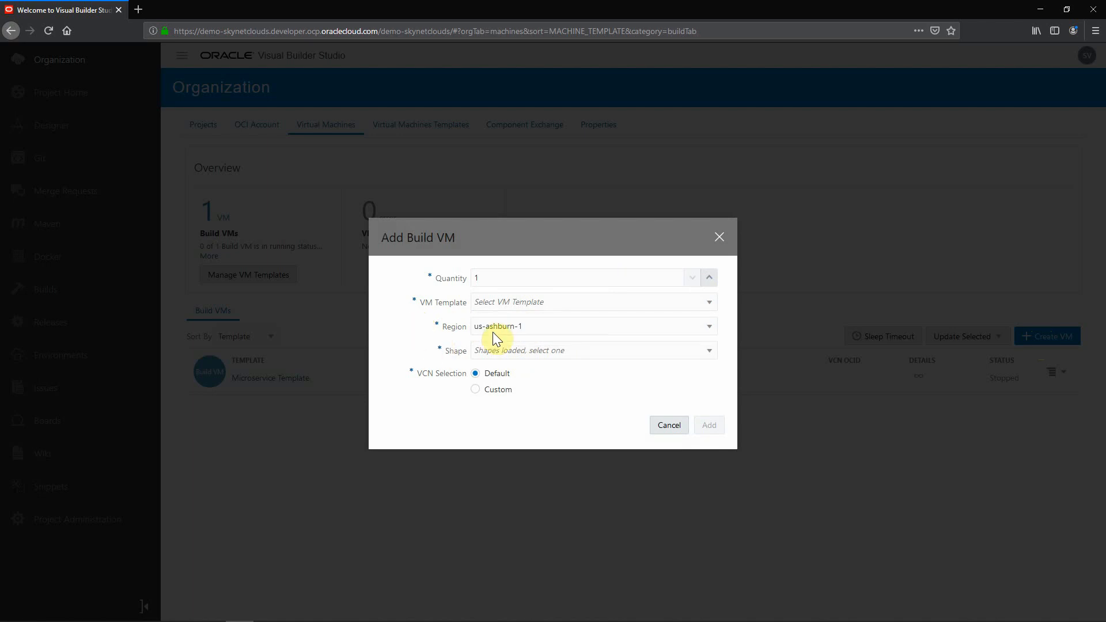
pyautogui.moveTo(499, 399)
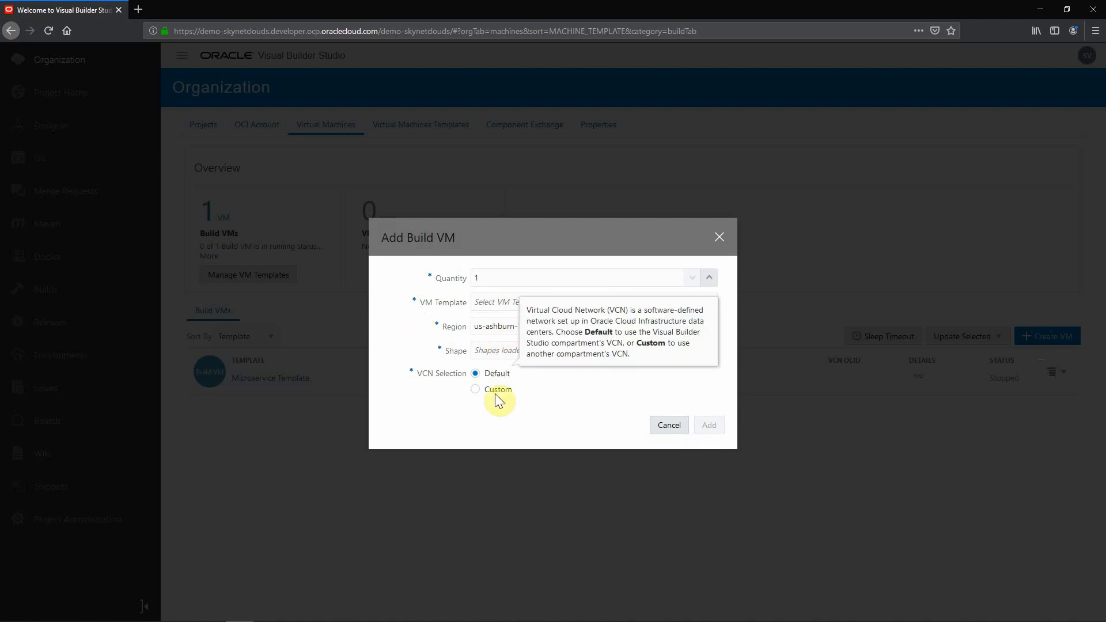
pyautogui.moveTo(651, 307)
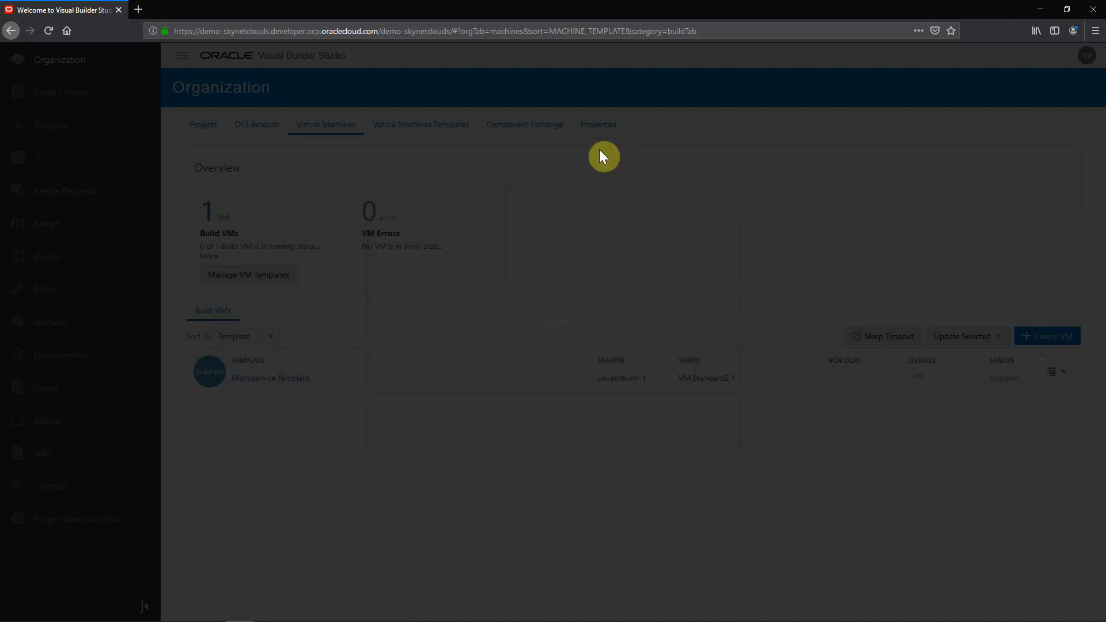
# - Show the Component Exchange settings, where custom component hosting is disabled
pyautogui.click(599, 125)
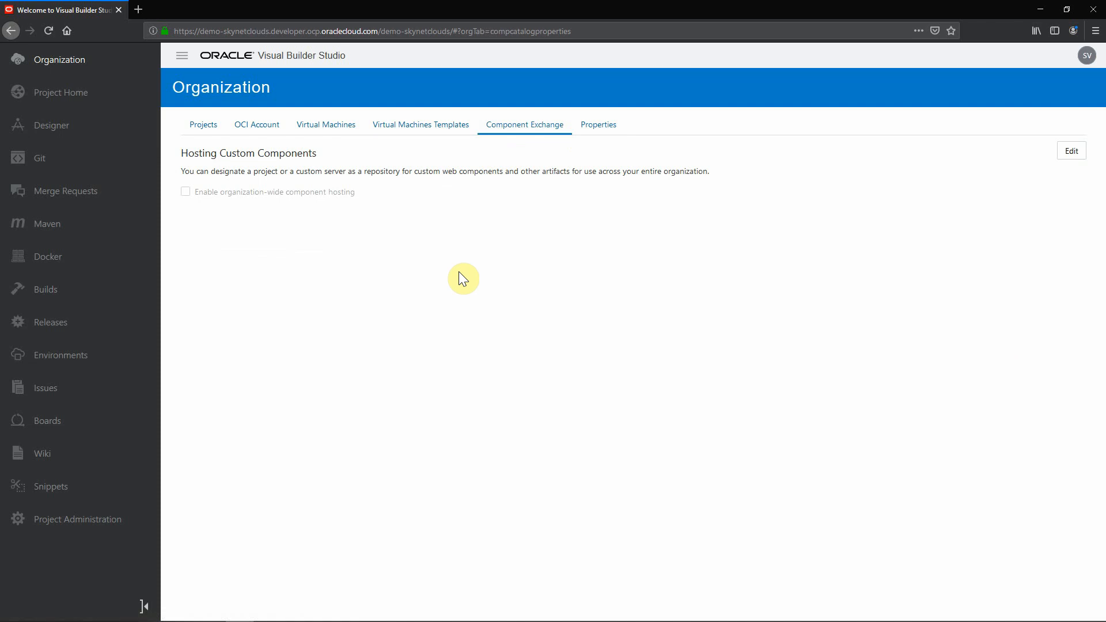
pyautogui.moveTo(322, 214)
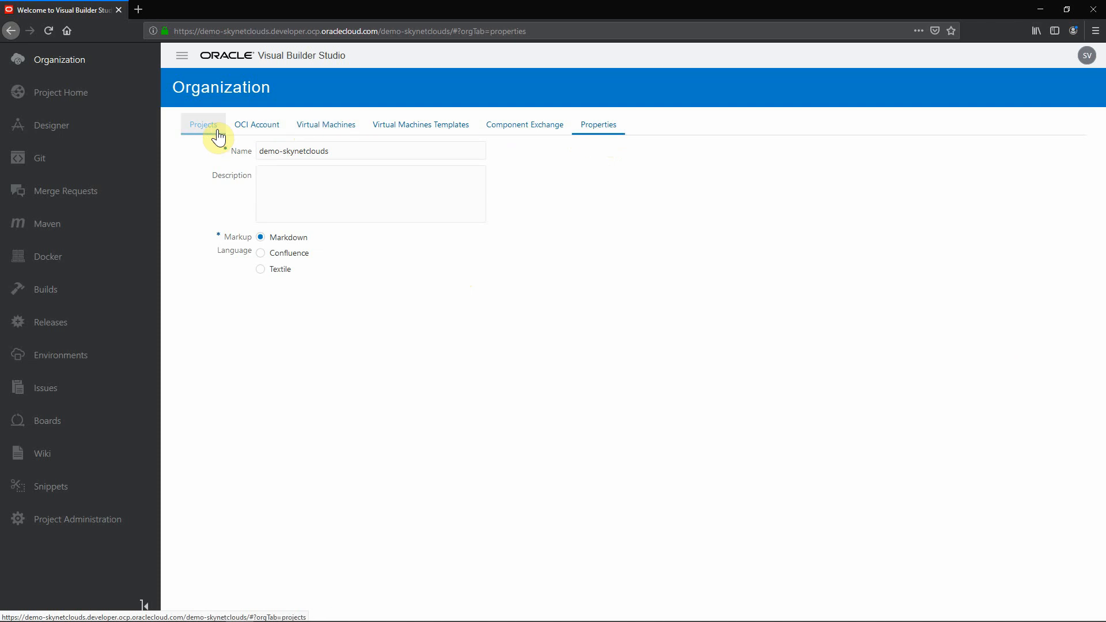
# - Open the studentApp project from the organization's project list
pyautogui.click(203, 124)
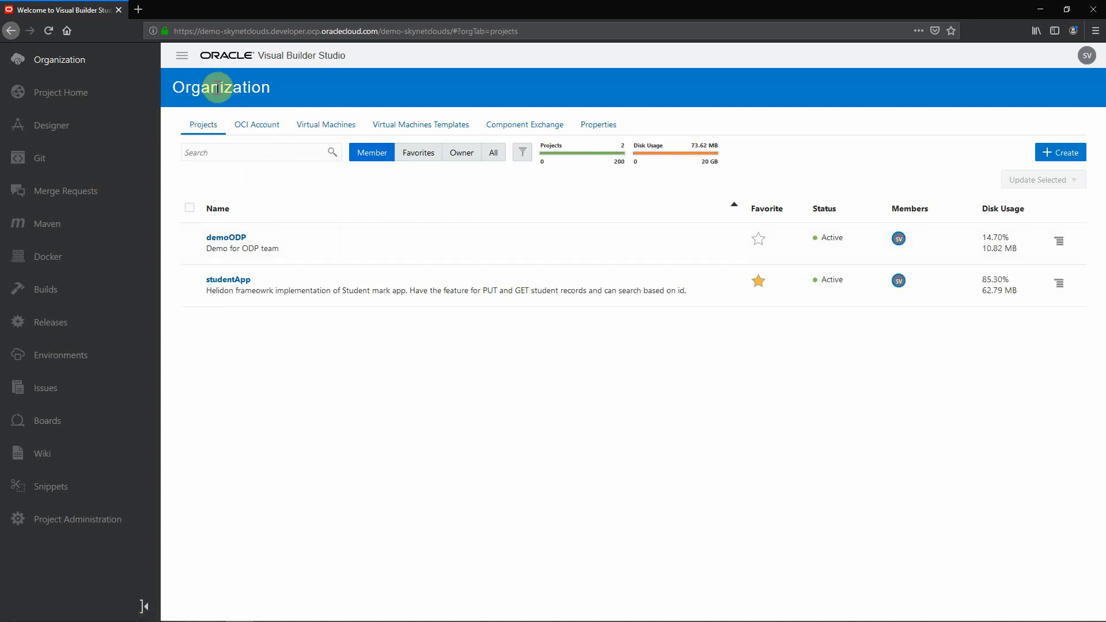
pyautogui.moveTo(236, 288)
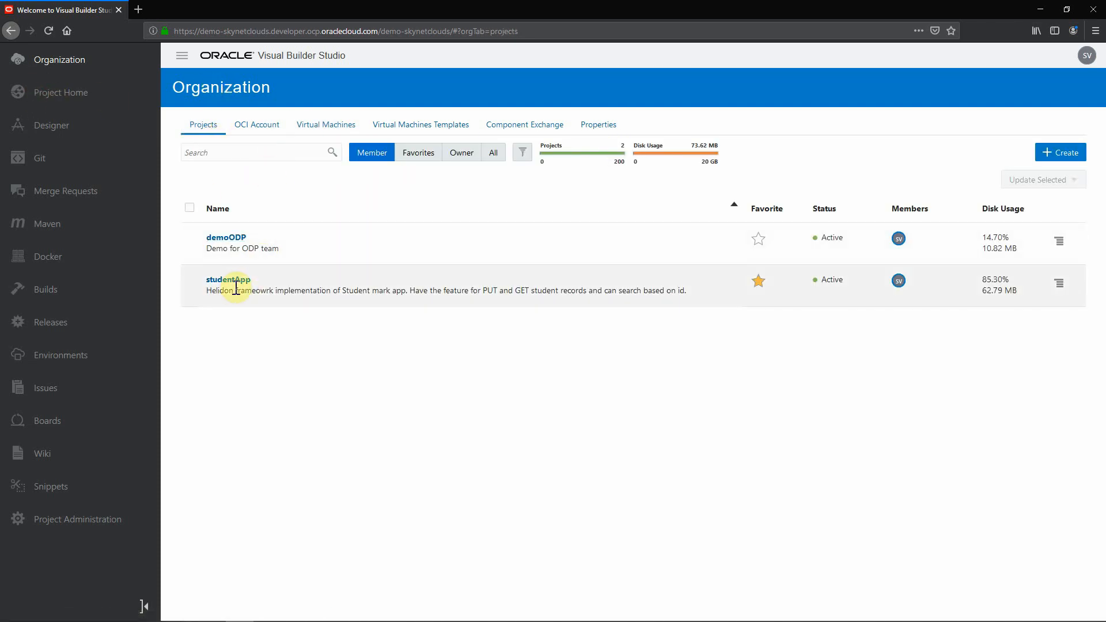
pyautogui.click(227, 280)
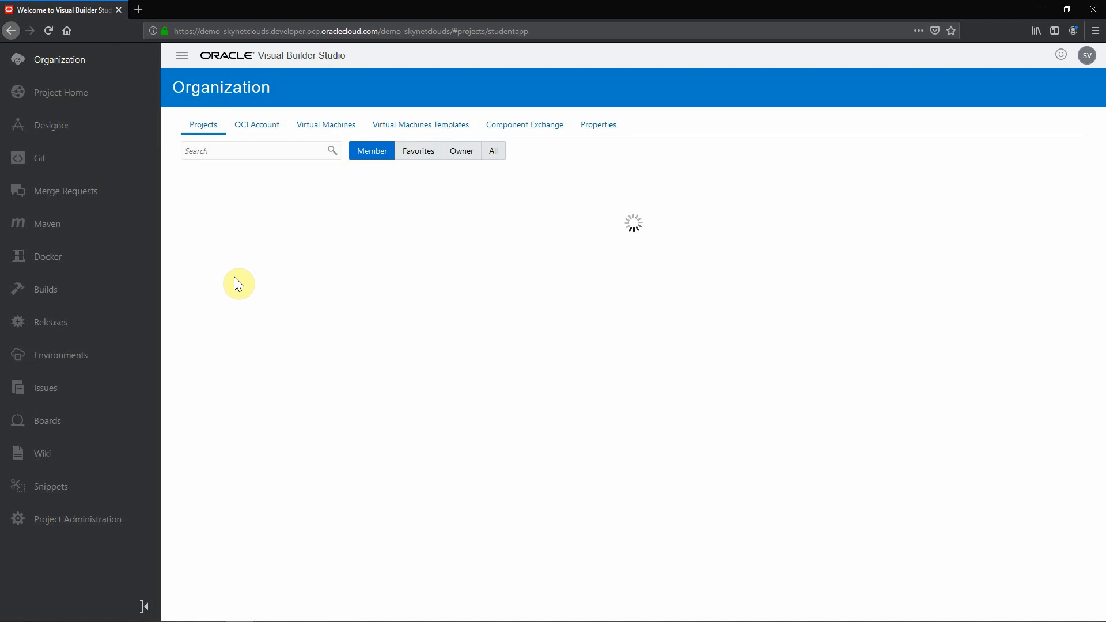
pyautogui.click(60, 92)
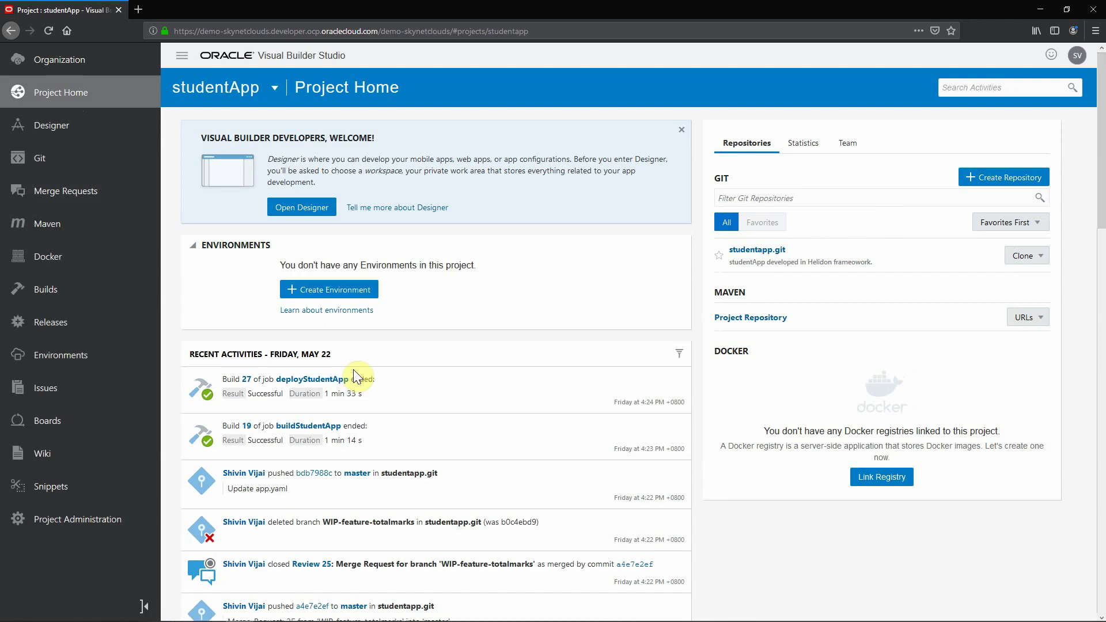
# - Scroll through Project Home's recent activity and view the Repositories tab
pyautogui.scroll(-3)
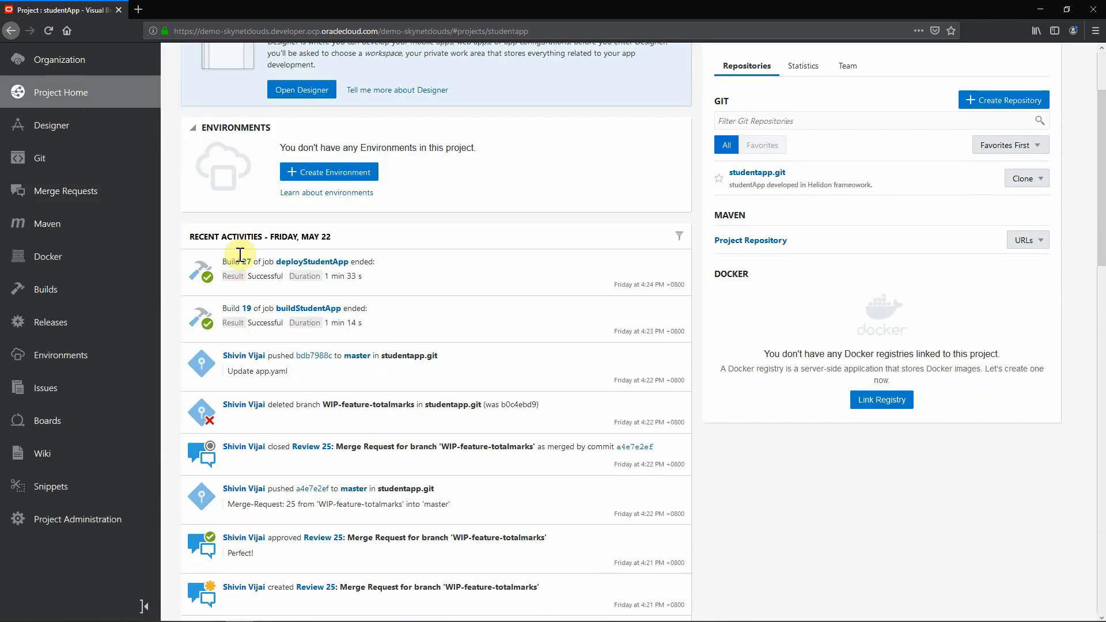
pyautogui.scroll(-3)
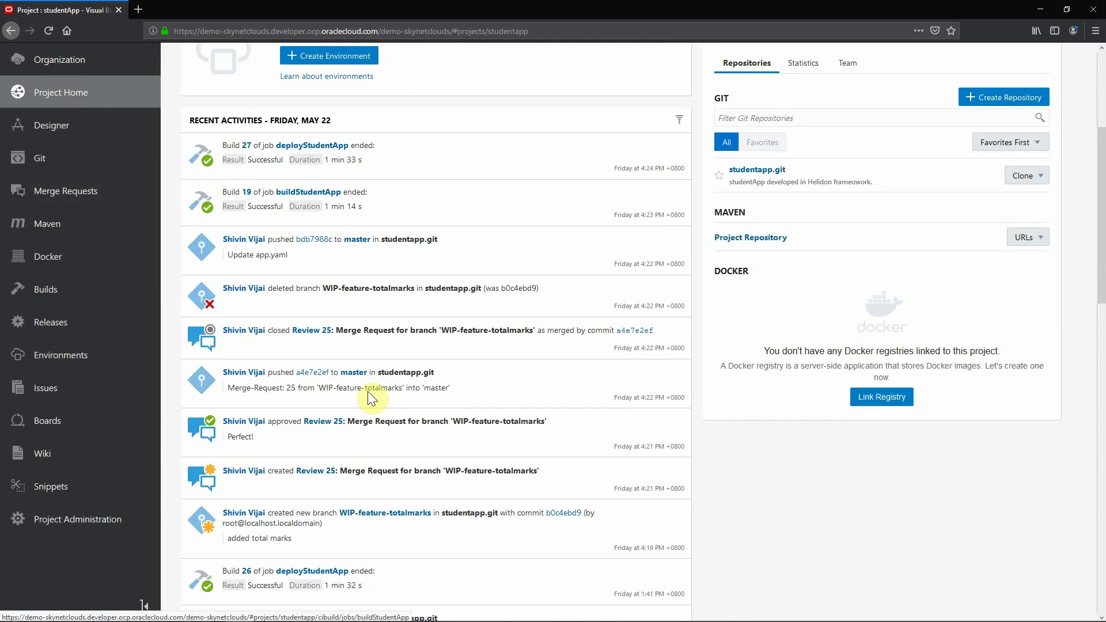
pyautogui.scroll(-3)
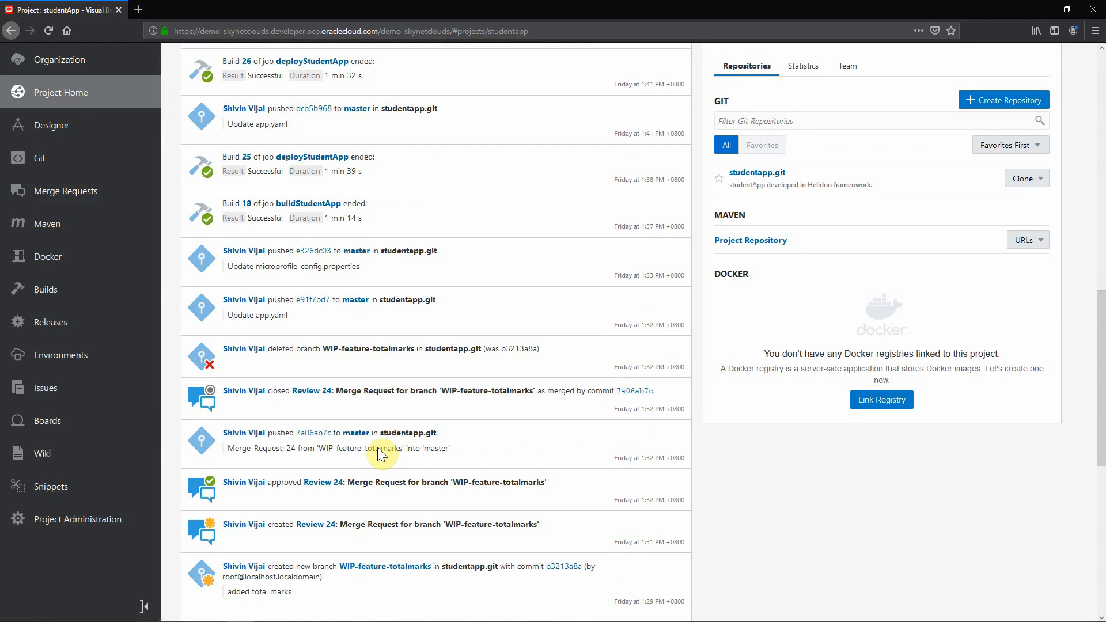
pyautogui.scroll(-3)
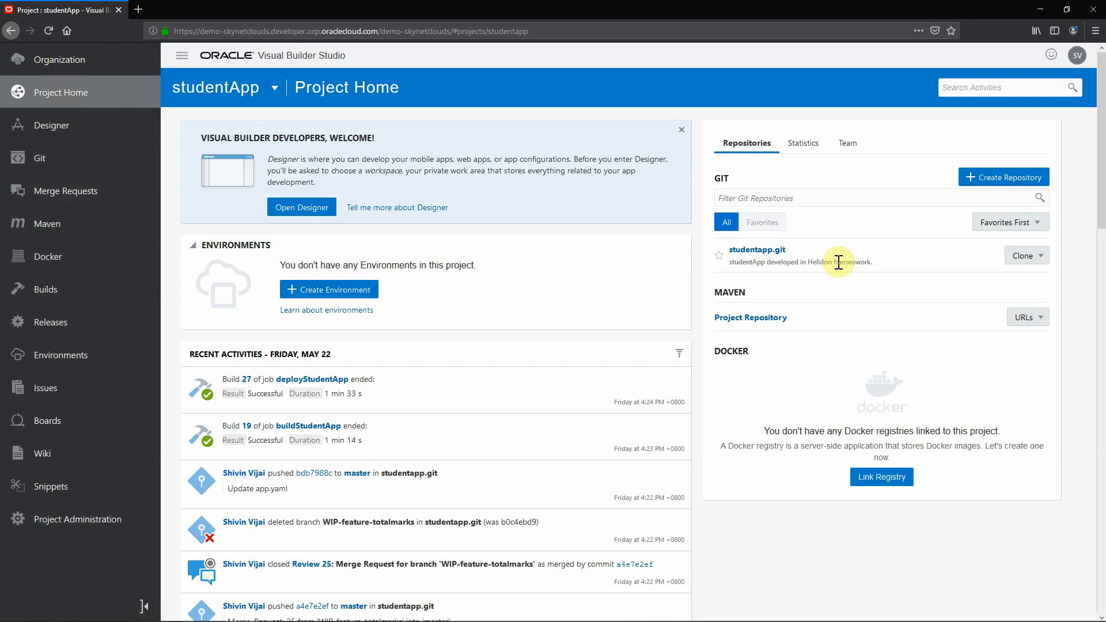
pyautogui.click(1027, 255)
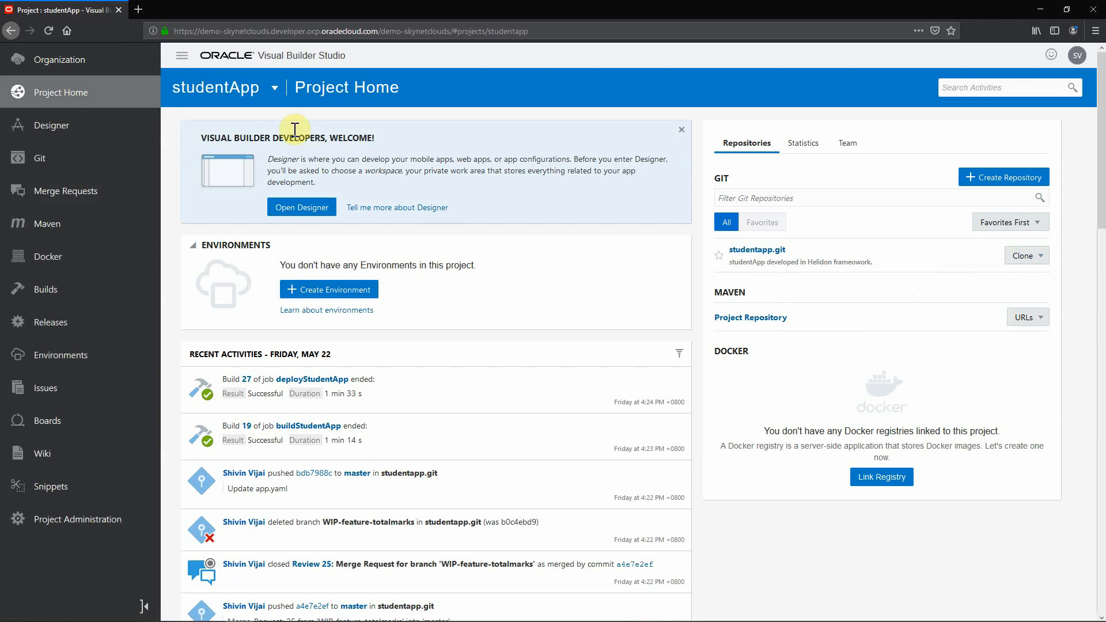
pyautogui.moveTo(885, 235)
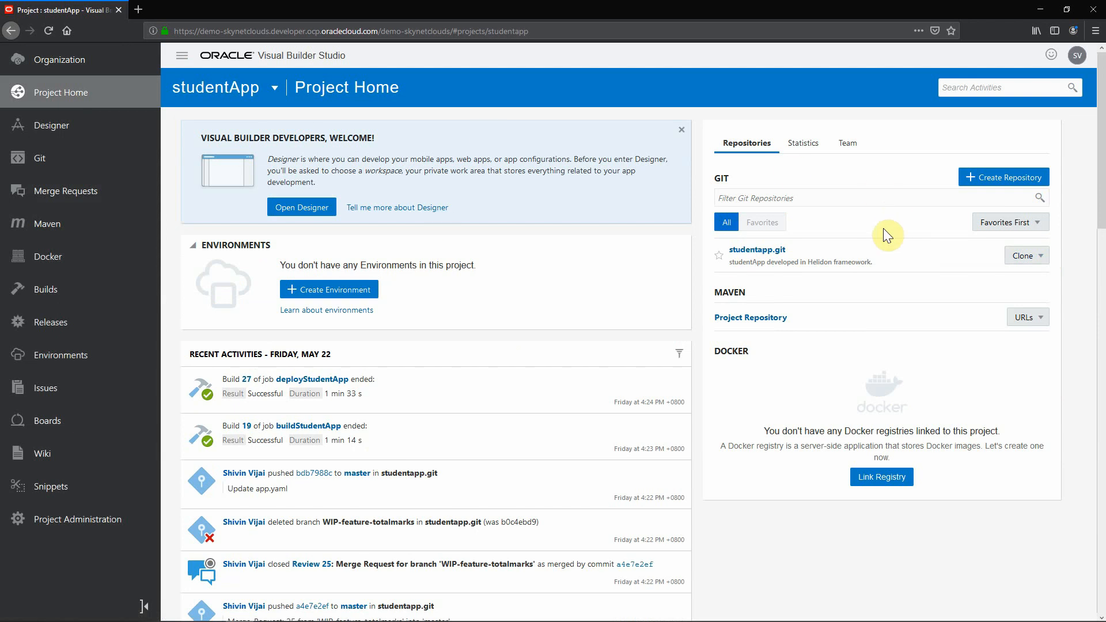
pyautogui.moveTo(793, 333)
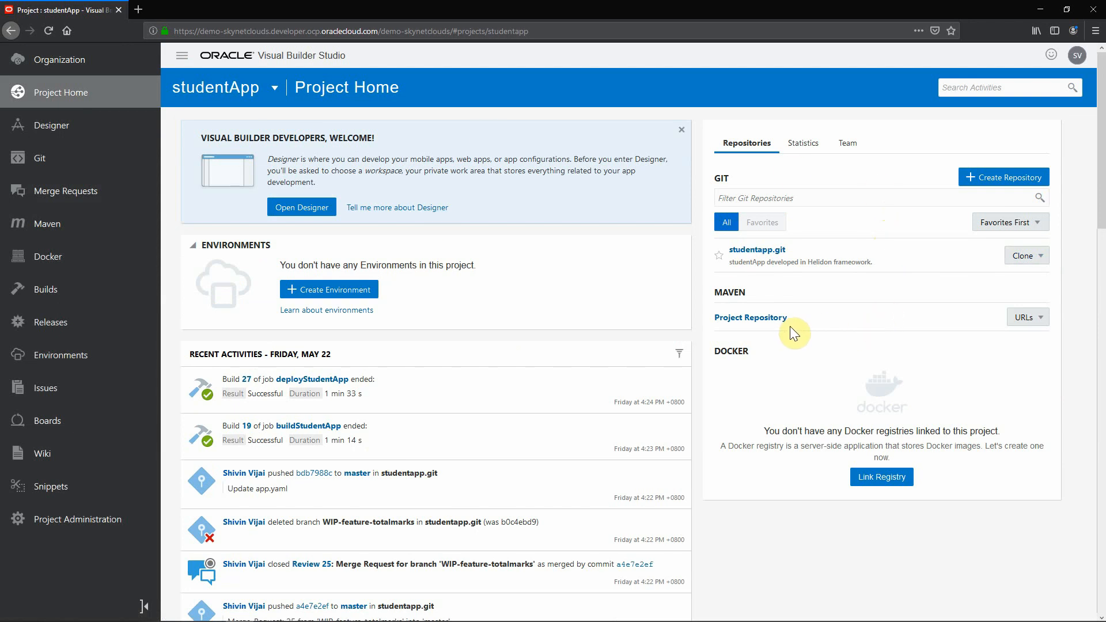
# - View per-author commit statistics over a changed period, then closed merge request statistics
pyautogui.click(803, 143)
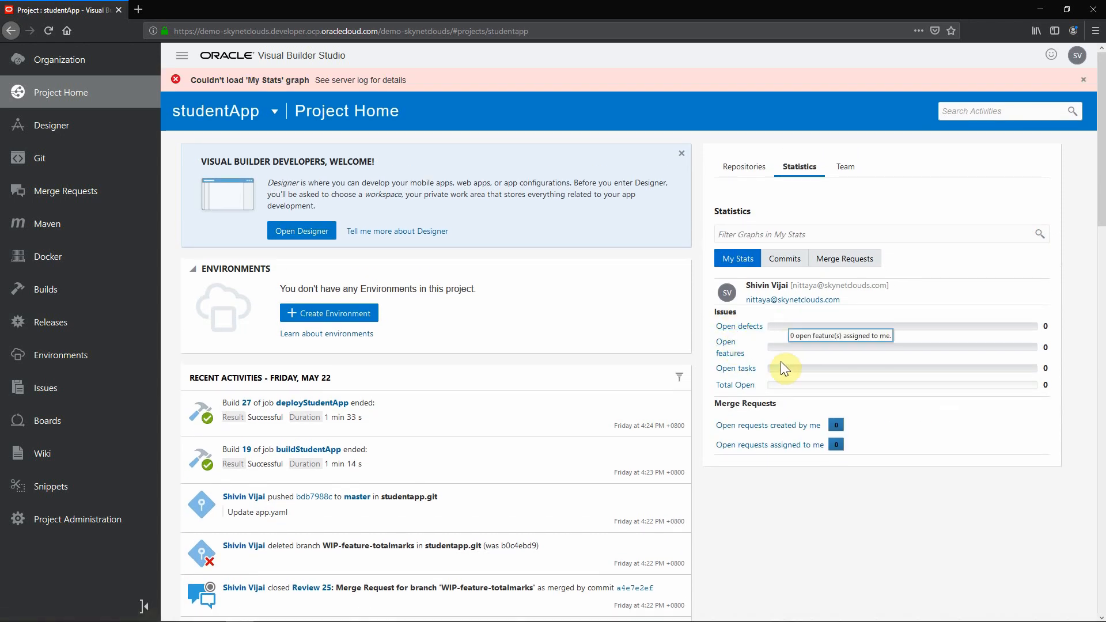
pyautogui.moveTo(783, 369)
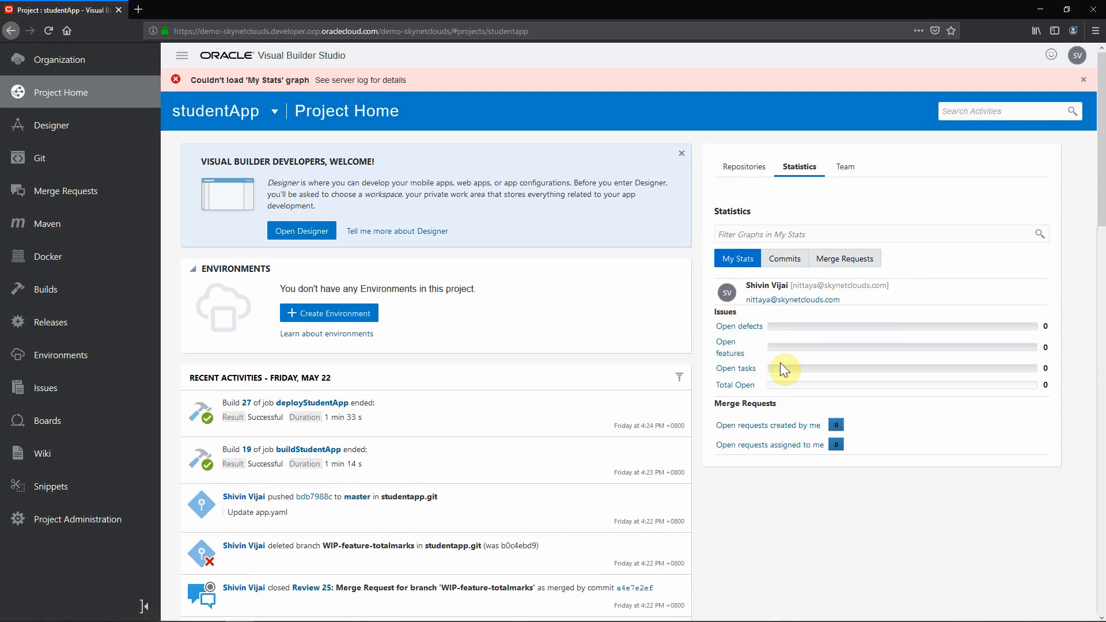
pyautogui.click(785, 258)
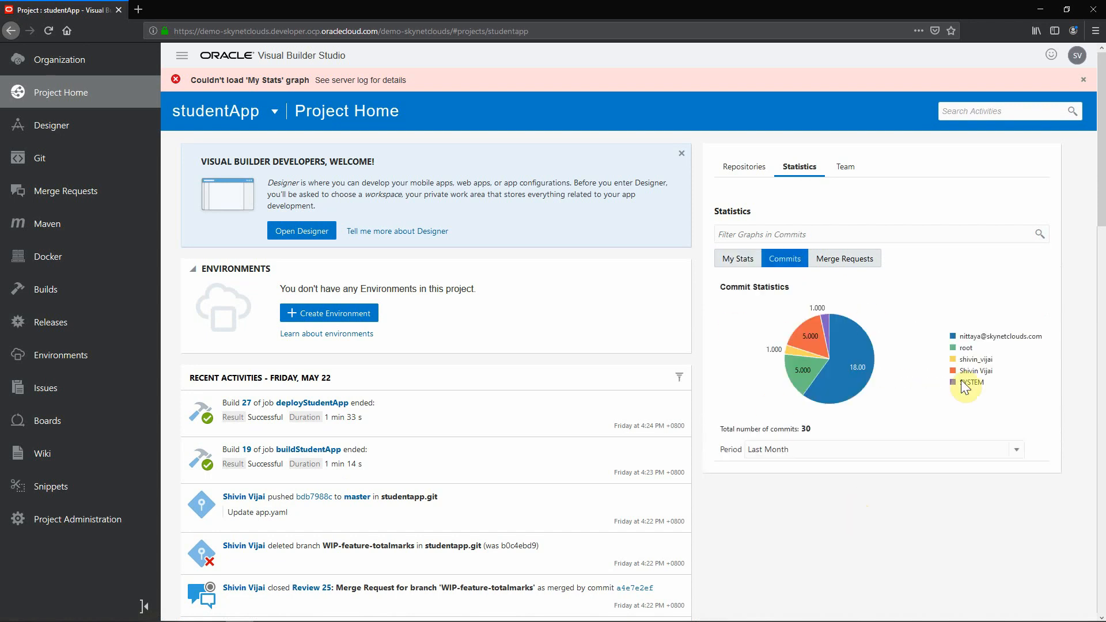
pyautogui.moveTo(943, 443)
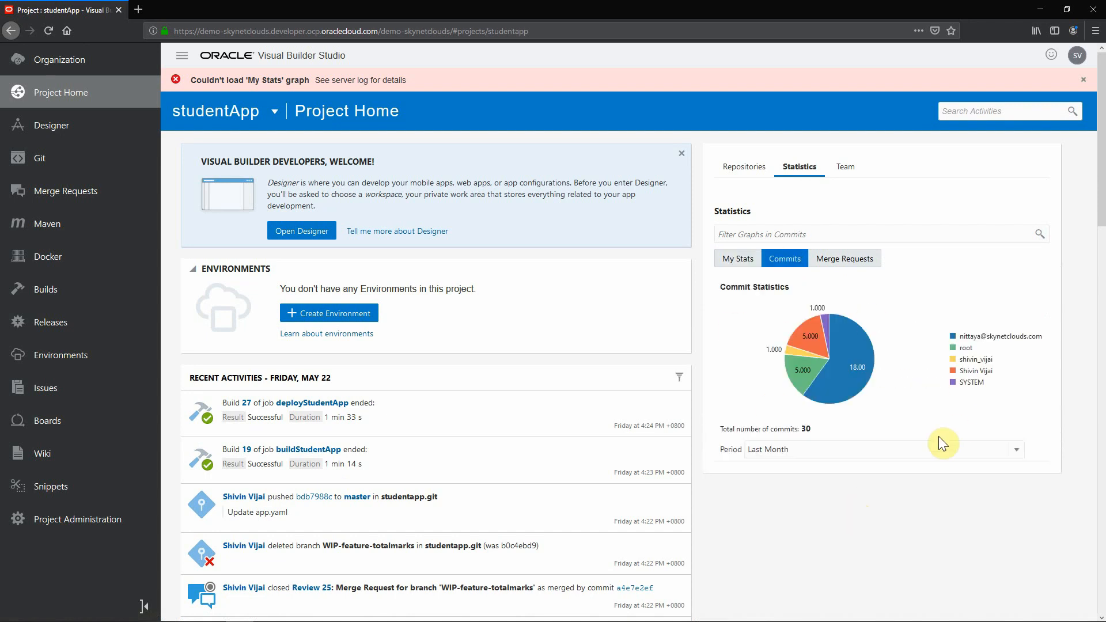
pyautogui.moveTo(921, 553)
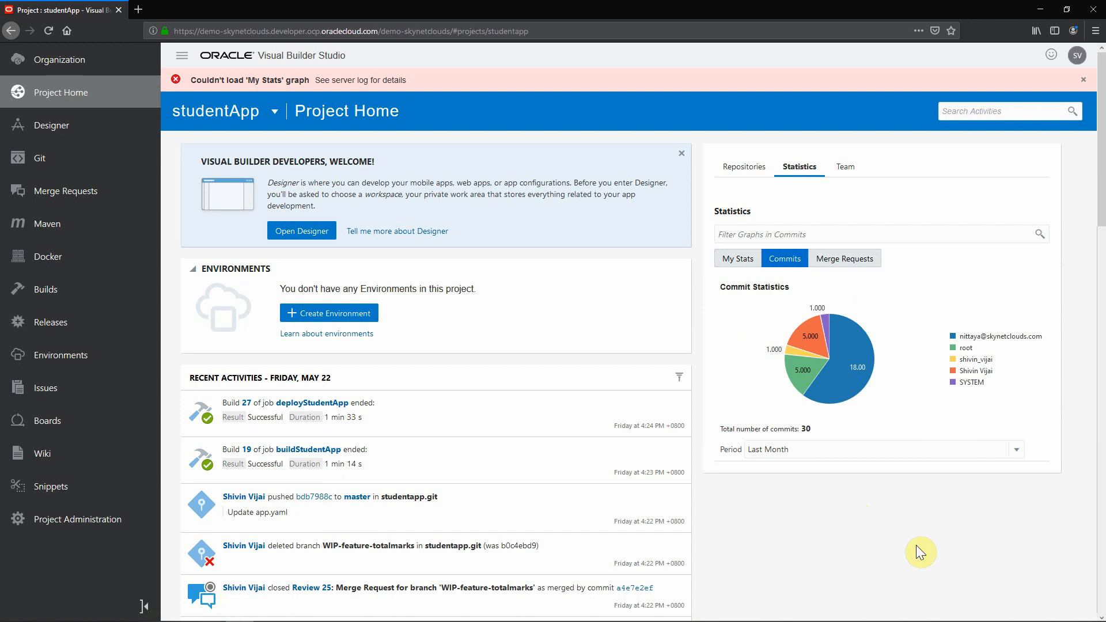
pyautogui.click(1017, 449)
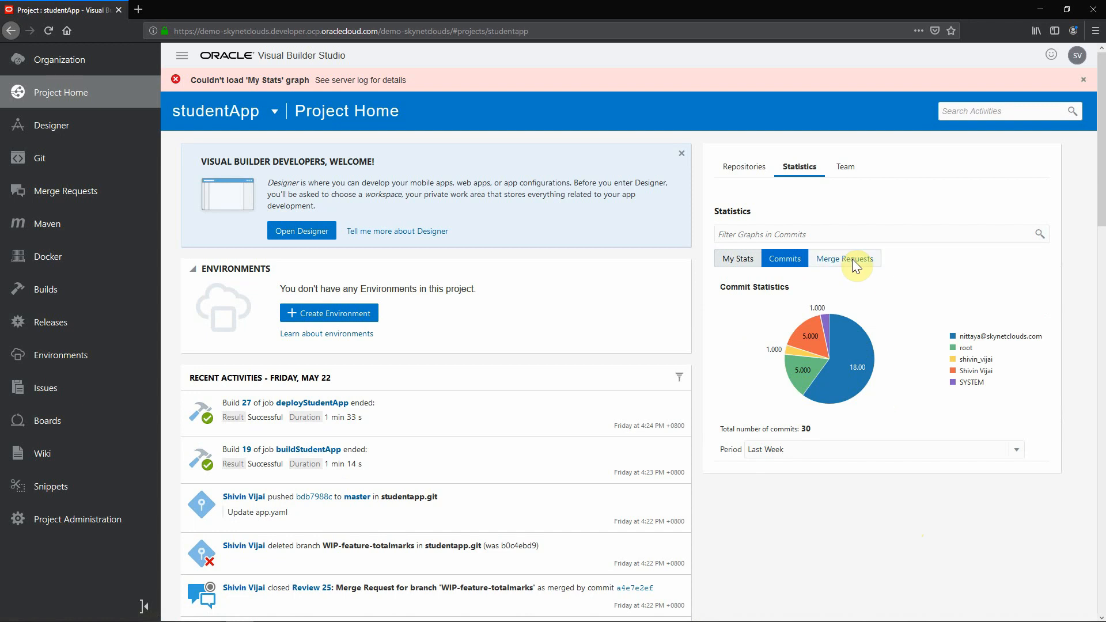
pyautogui.click(846, 258)
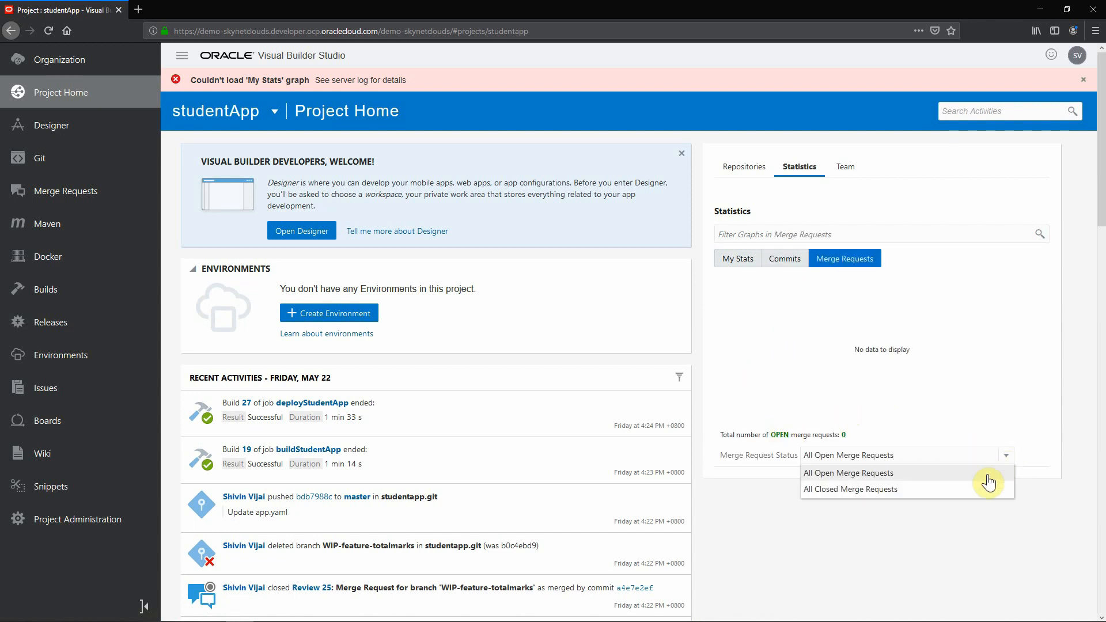
pyautogui.click(851, 489)
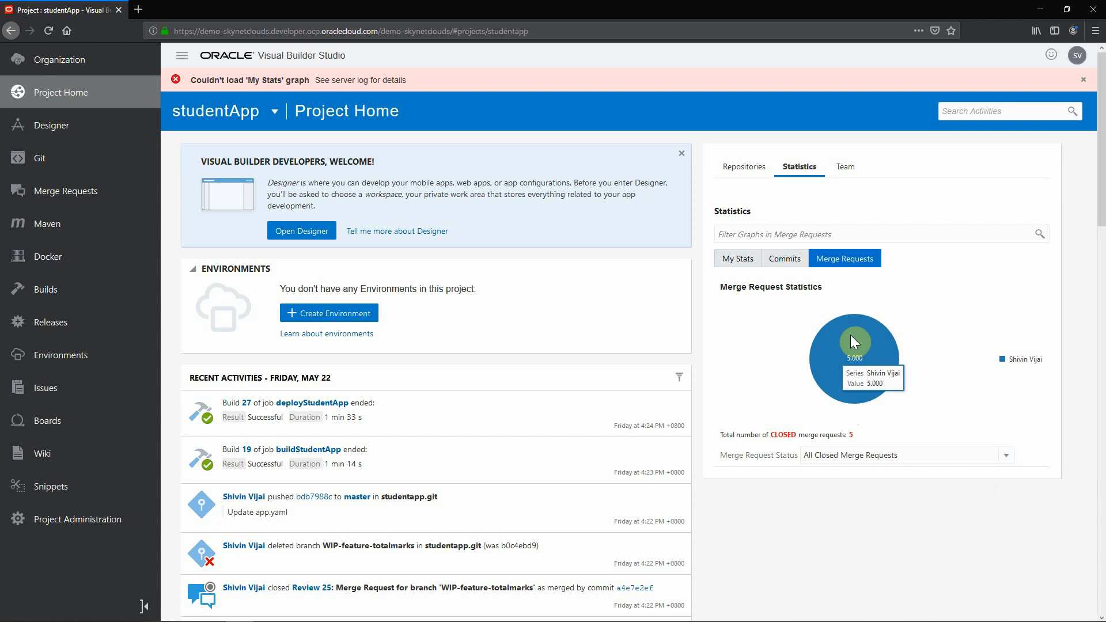
pyautogui.moveTo(951, 507)
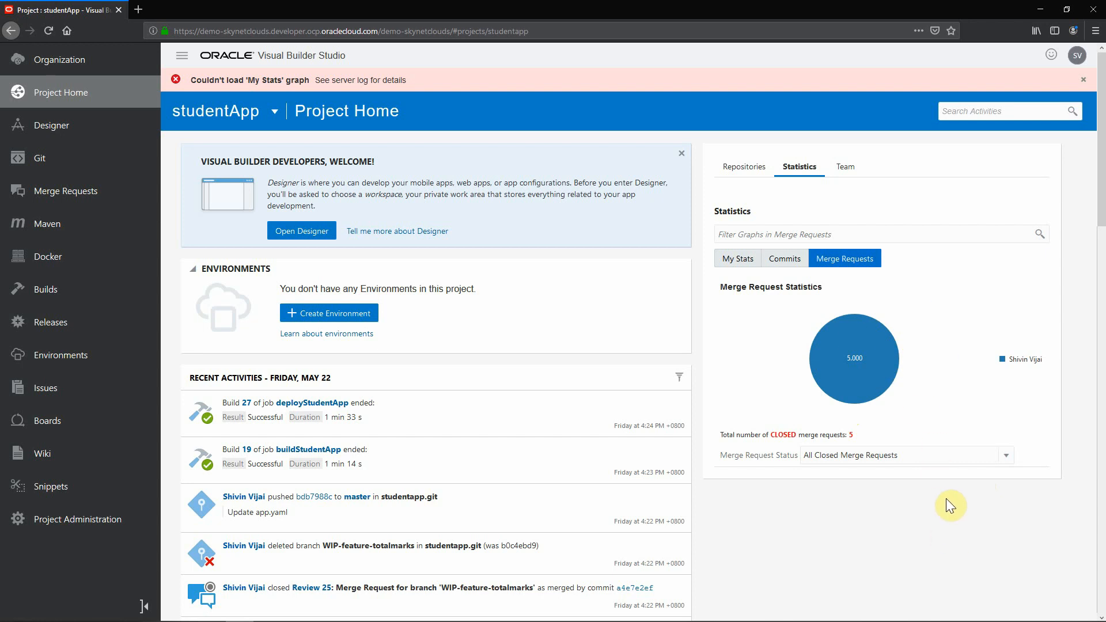
pyautogui.moveTo(950, 501)
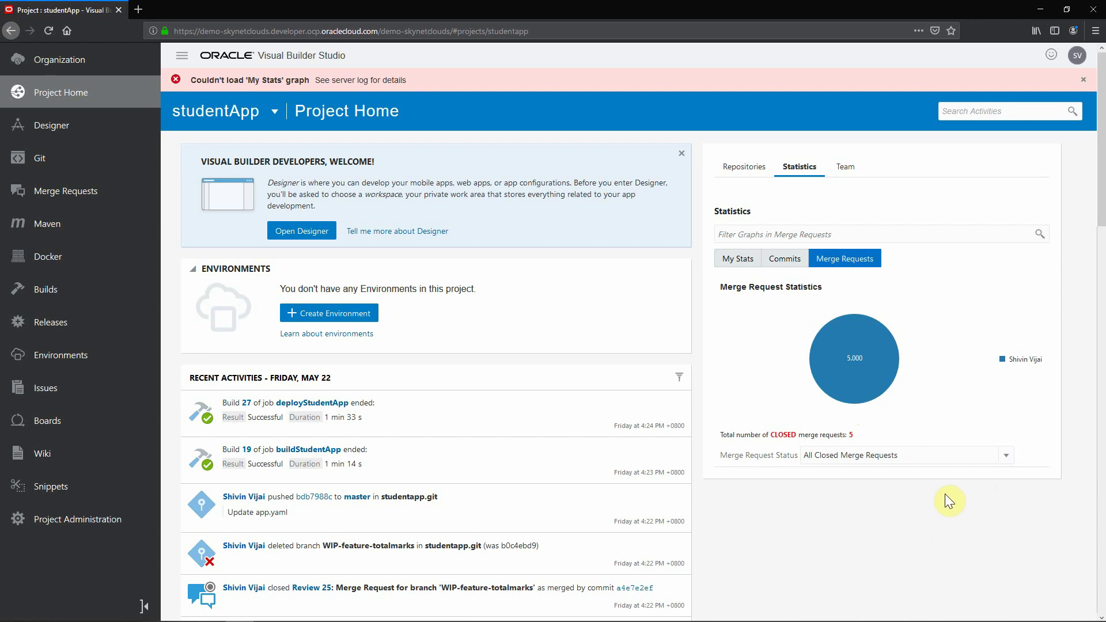
pyautogui.click(845, 167)
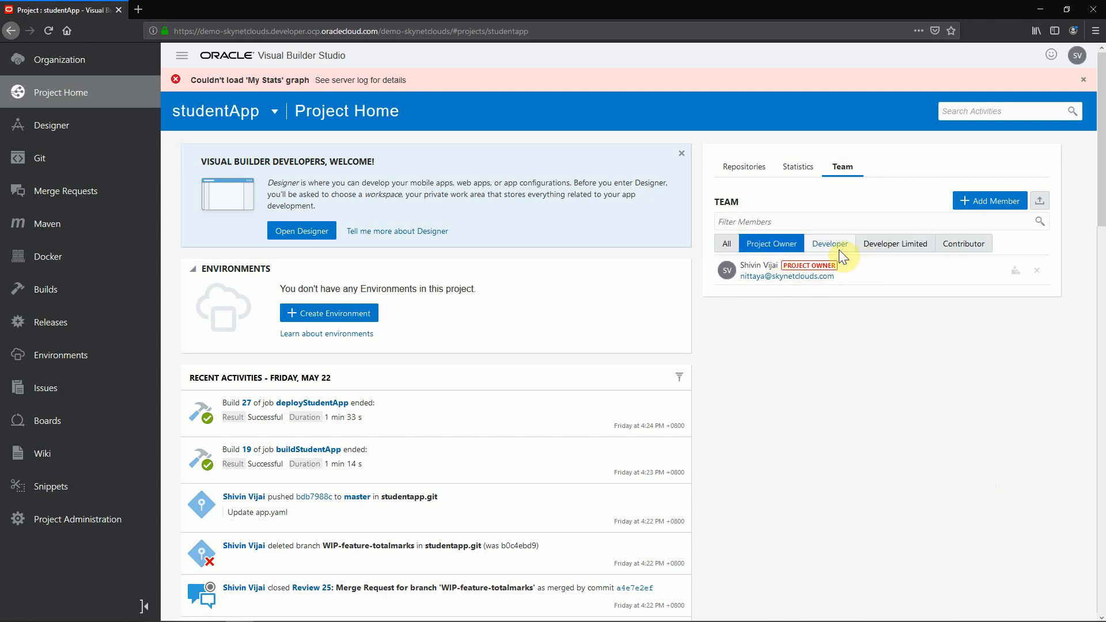
pyautogui.moveTo(855, 402)
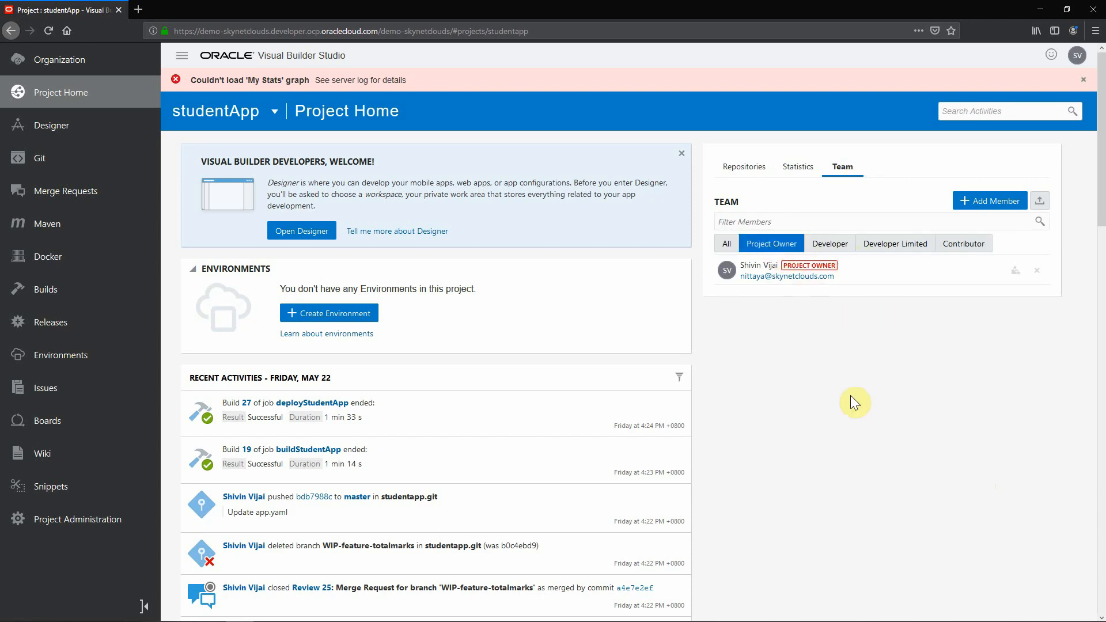
pyautogui.moveTo(854, 396)
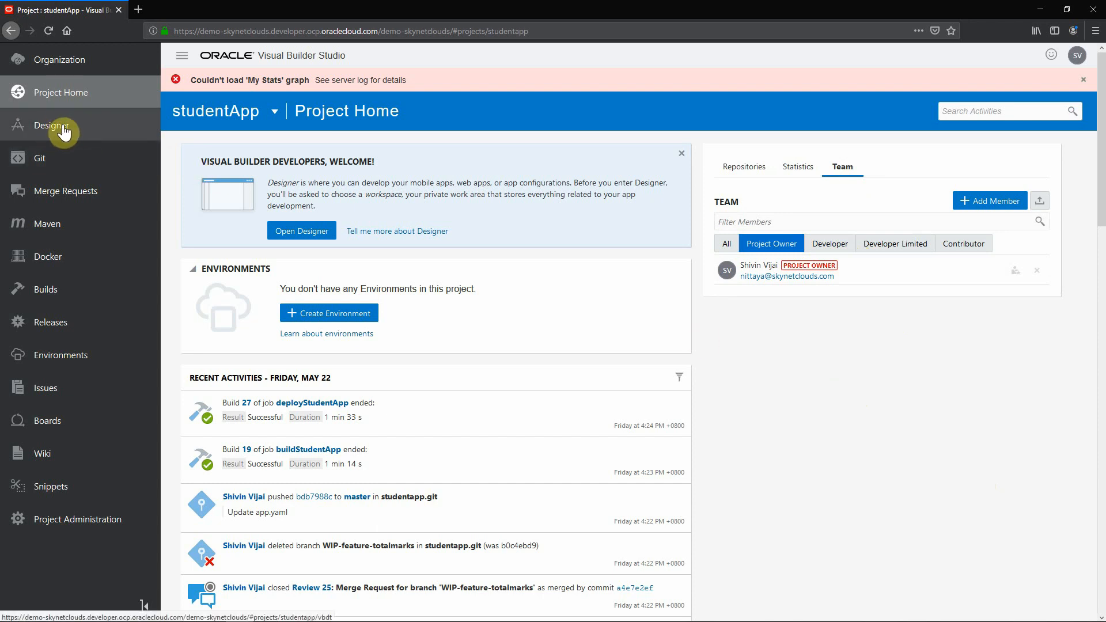
# - Open the studentApp Git repository and scroll through its master files and Helidon Quickstart README
pyautogui.click(55, 124)
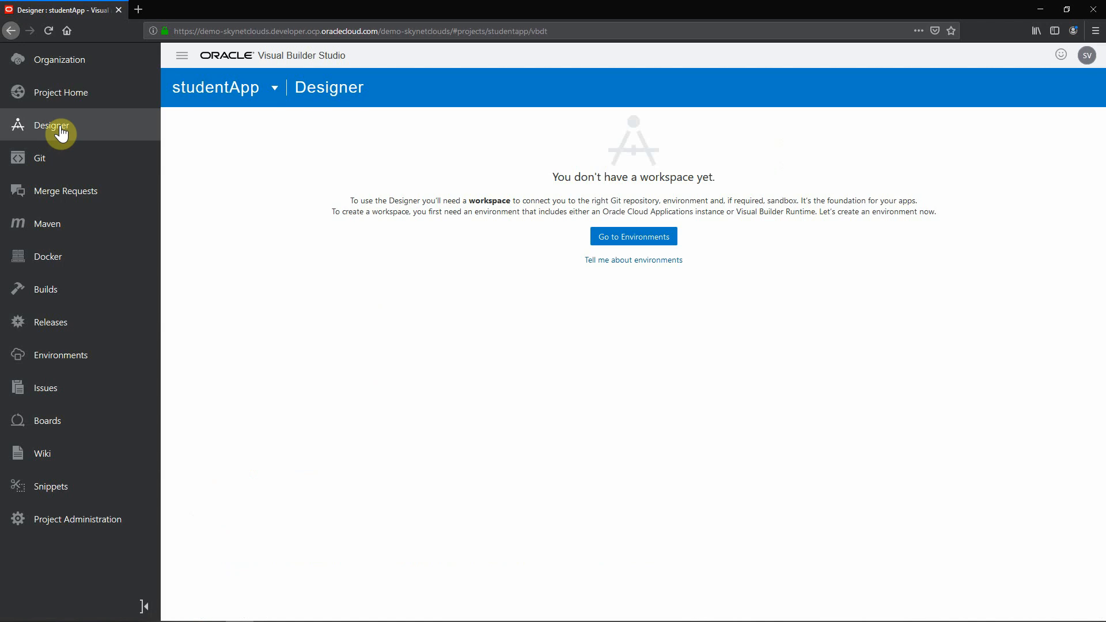
pyautogui.click(40, 166)
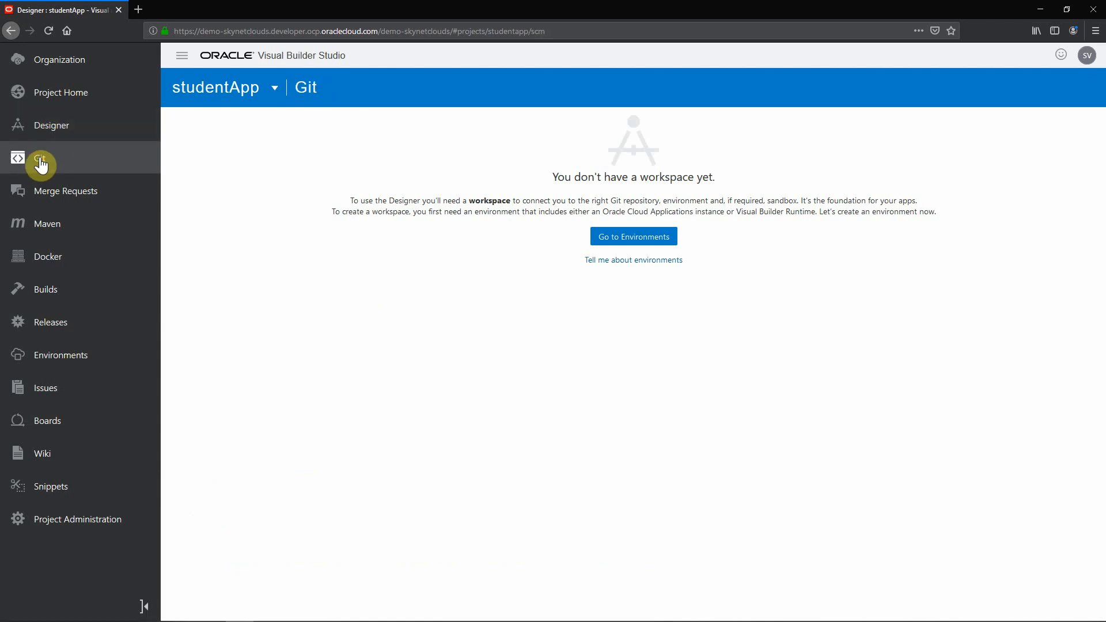
pyautogui.click(42, 164)
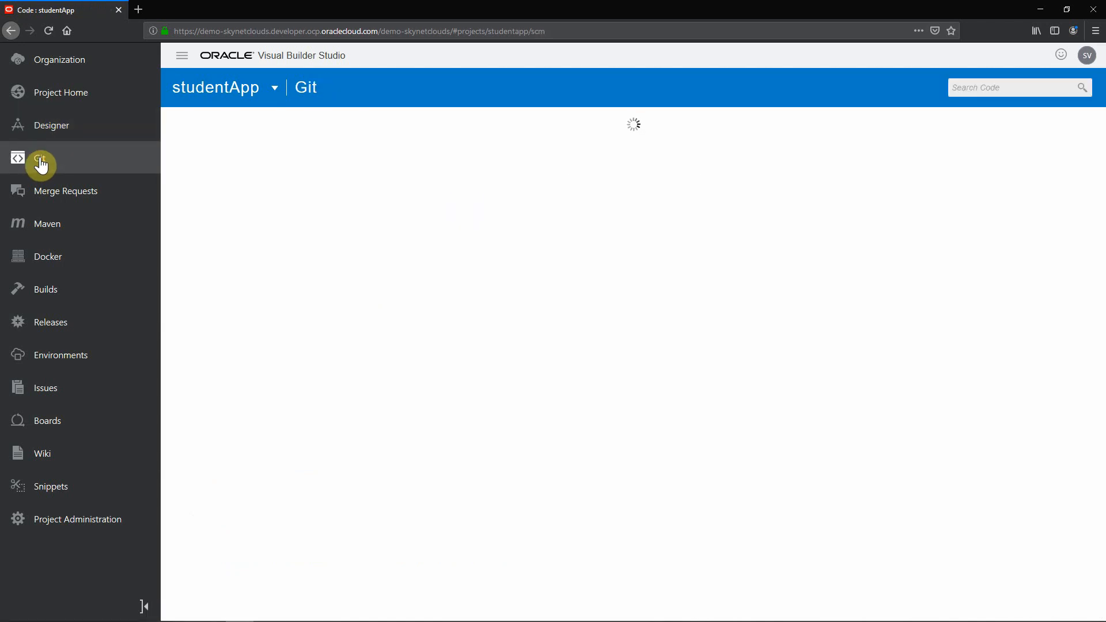
pyautogui.click(40, 165)
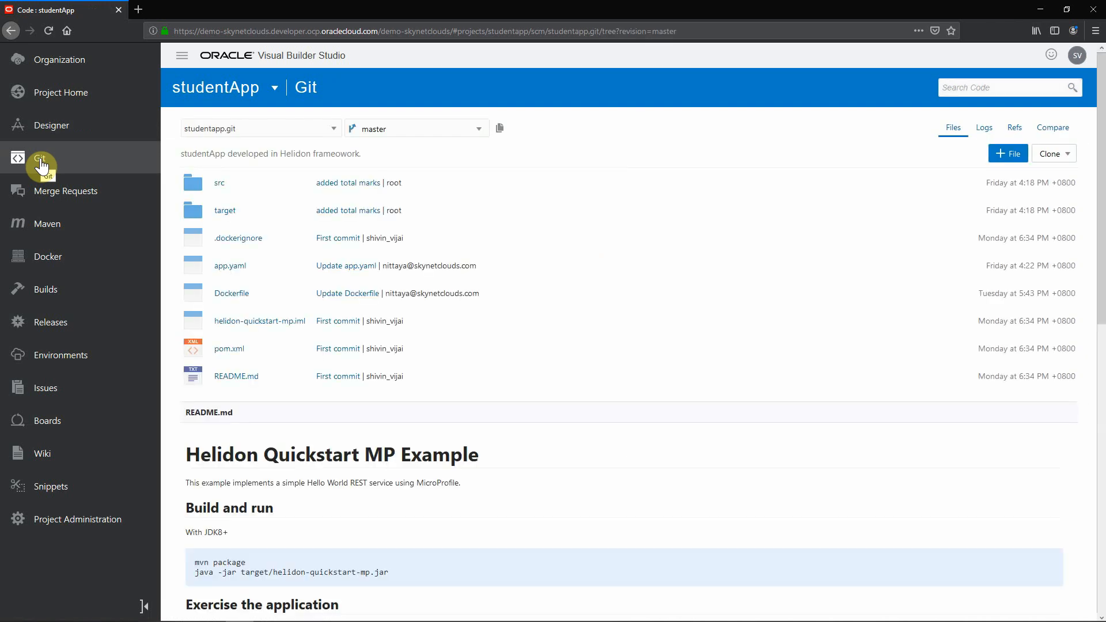
pyautogui.scroll(-3)
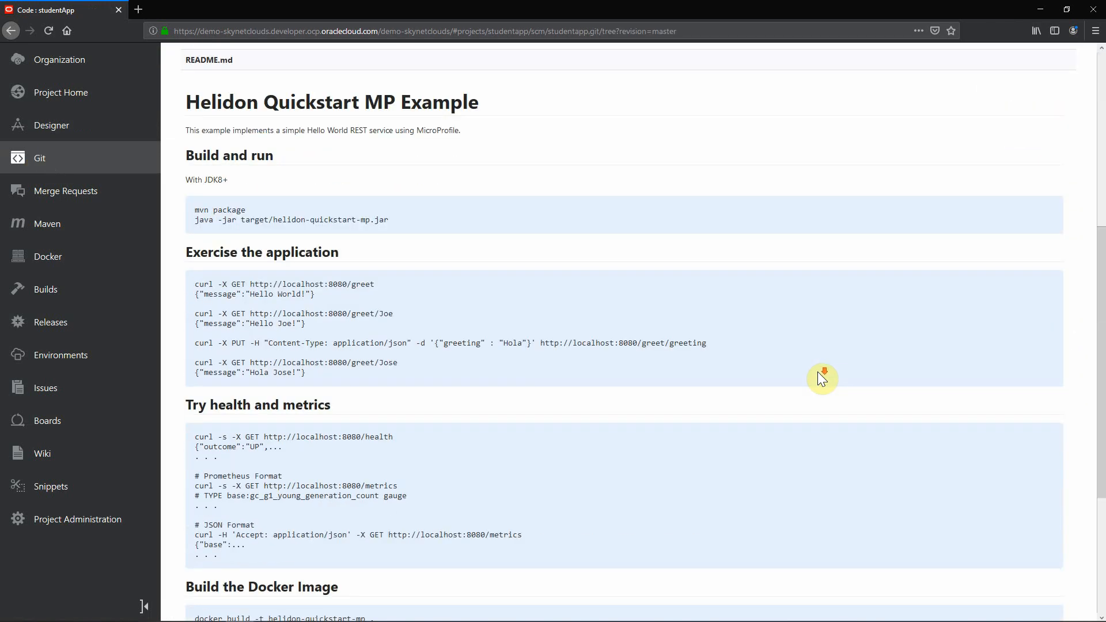
pyautogui.scroll(-3)
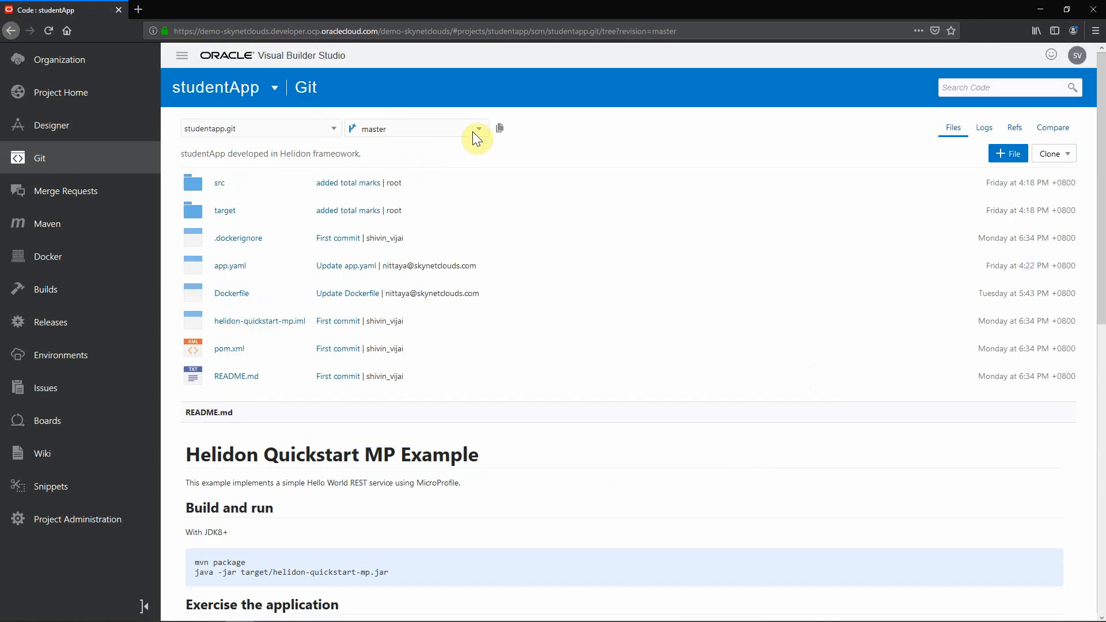
# - Check the repository's available branches in the branch dropdown, then go to Merge Requests
pyautogui.click(479, 129)
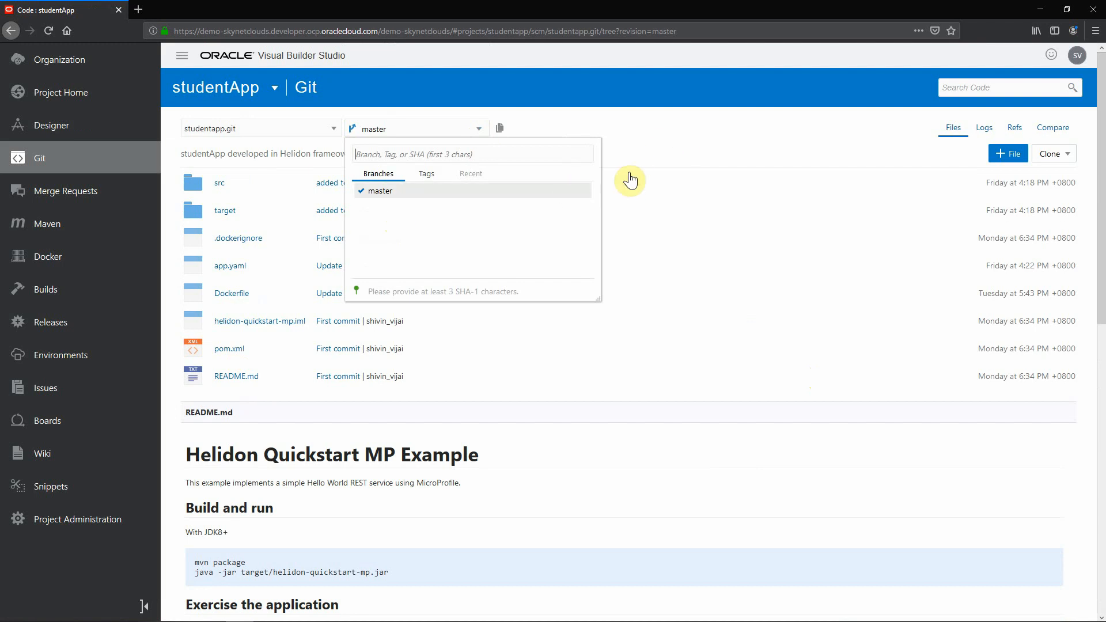
pyautogui.moveTo(725, 139)
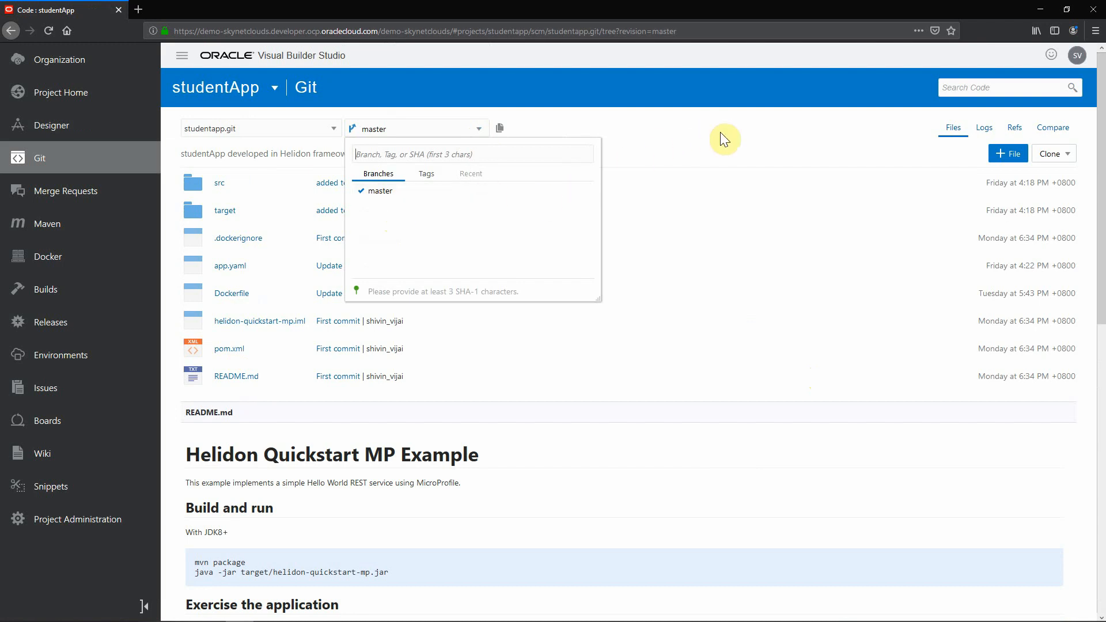
pyautogui.click(65, 191)
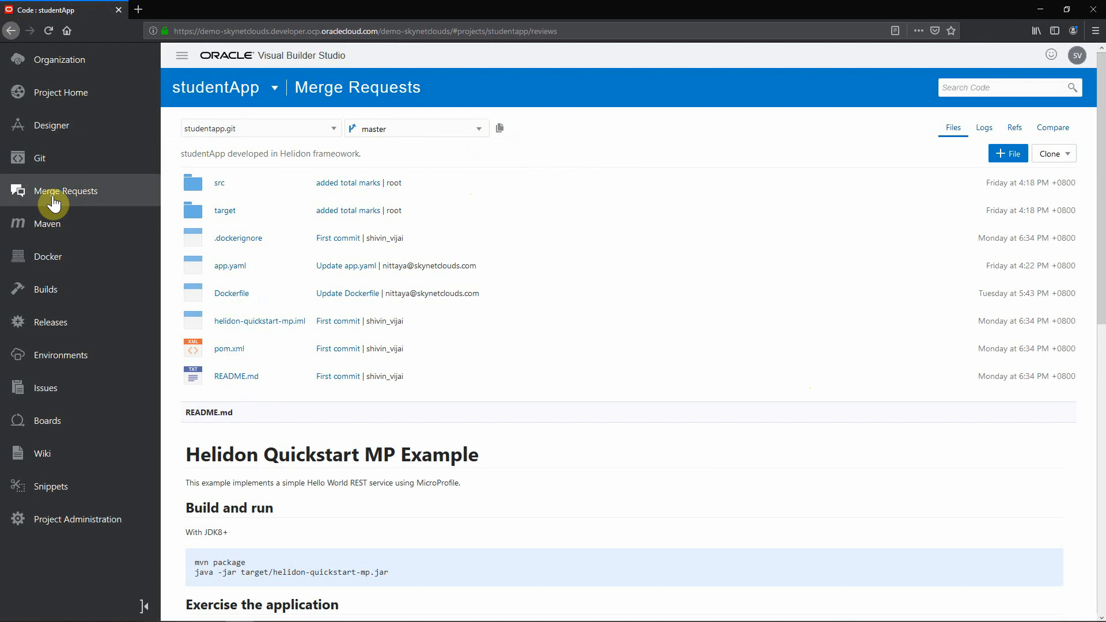
# - Draft a new merge request on studentapp.git targeting master, then abandon it
pyautogui.click(66, 191)
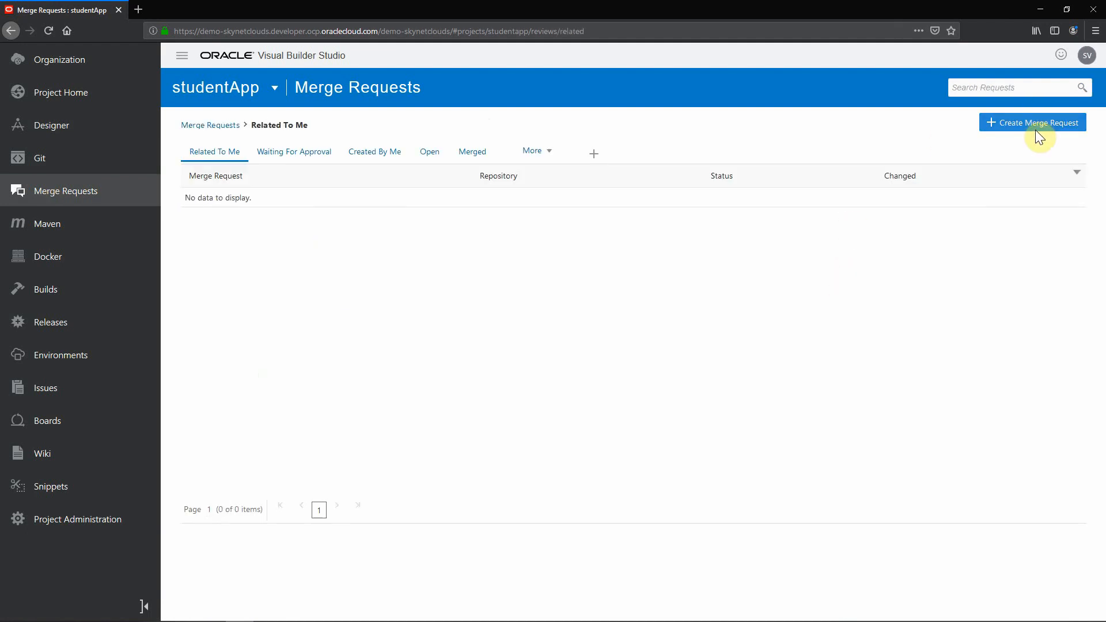
pyautogui.click(1032, 122)
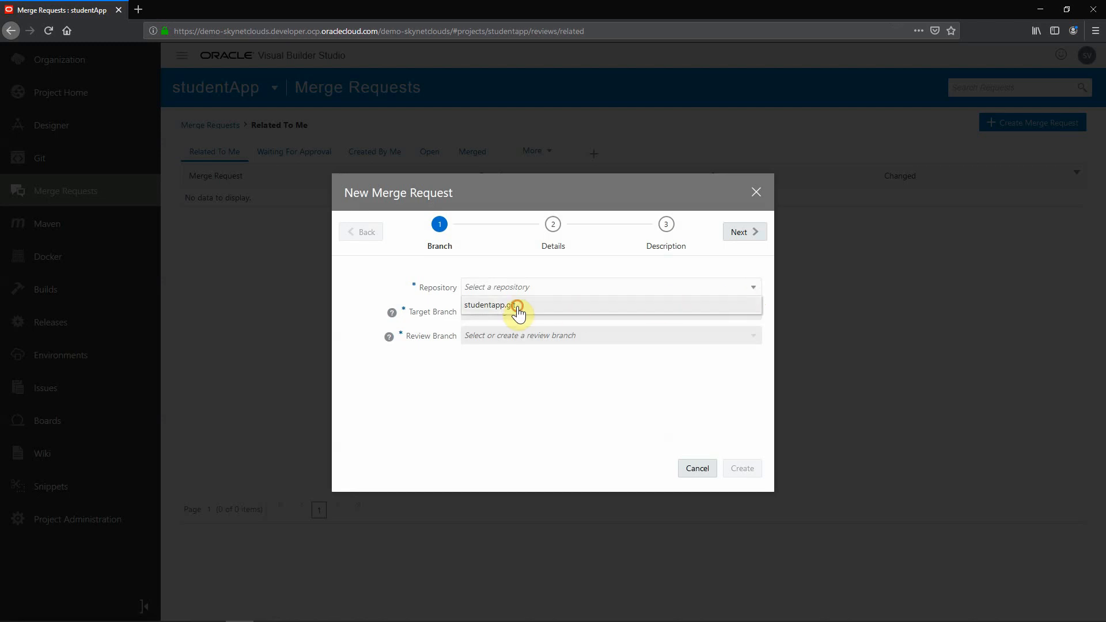
pyautogui.click(499, 306)
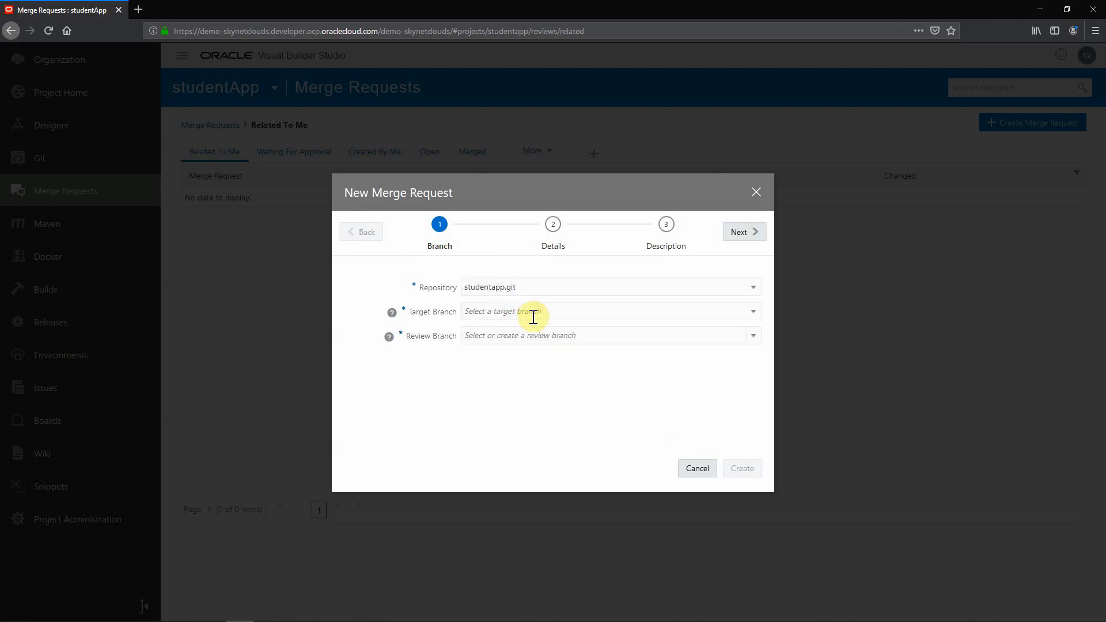
pyautogui.click(606, 311)
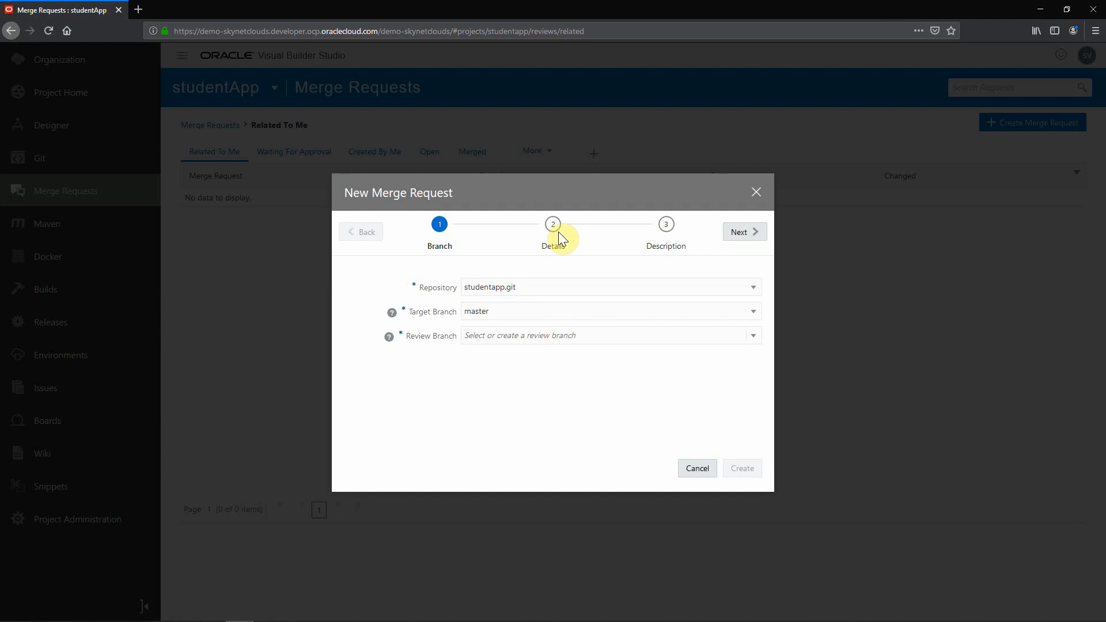
pyautogui.moveTo(721, 362)
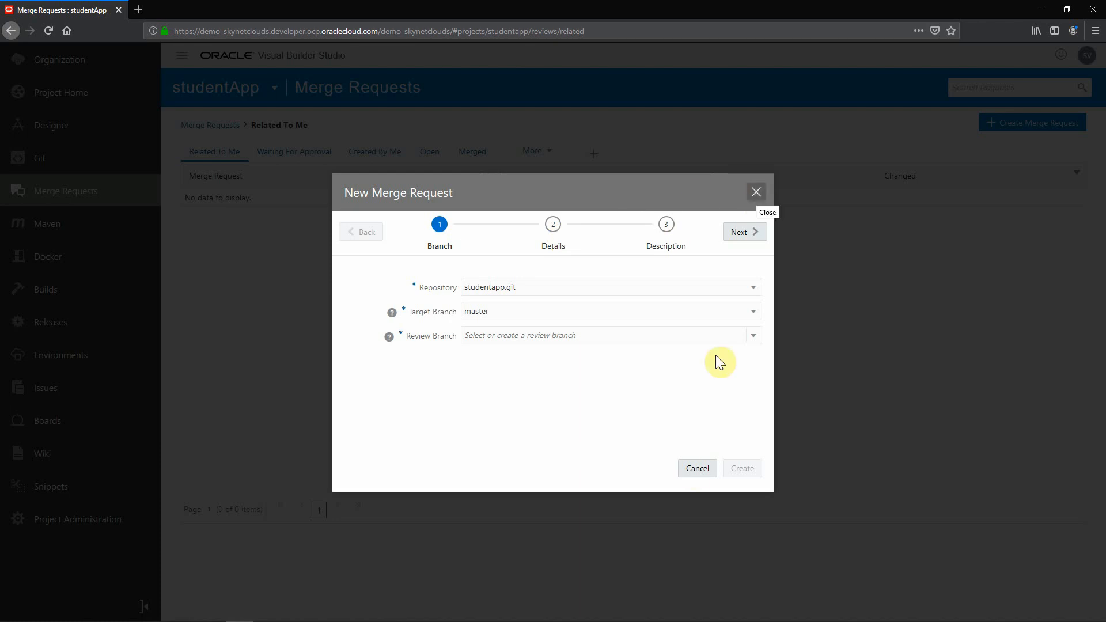
pyautogui.click(756, 191)
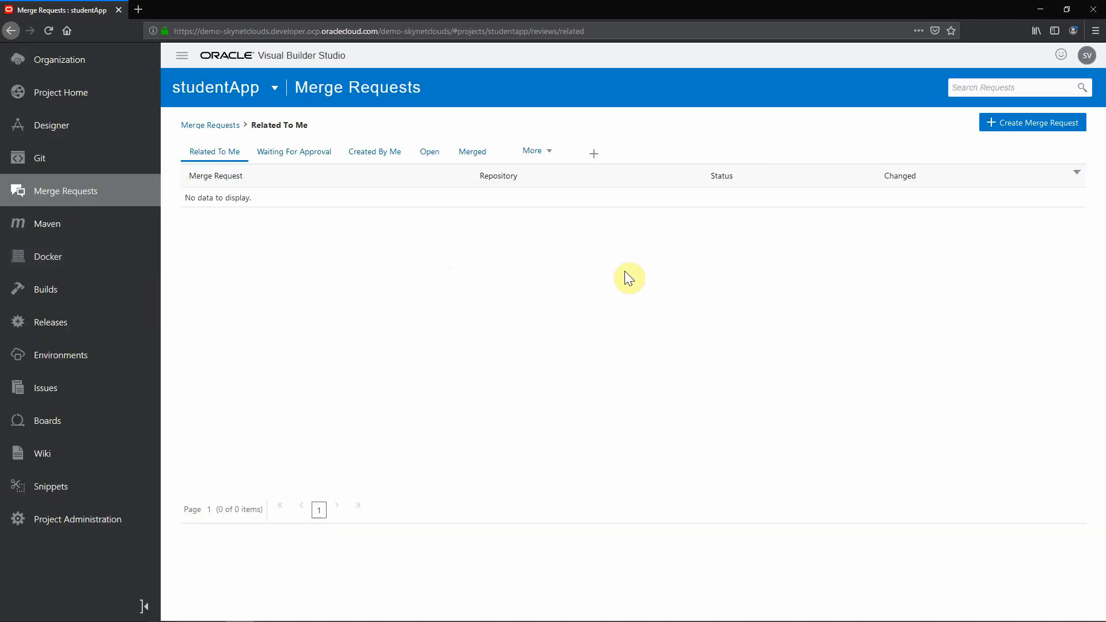
pyautogui.moveTo(627, 278)
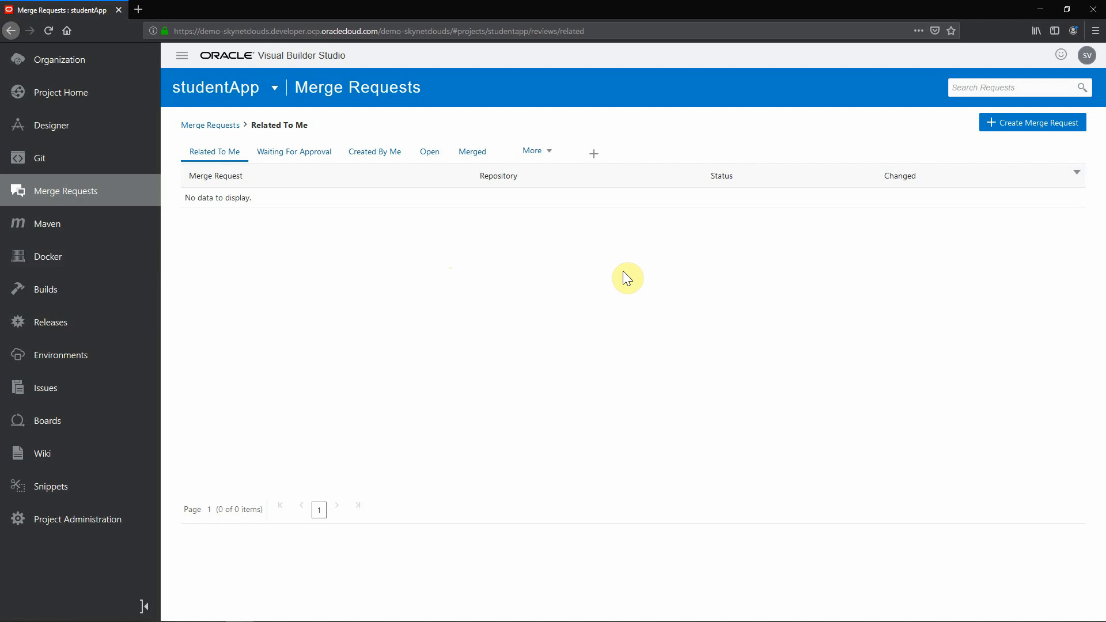
pyautogui.click(49, 256)
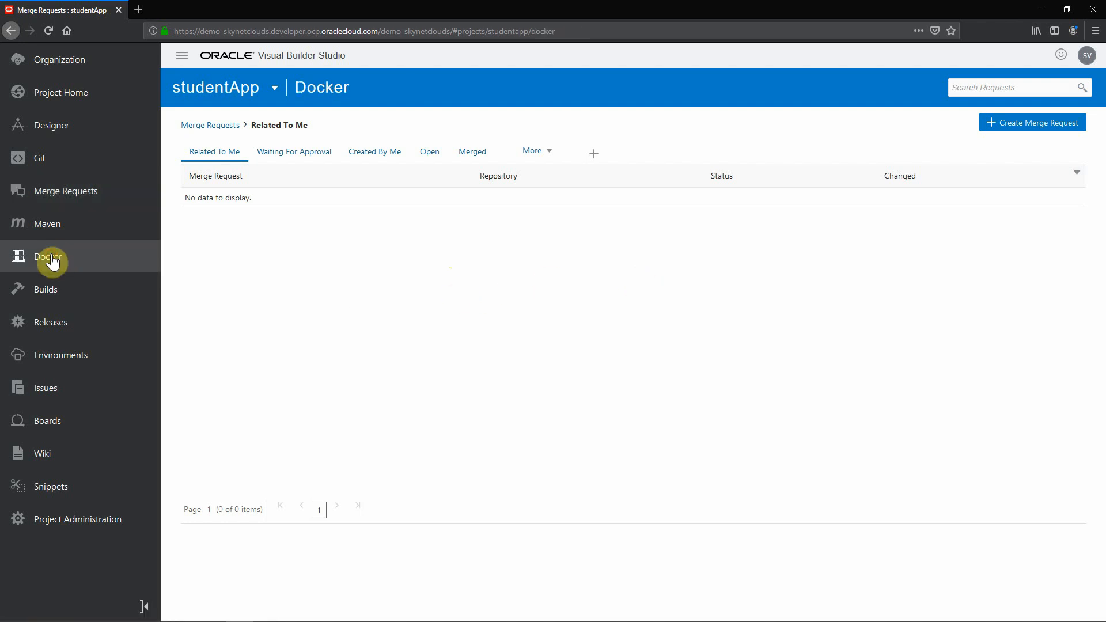
# - Preview the Link External Registry form on studentApp's Docker page and cancel it
pyautogui.click(48, 257)
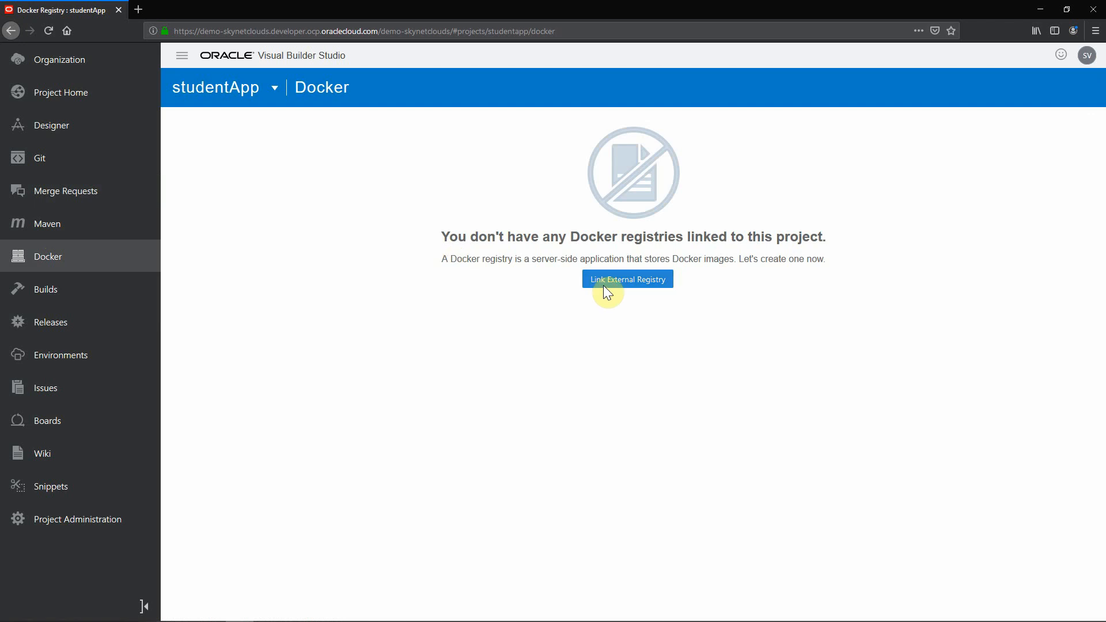
pyautogui.click(627, 279)
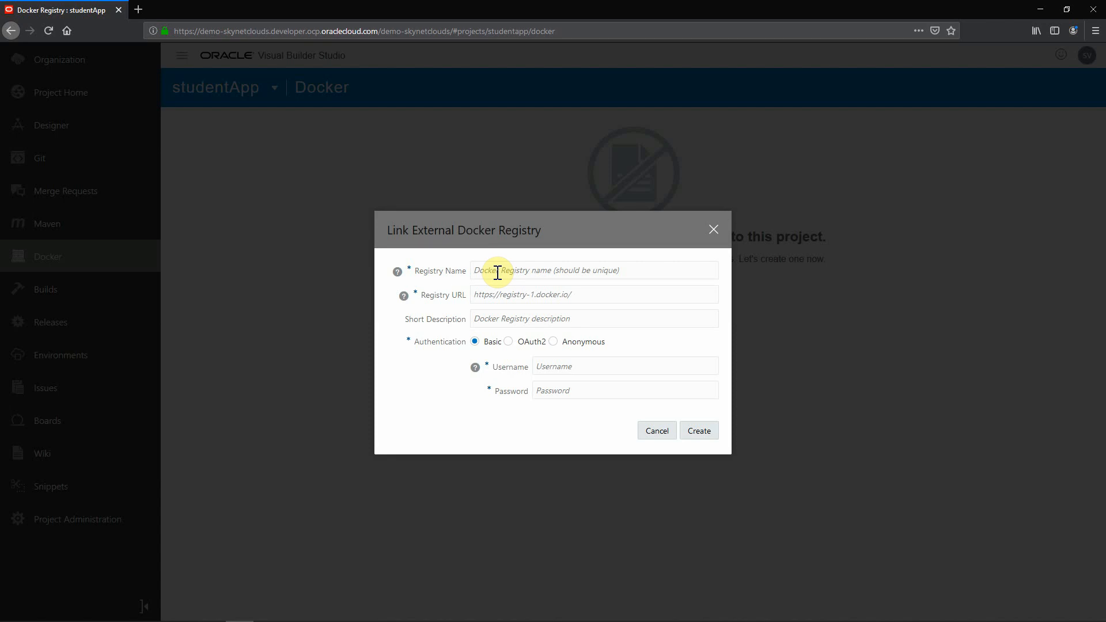
pyautogui.moveTo(492, 296)
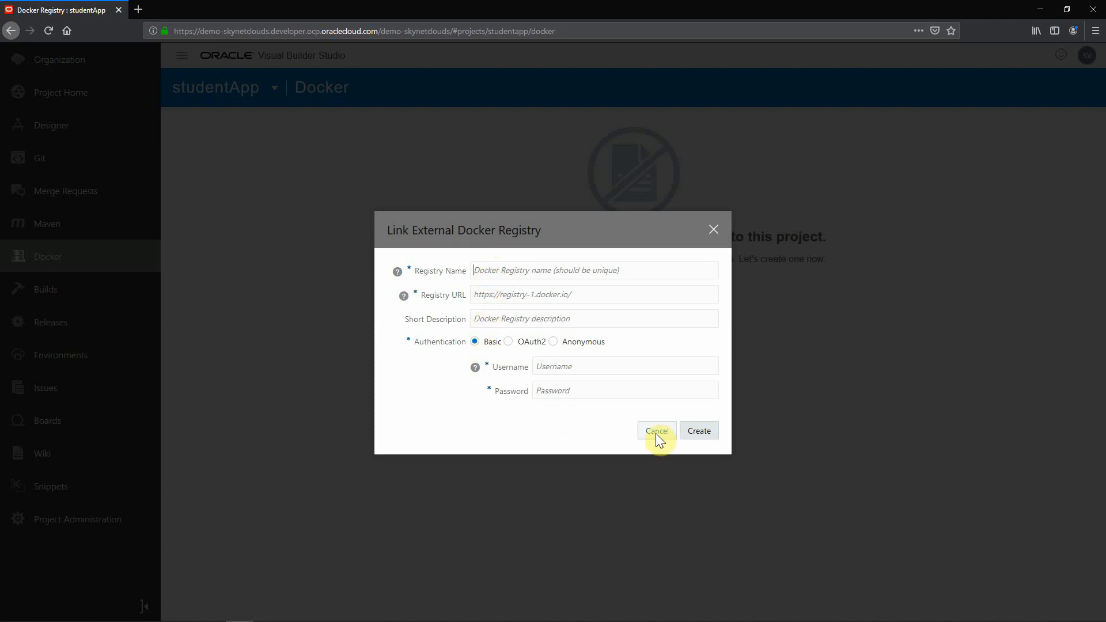
pyautogui.click(657, 430)
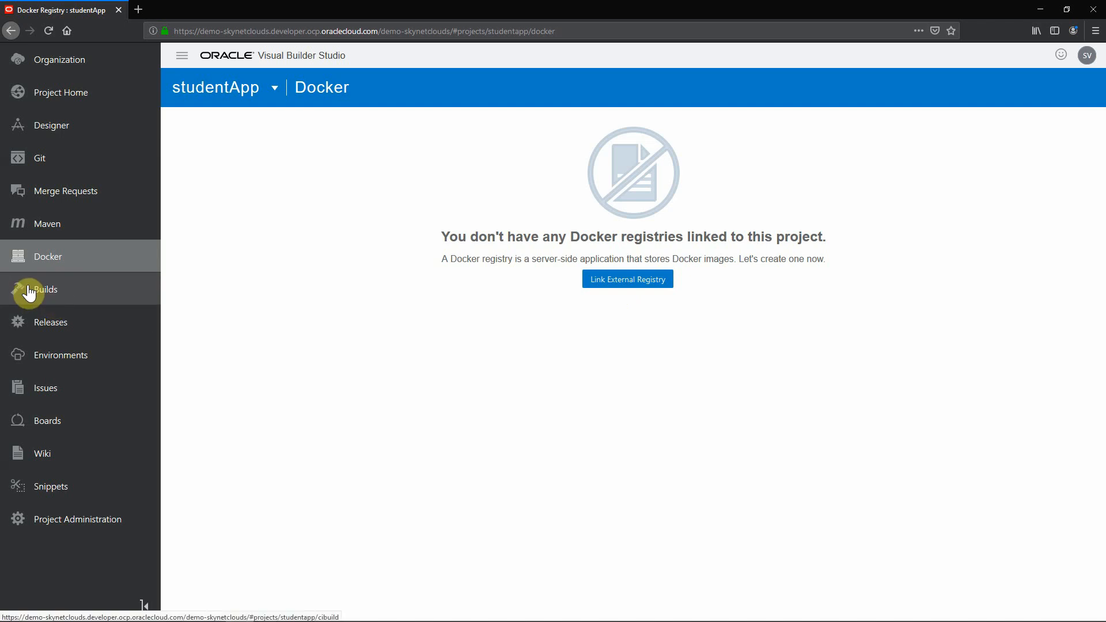
# - On the Builds page with buildStudentApp and deployStudentApp, open and close the New Job dialog
pyautogui.click(45, 289)
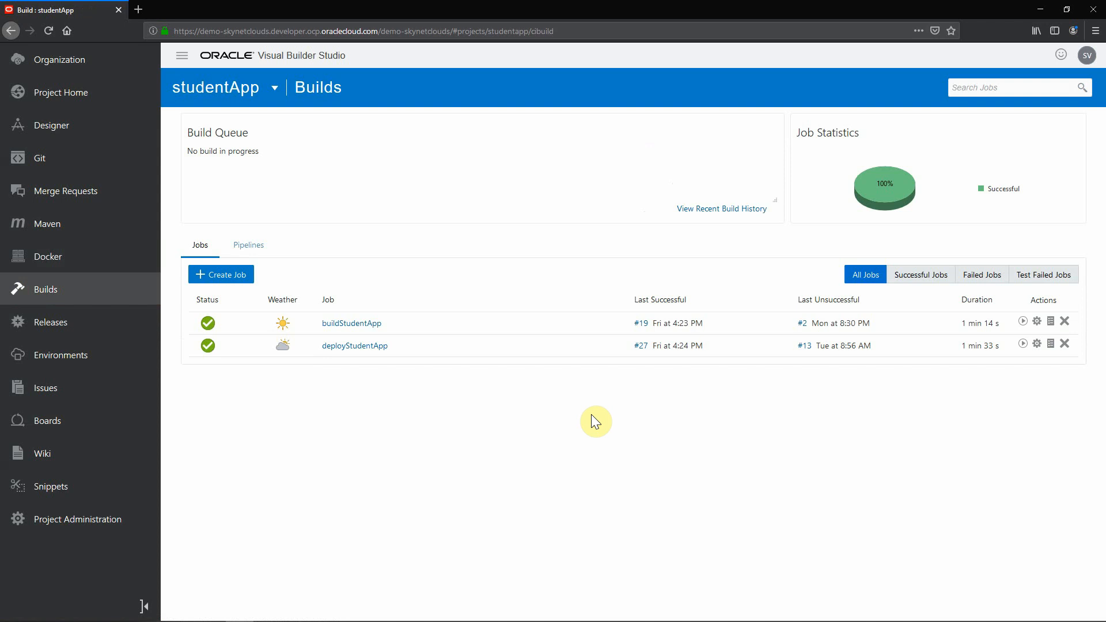
pyautogui.click(220, 274)
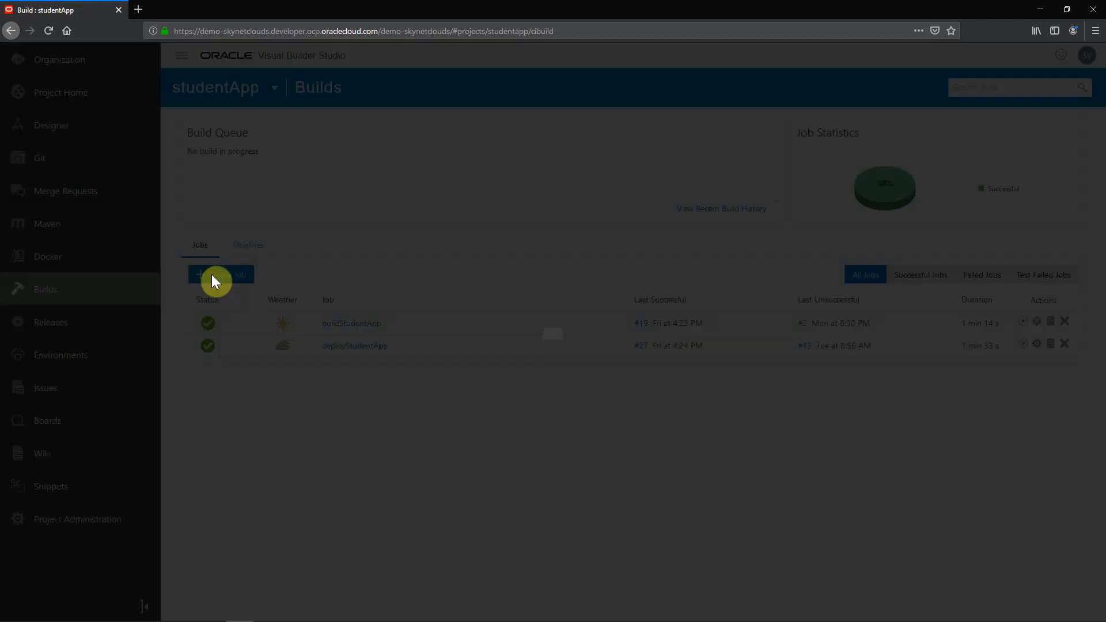
pyautogui.click(220, 274)
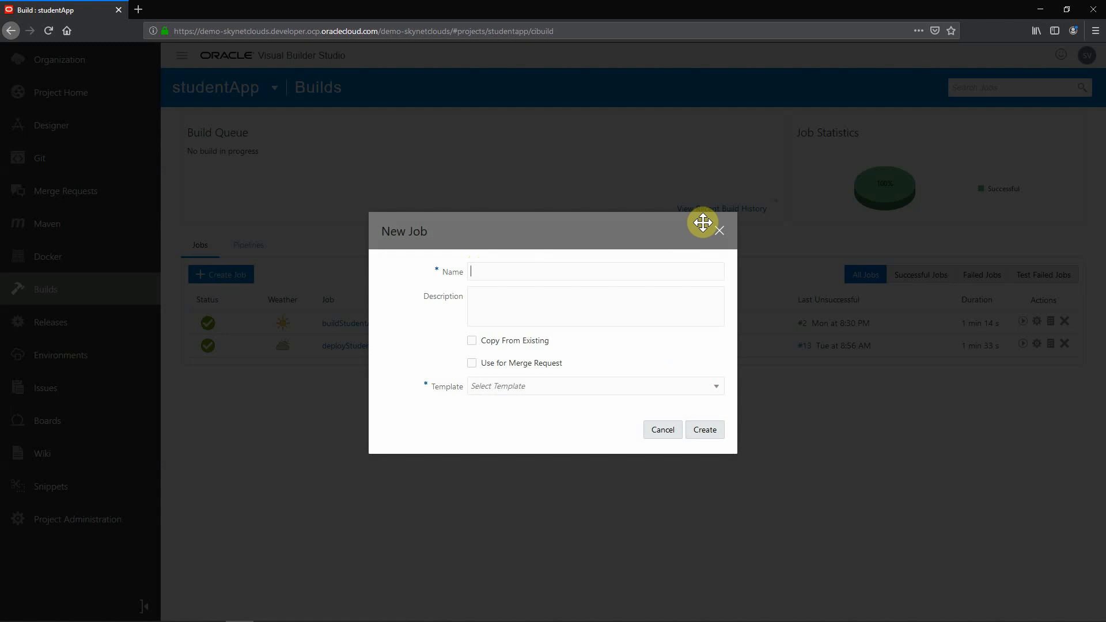
pyautogui.click(719, 230)
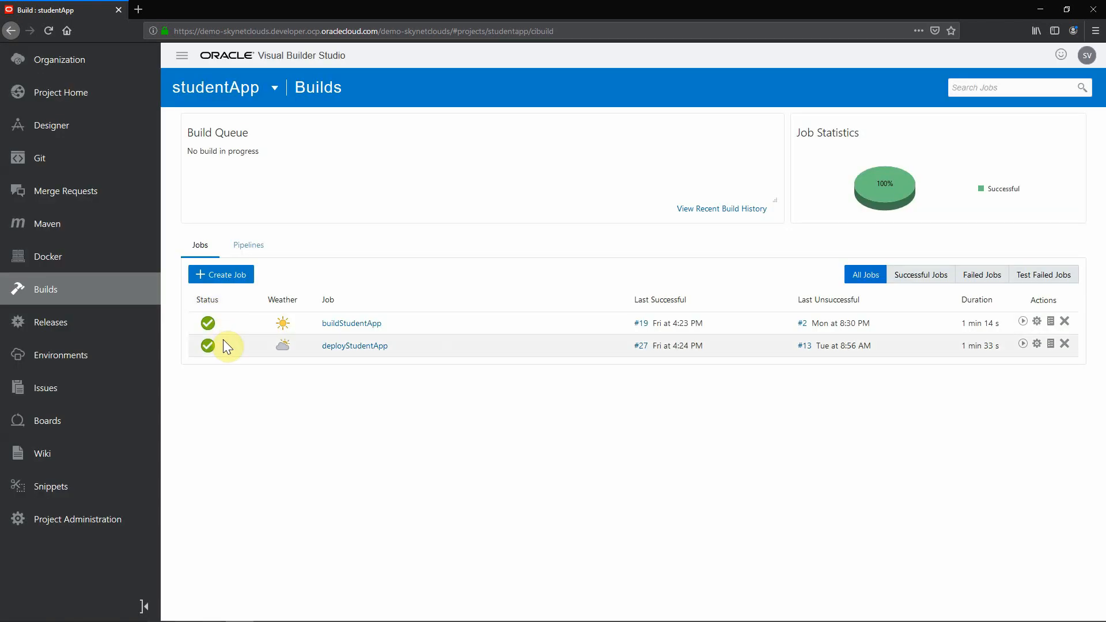
pyautogui.moveTo(493, 370)
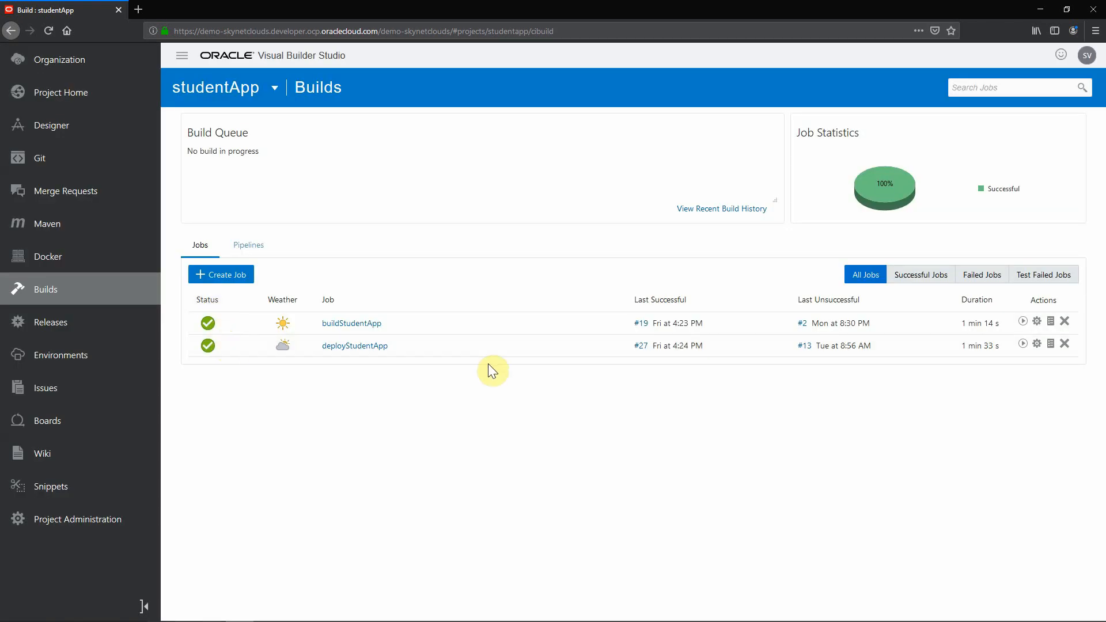
pyautogui.moveTo(247, 249)
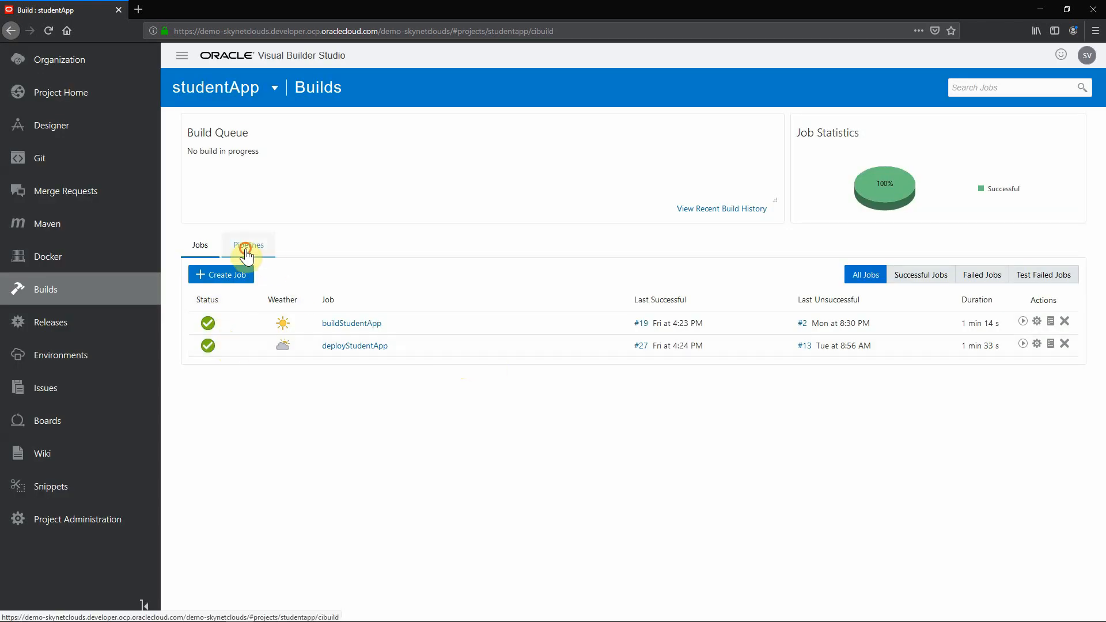
pyautogui.click(248, 245)
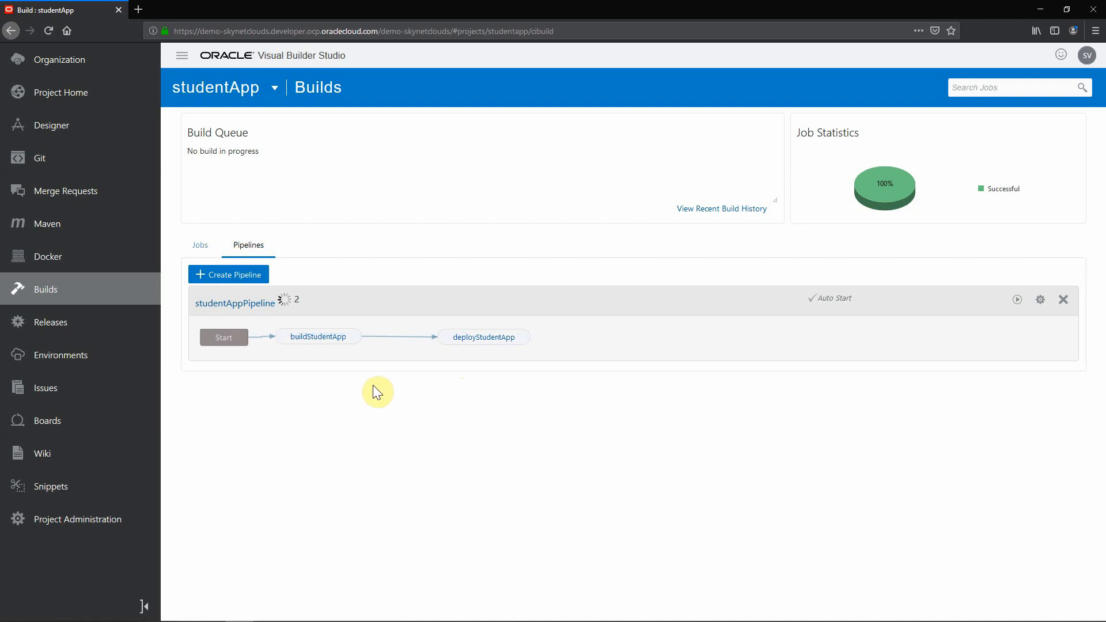
pyautogui.moveTo(292, 382)
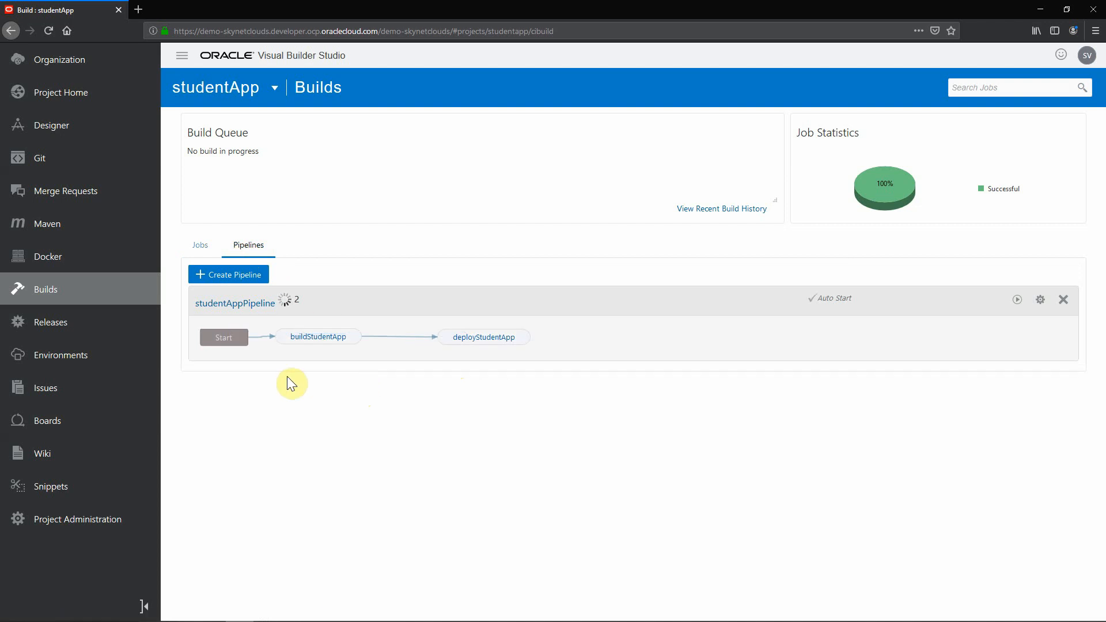
pyautogui.moveTo(223, 377)
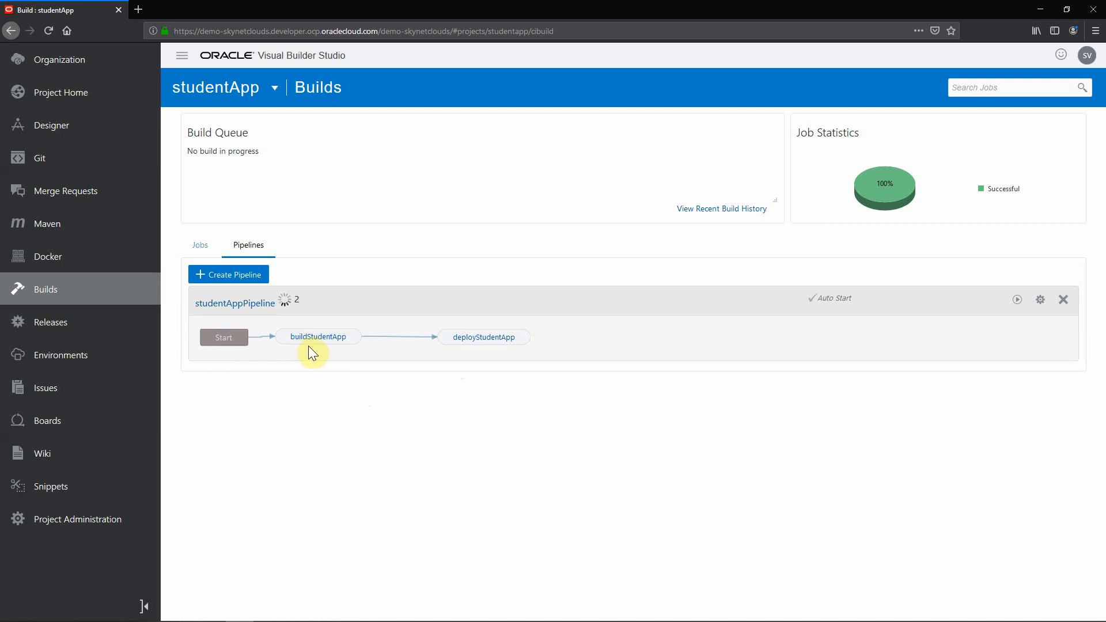
pyautogui.moveTo(485, 351)
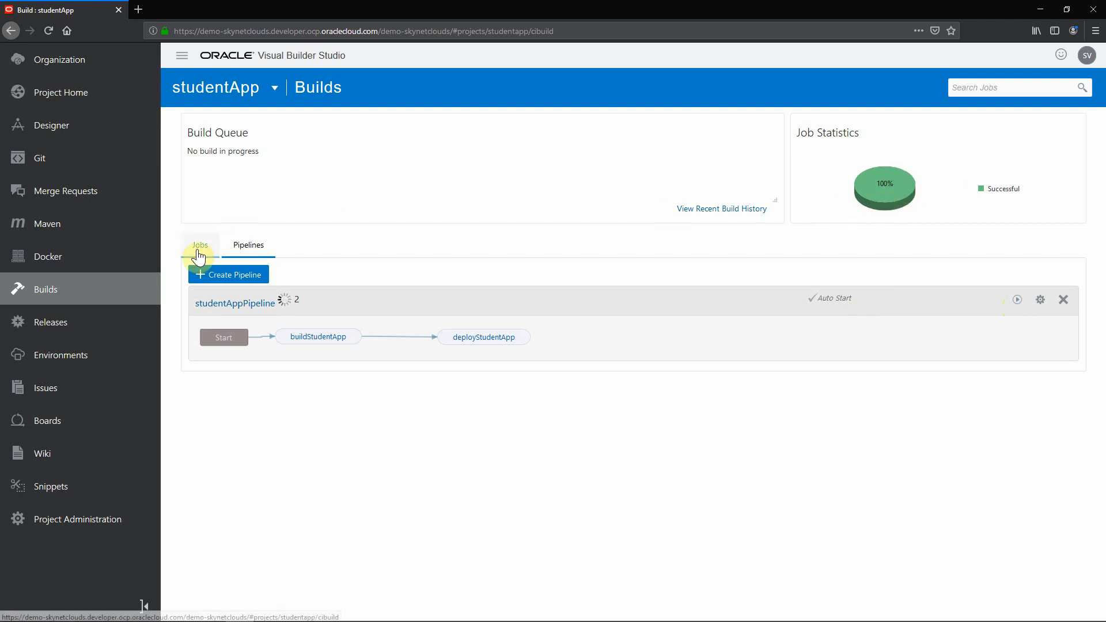
pyautogui.click(200, 245)
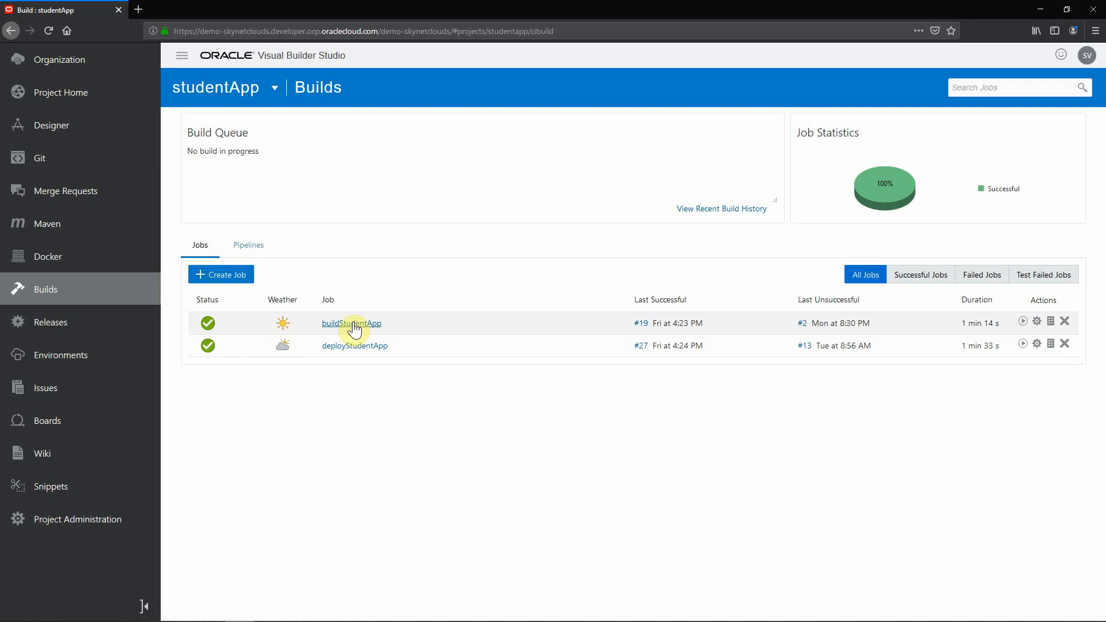
pyautogui.moveTo(352, 324)
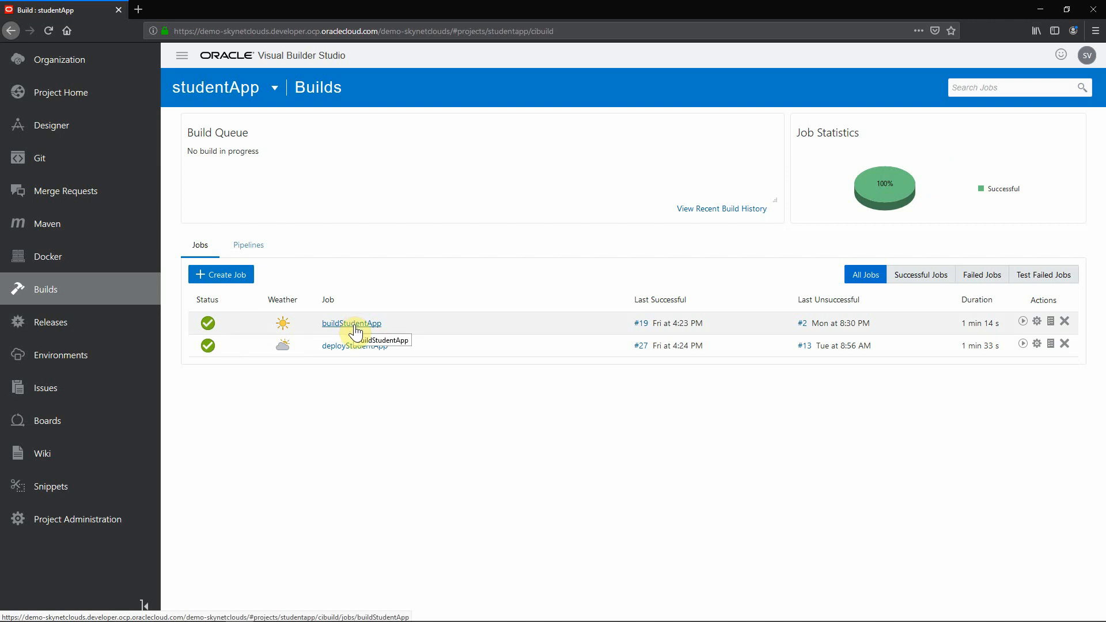
# - Open buildStudentApp's details, review its build history #7–#19 and trend, then open Configure
pyautogui.click(352, 323)
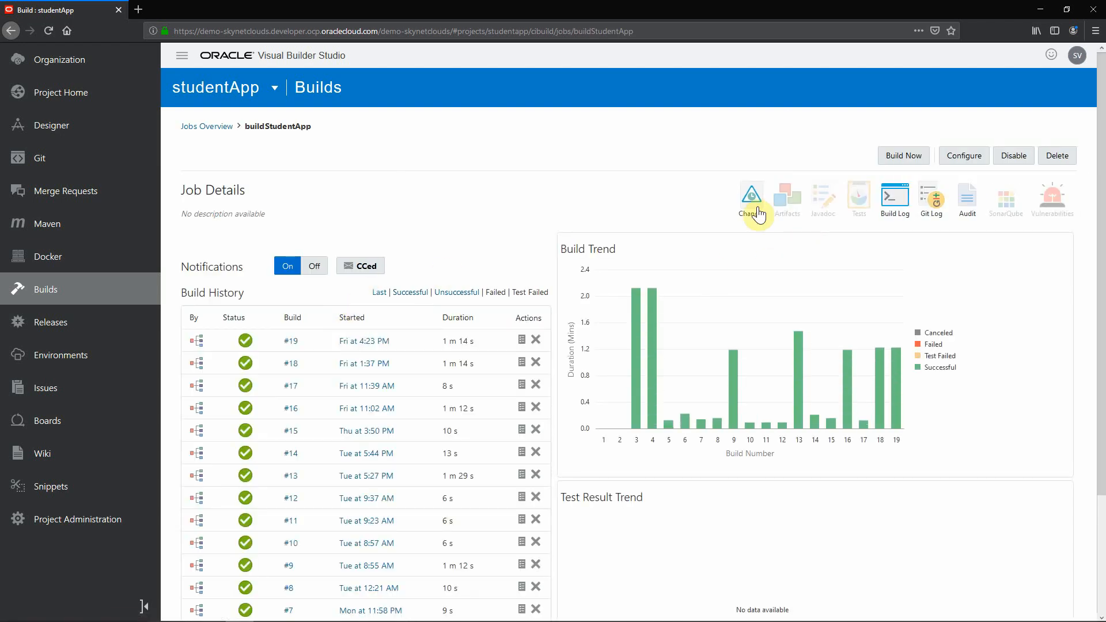
pyautogui.moveTo(893, 209)
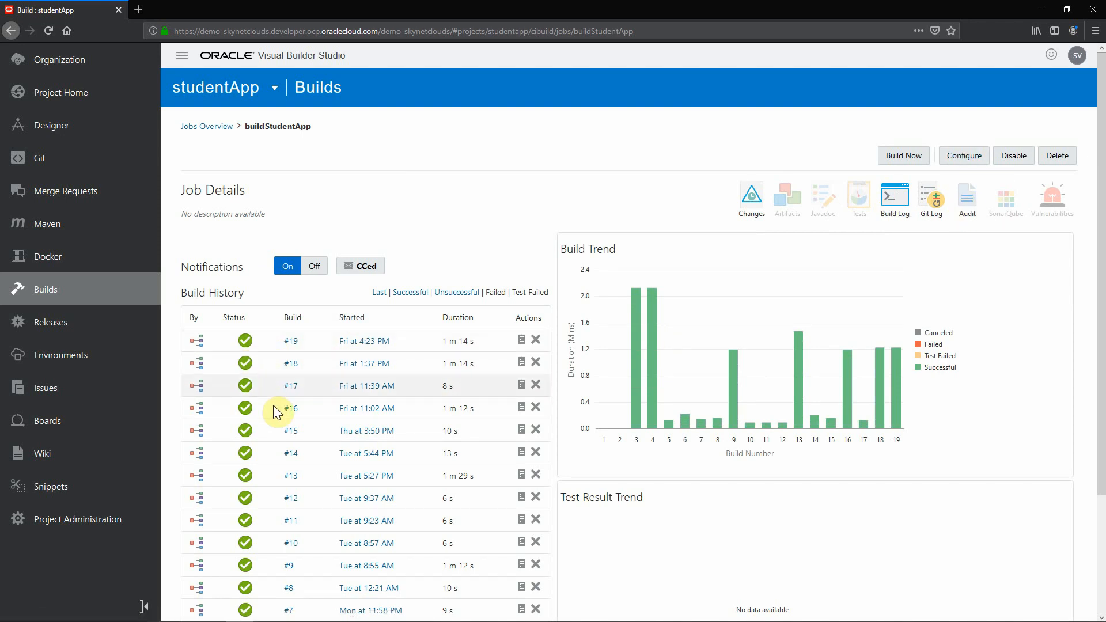
pyautogui.scroll(-3)
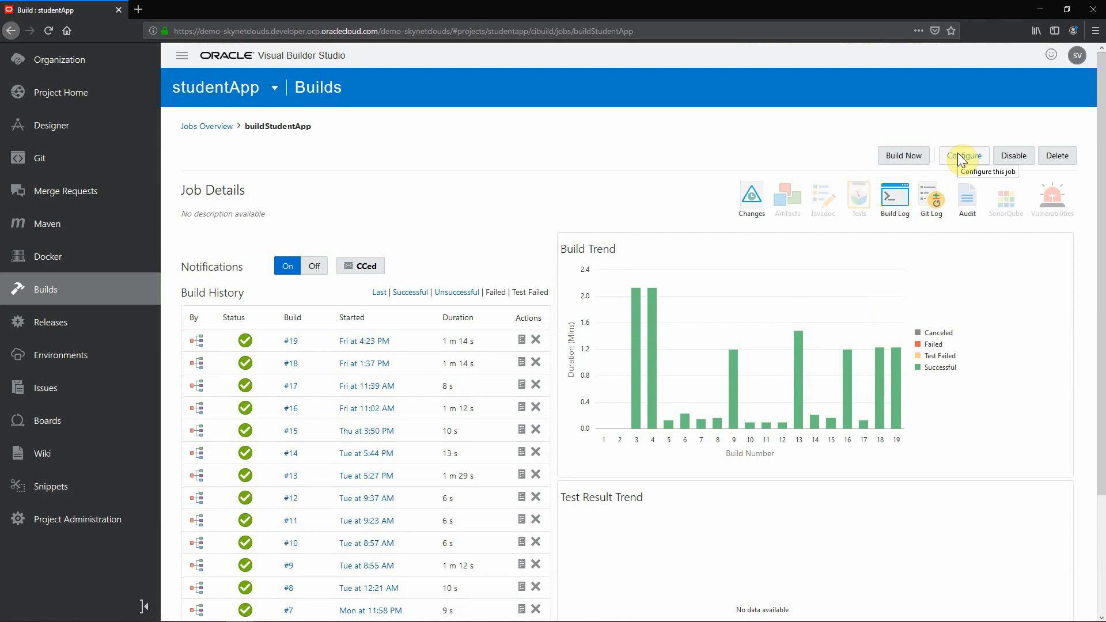
pyautogui.click(964, 155)
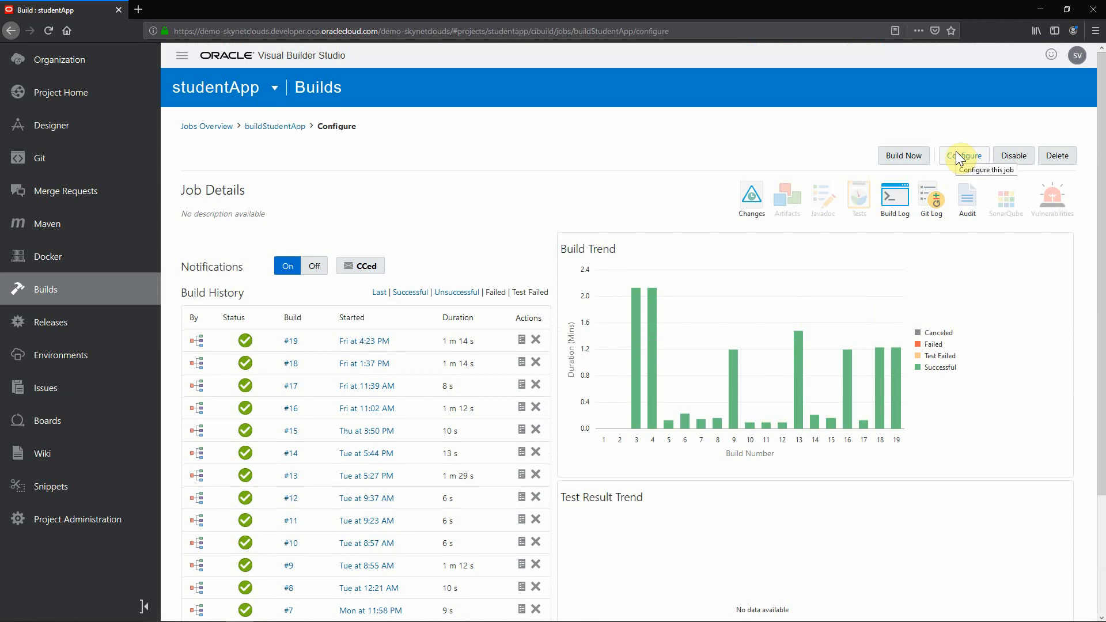
# - Review buildStudentApp's Advanced Git Settings, Add Parameter types, and Before Build action choices
pyautogui.click(965, 155)
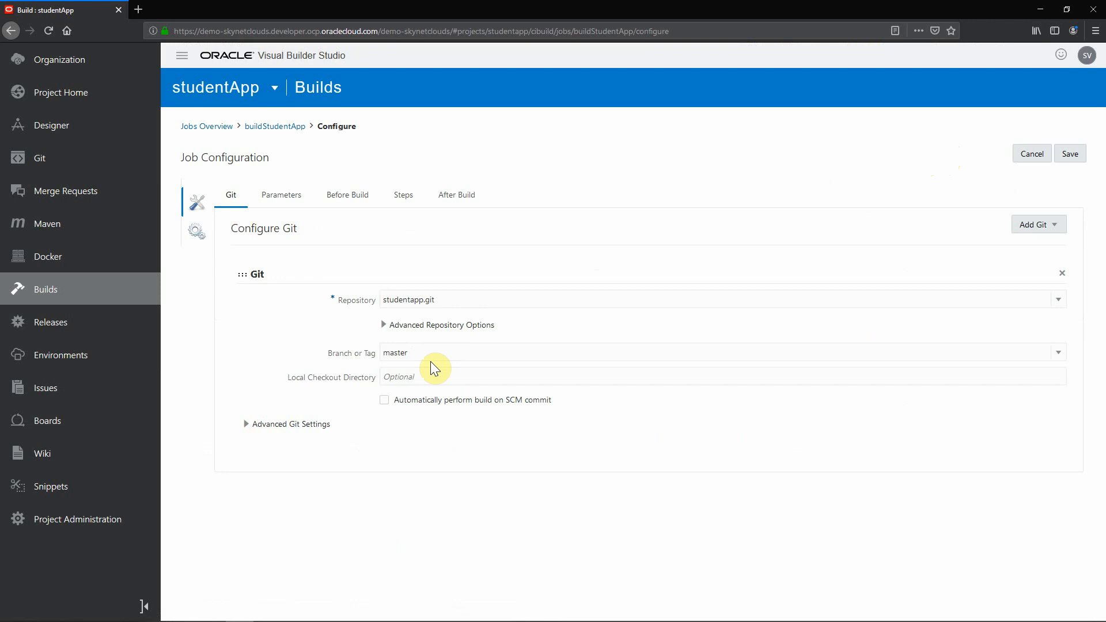
pyautogui.moveTo(423, 316)
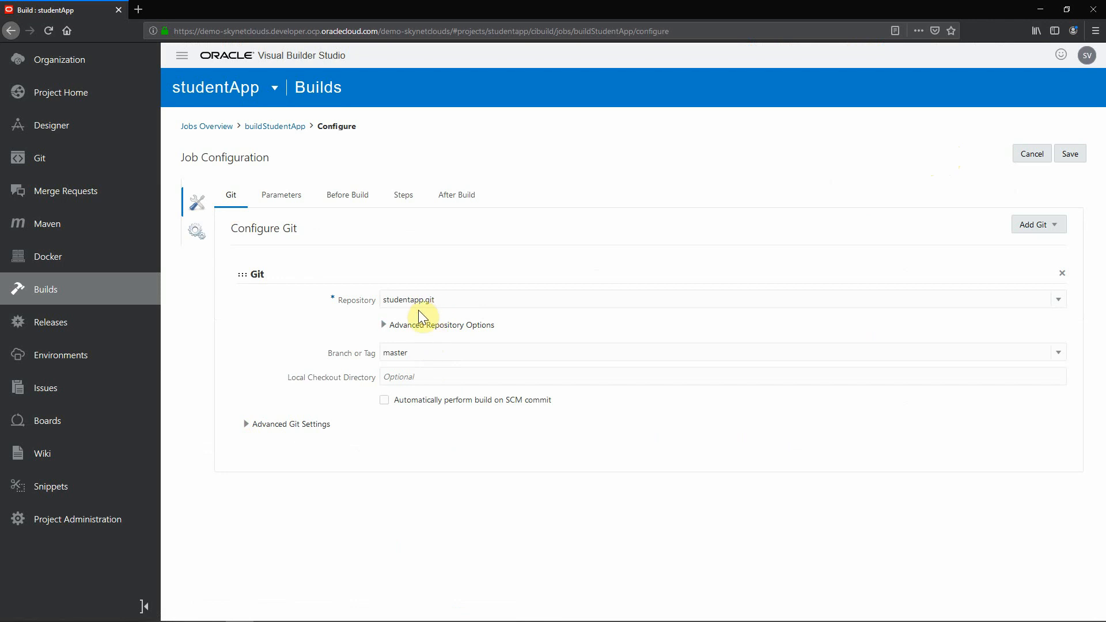
pyautogui.moveTo(422, 337)
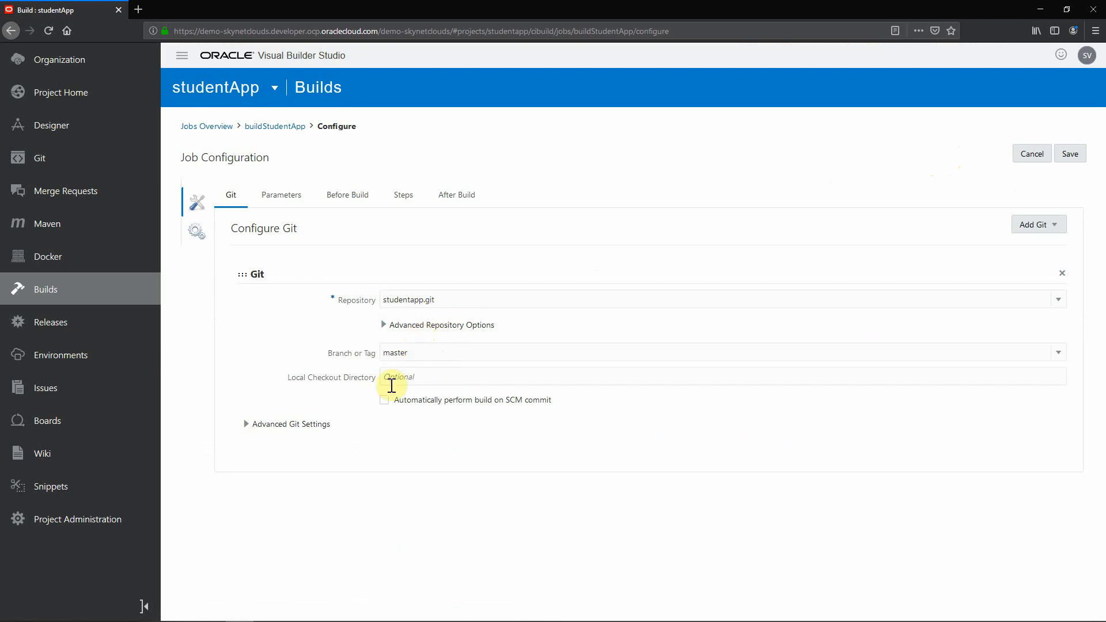
pyautogui.click(246, 424)
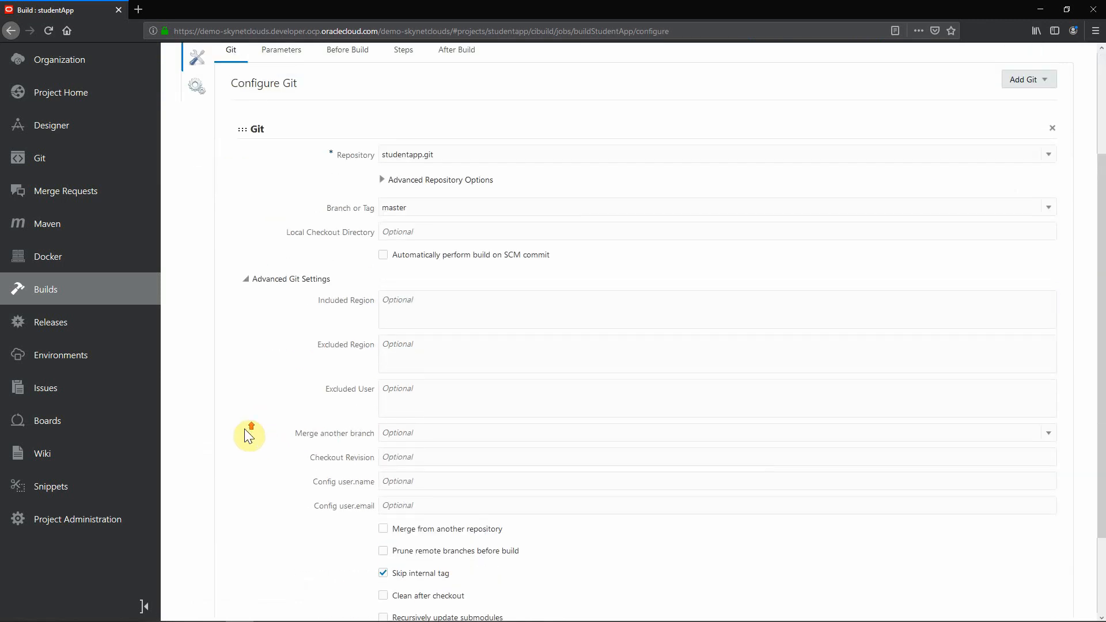
pyautogui.click(281, 195)
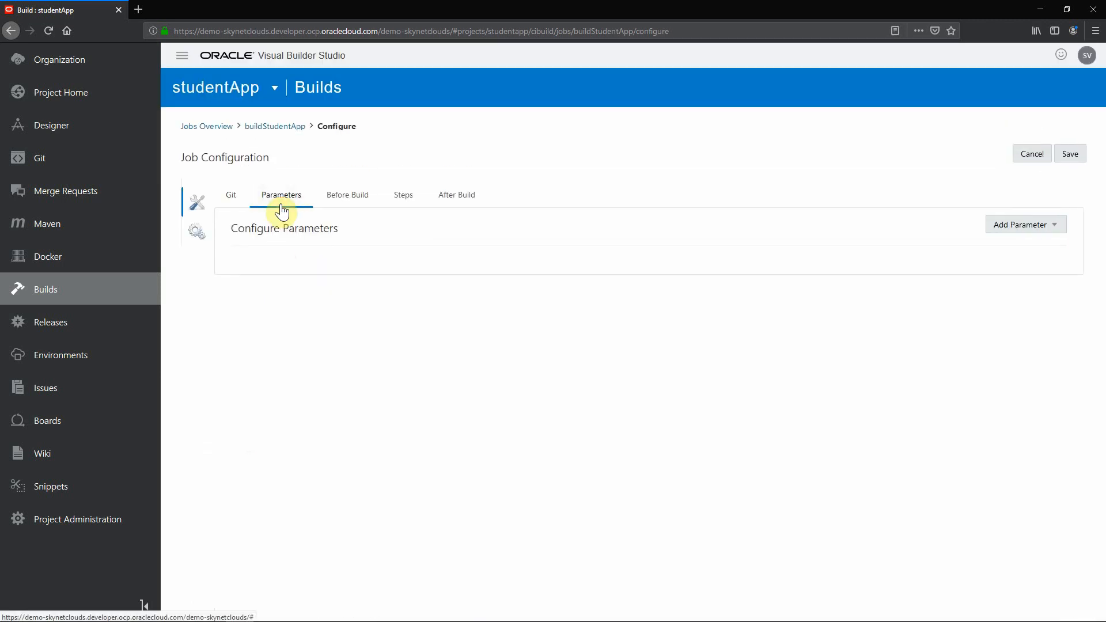
pyautogui.moveTo(955, 201)
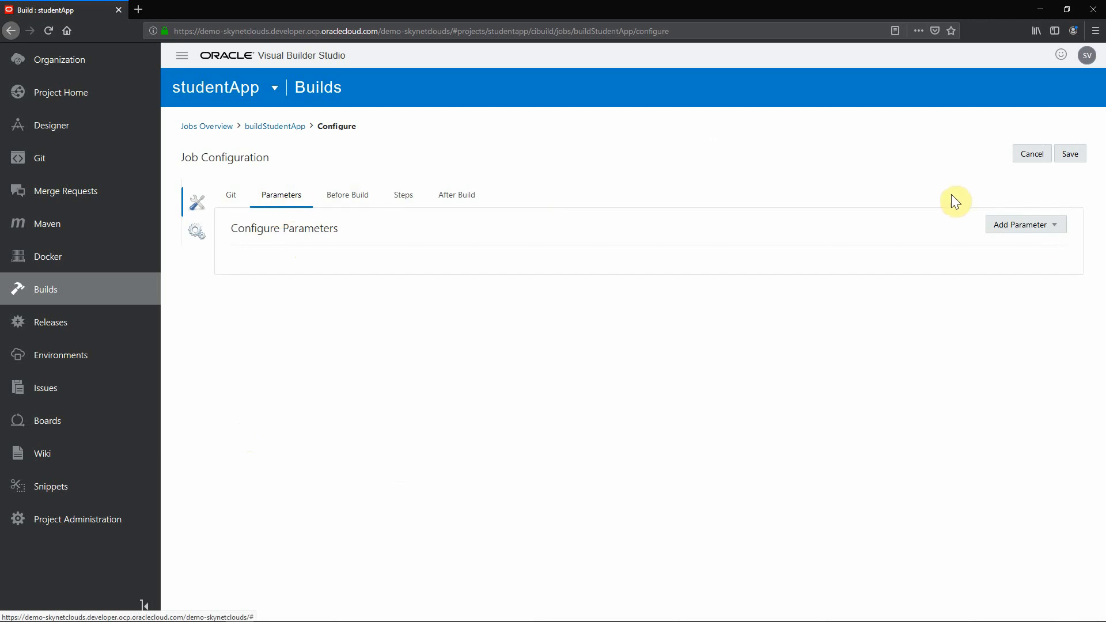
pyautogui.click(1026, 224)
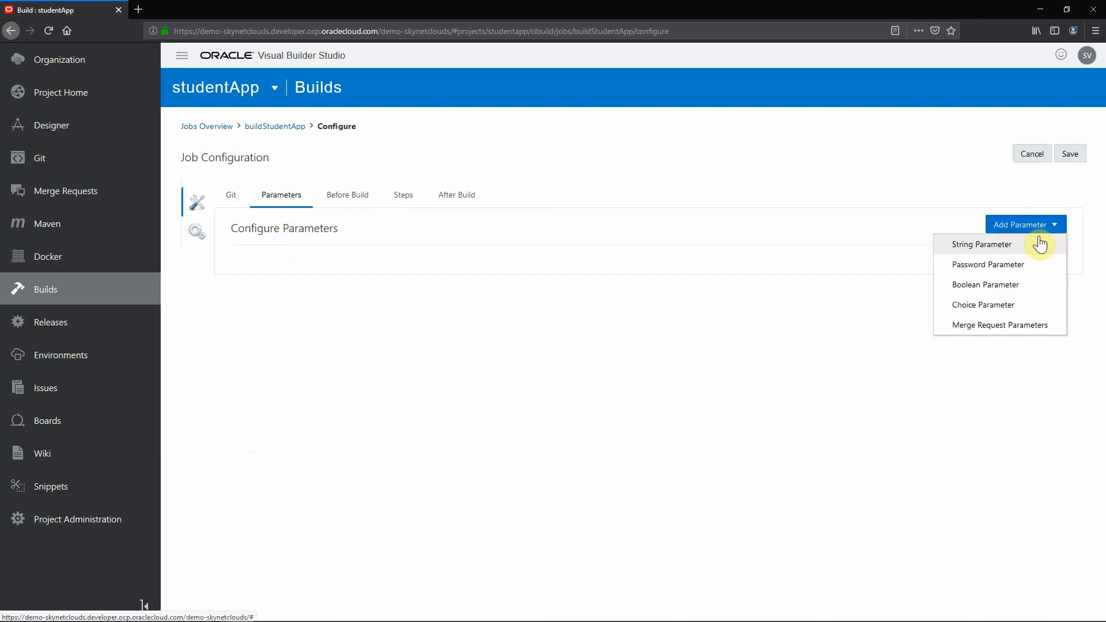
pyautogui.moveTo(1029, 265)
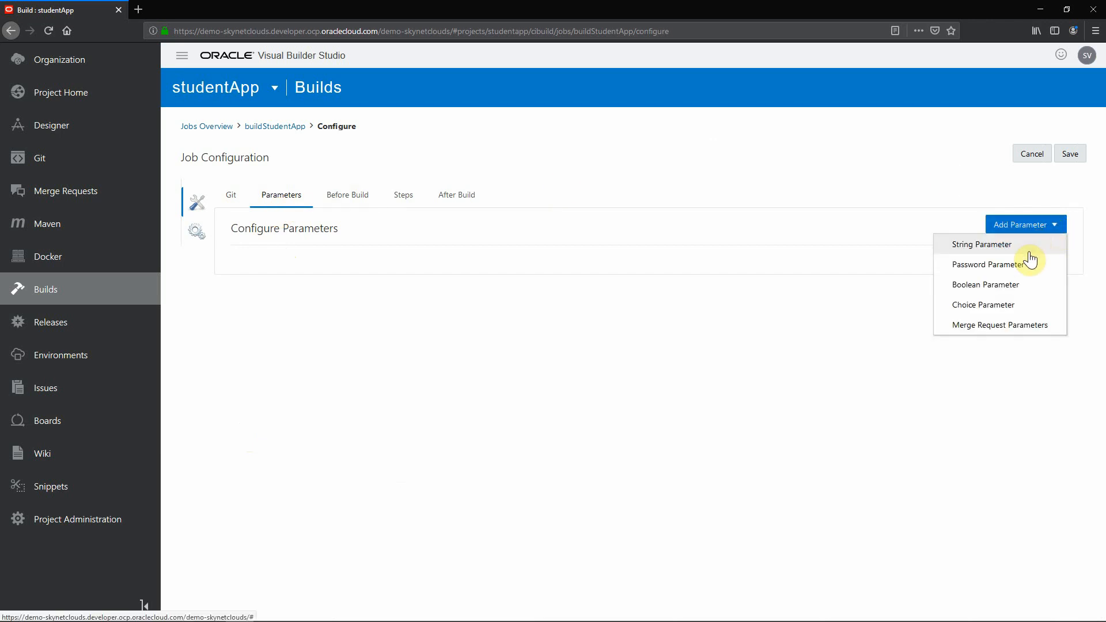
pyautogui.moveTo(779, 342)
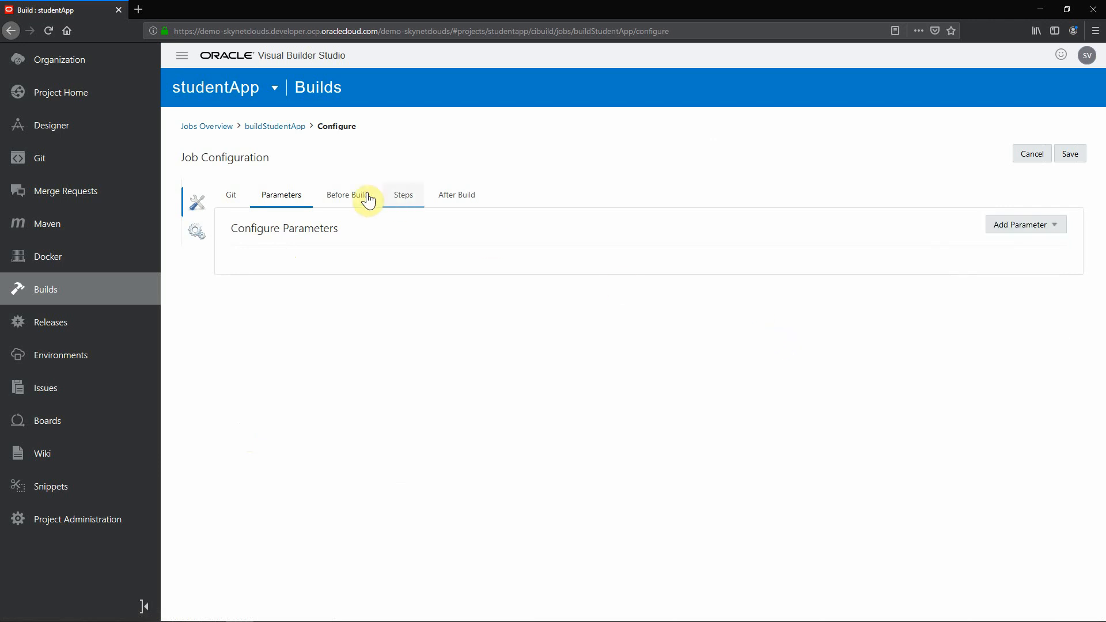
pyautogui.click(348, 195)
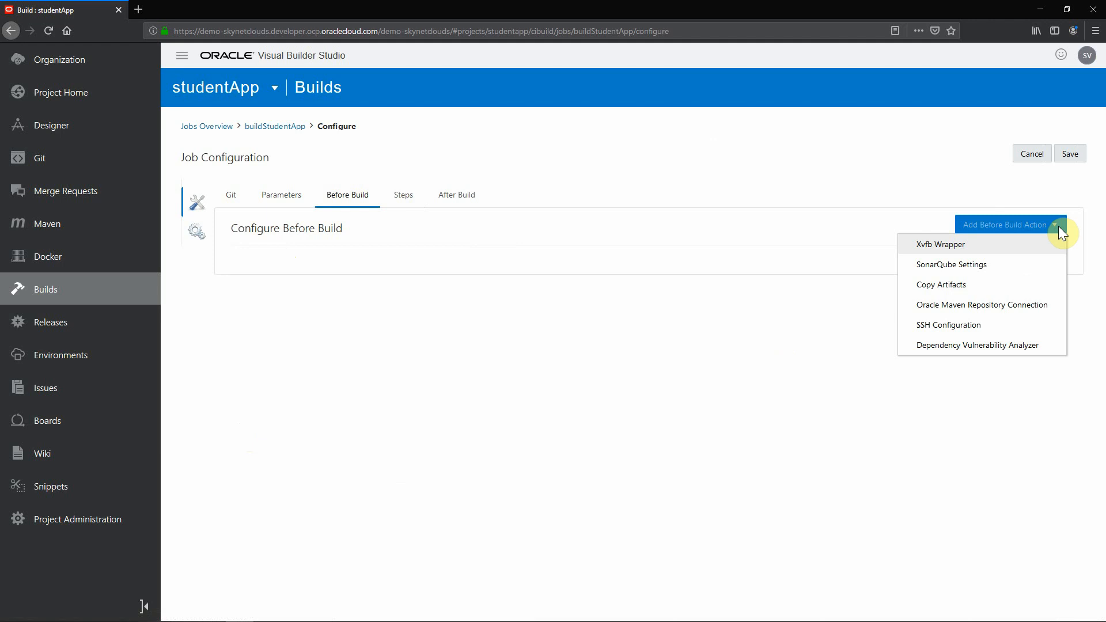
pyautogui.moveTo(1008, 256)
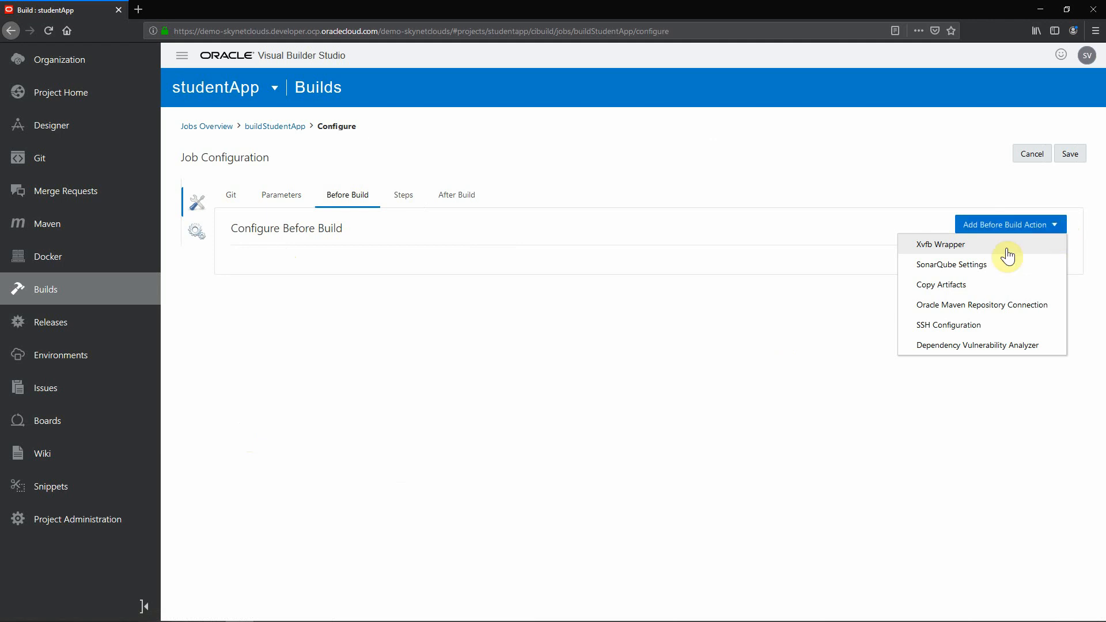
pyautogui.moveTo(981, 275)
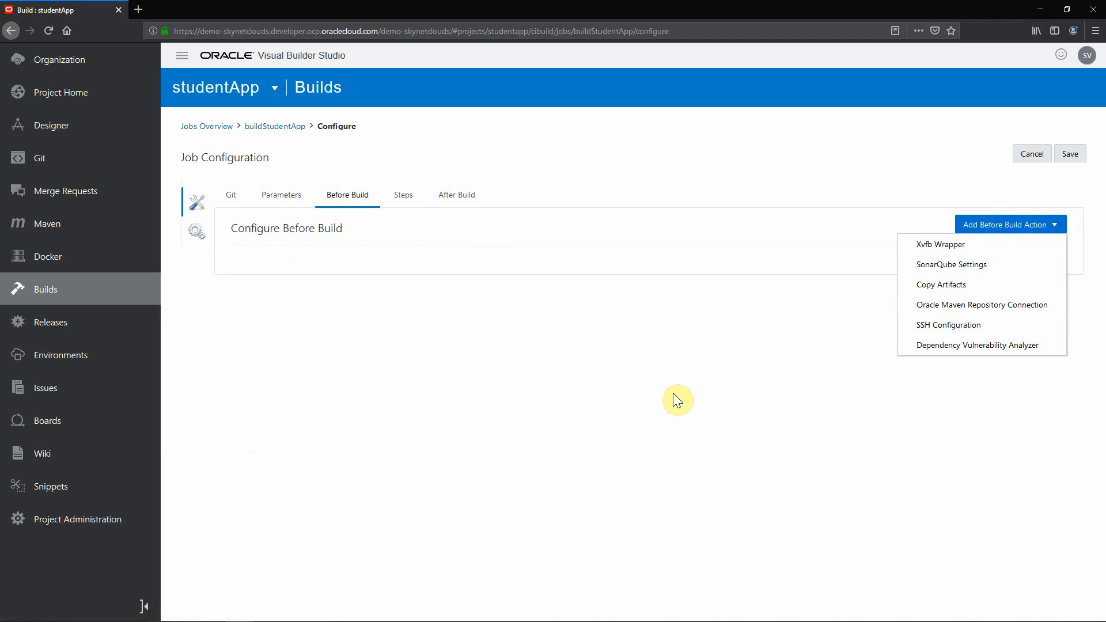
# - Scroll through the Docker login, build and push steps, then view the empty After Build tab
pyautogui.click(402, 194)
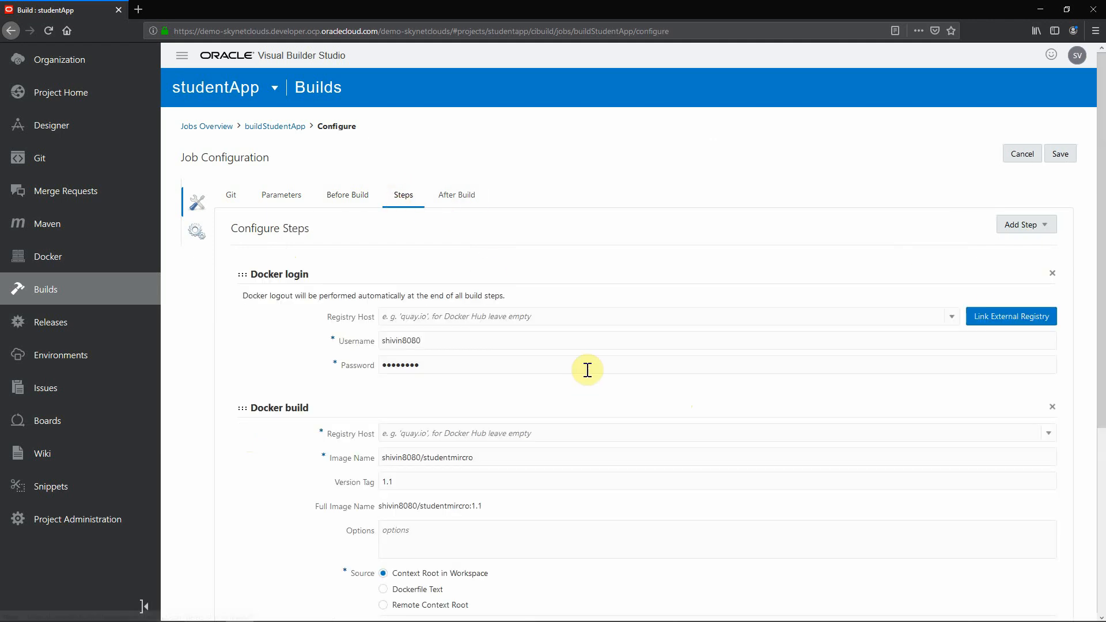
pyautogui.moveTo(357, 352)
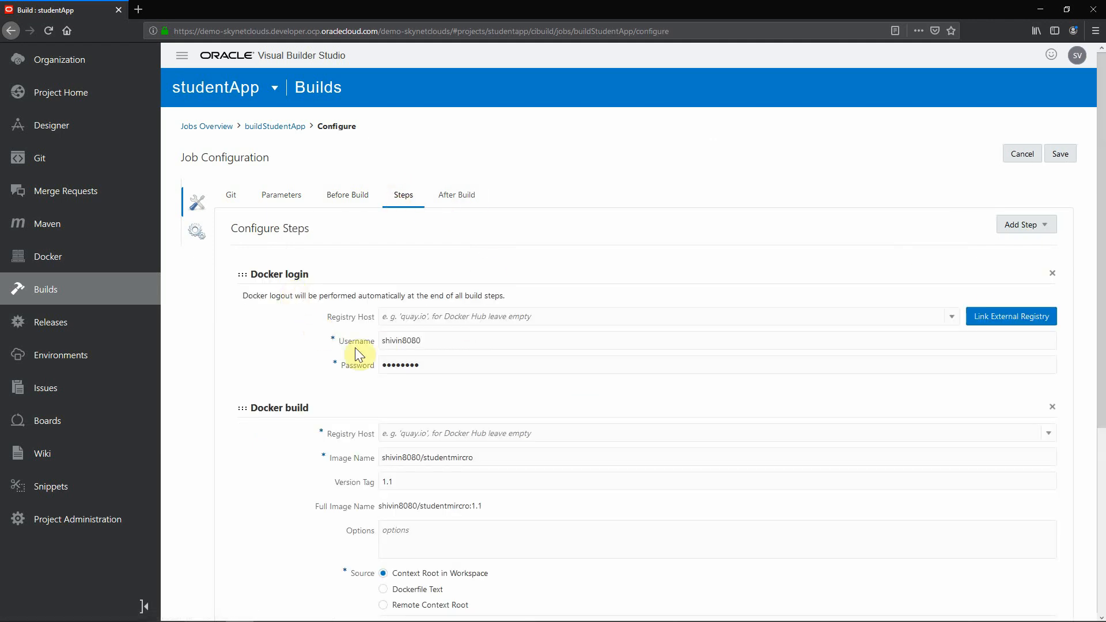
pyautogui.moveTo(915, 357)
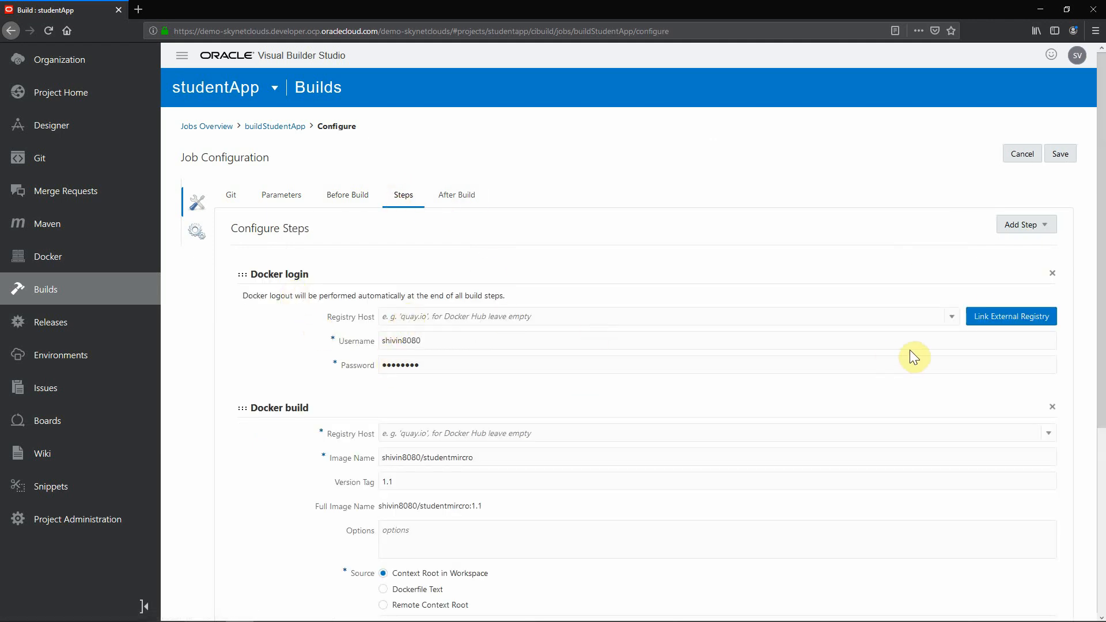
pyautogui.moveTo(484, 308)
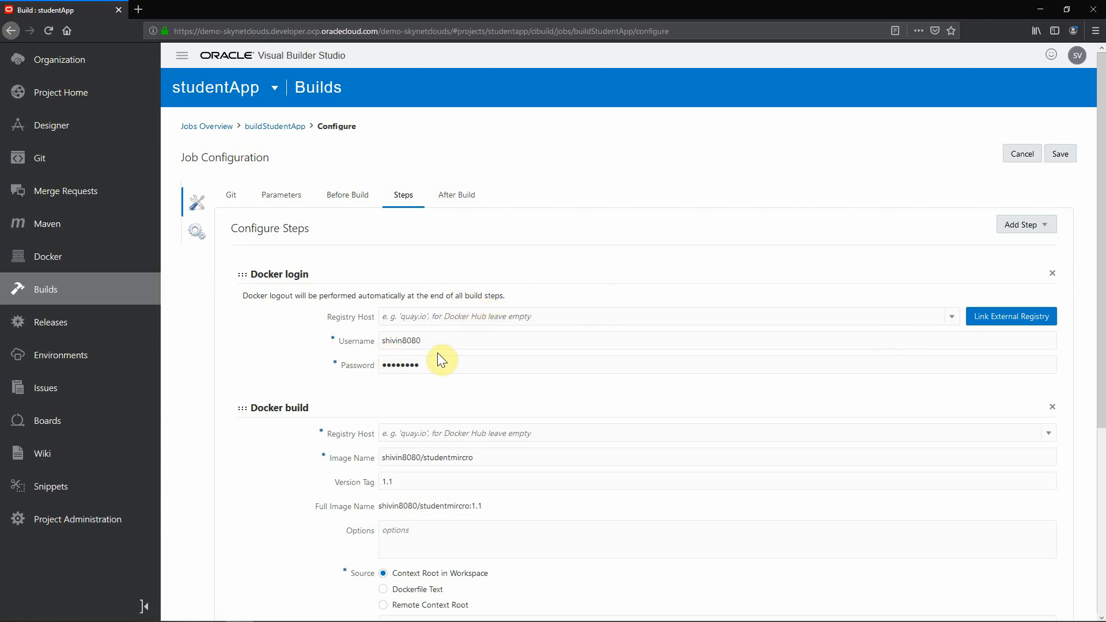
pyautogui.scroll(-3)
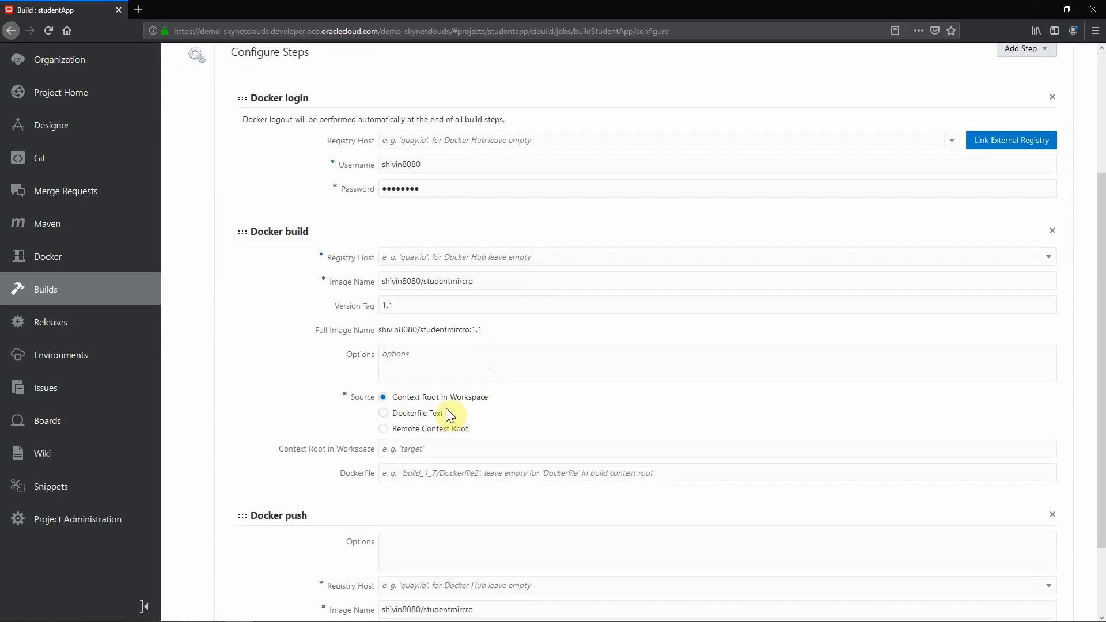
pyautogui.moveTo(414, 287)
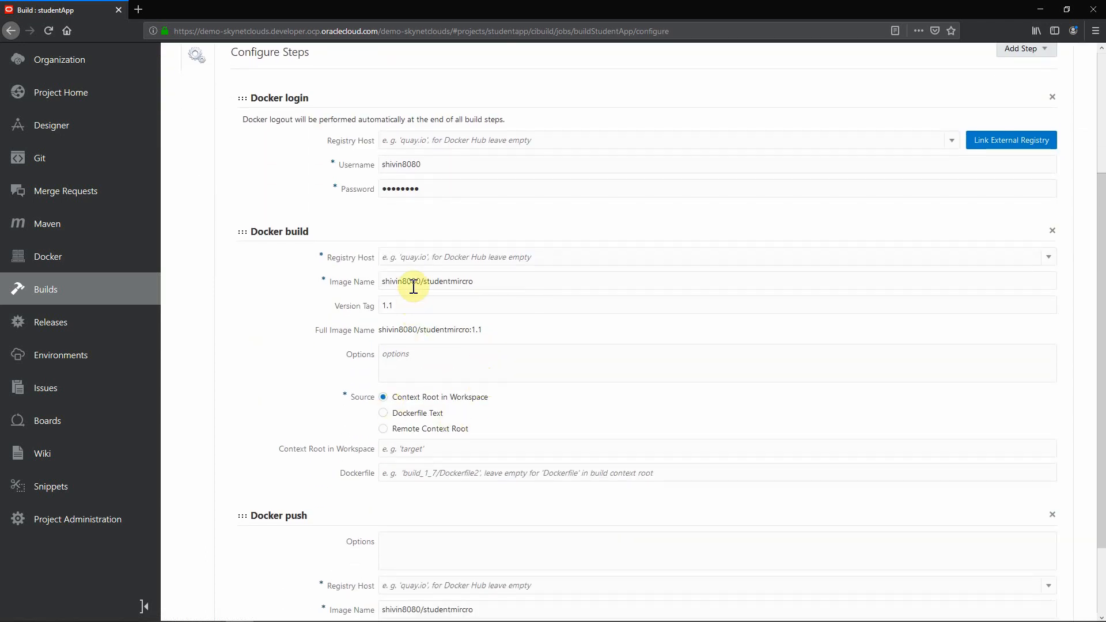
pyautogui.scroll(-3)
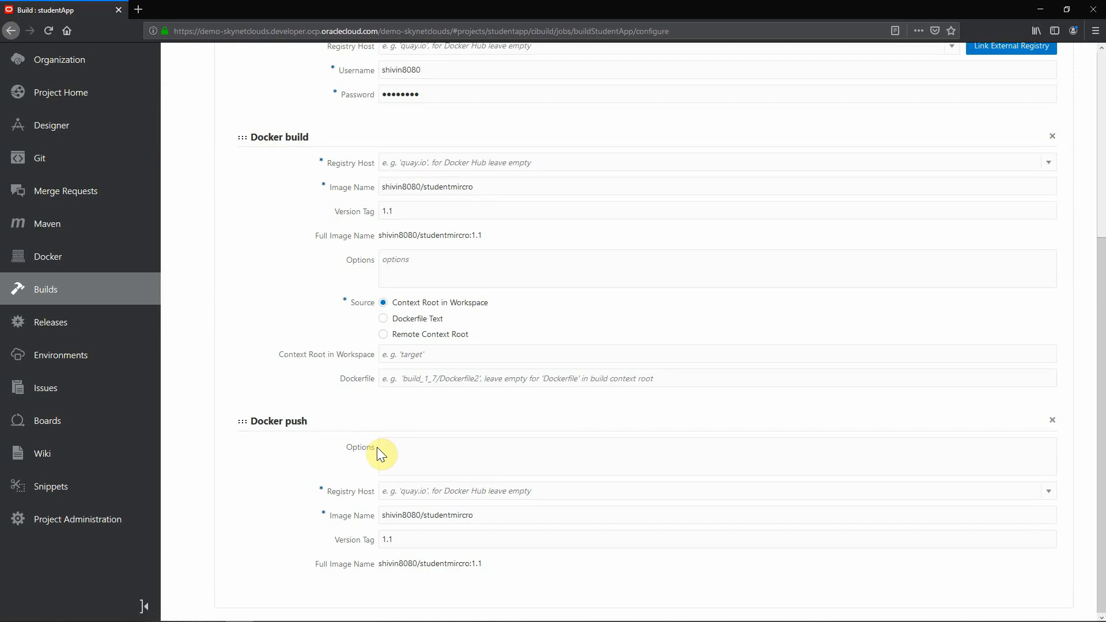
pyautogui.click(456, 195)
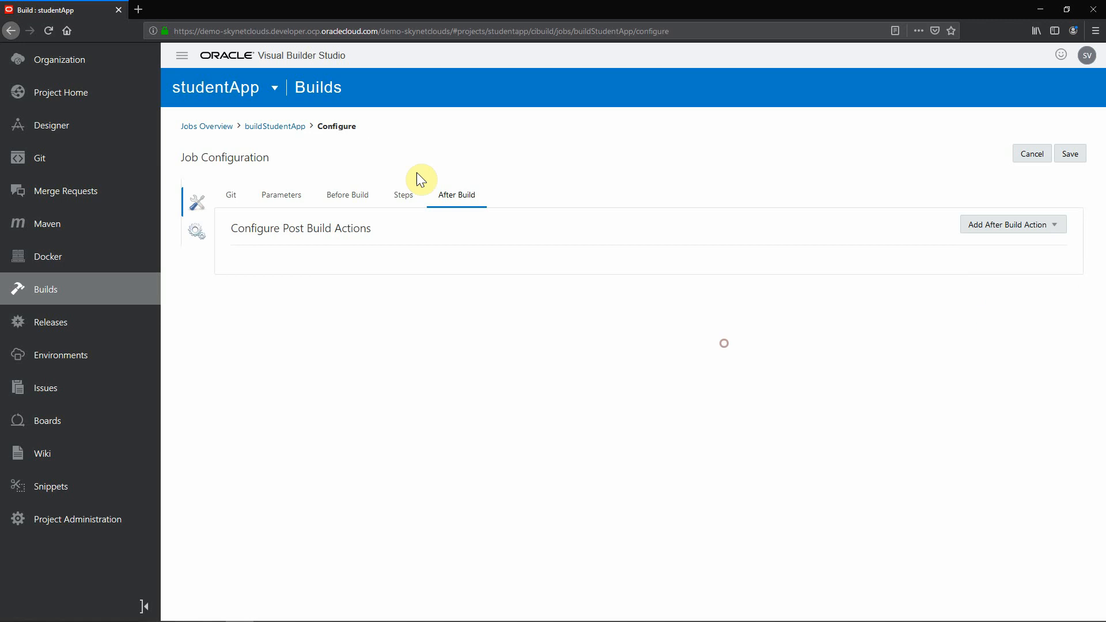
# - Cancel the configuration, trigger Build Now for buildStudentApp, and return to Jobs Overview
pyautogui.click(275, 127)
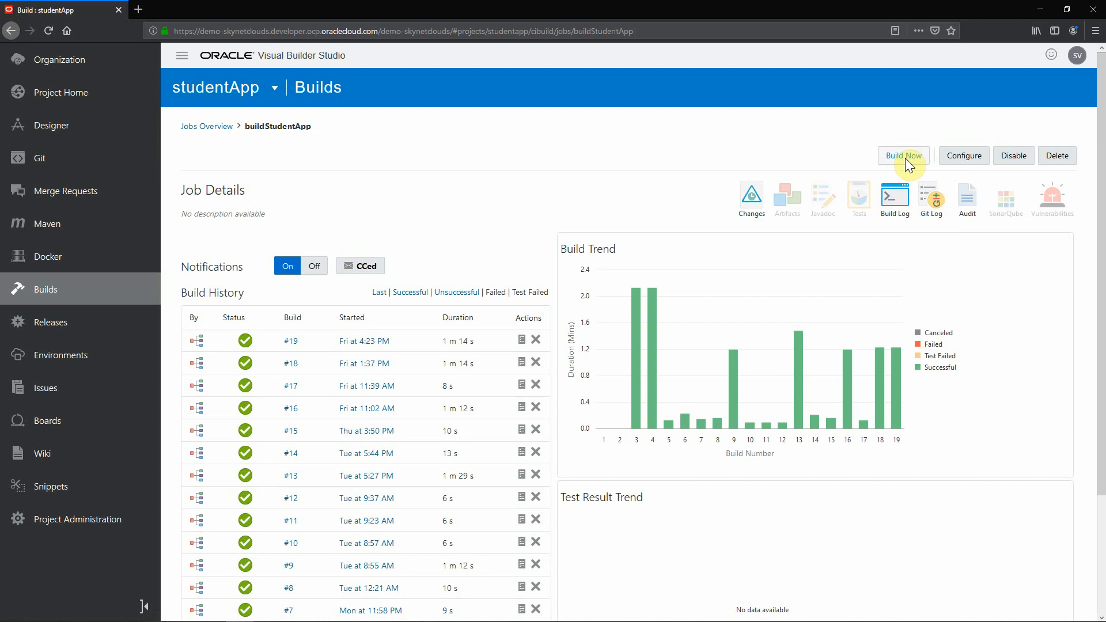
pyautogui.click(904, 156)
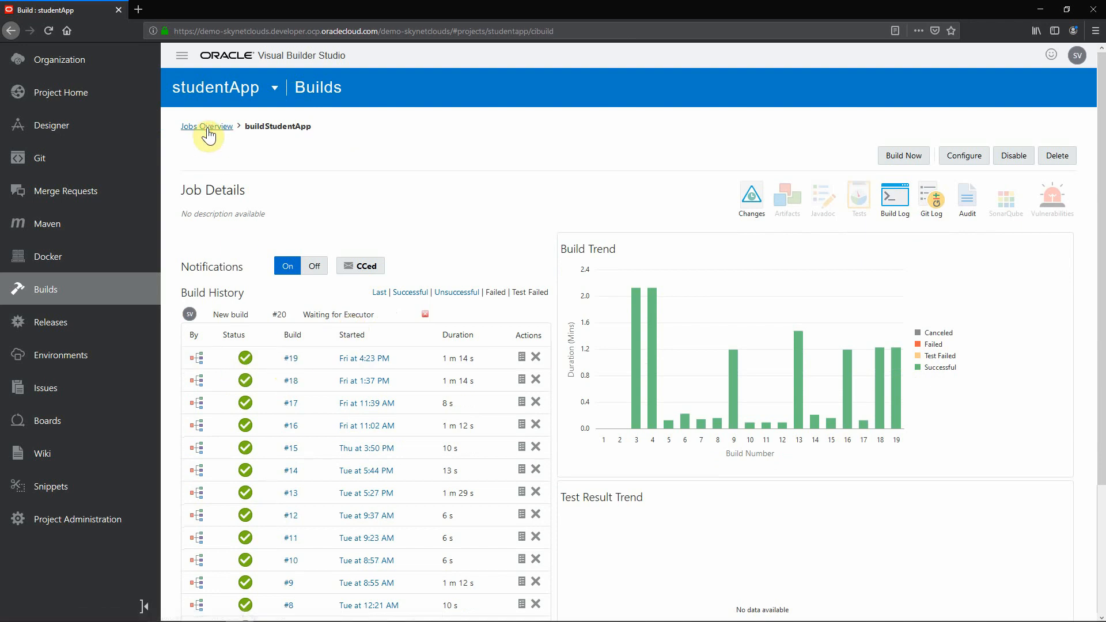
pyautogui.click(206, 126)
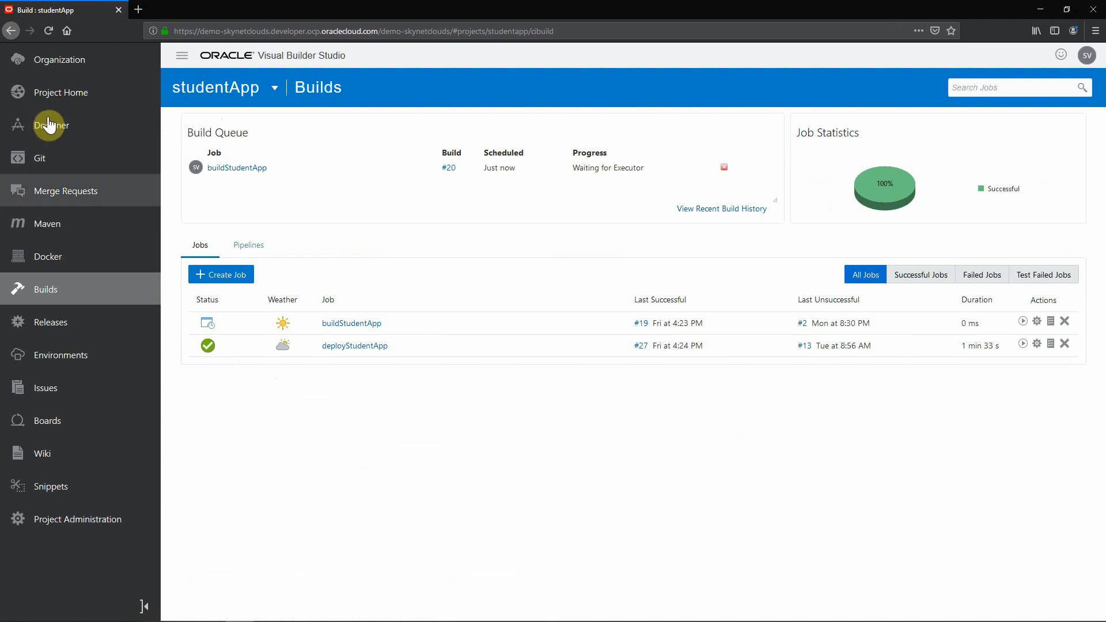
# - Open the organization's Virtual Machines tab to see the Microservice Template VM starting
pyautogui.click(55, 60)
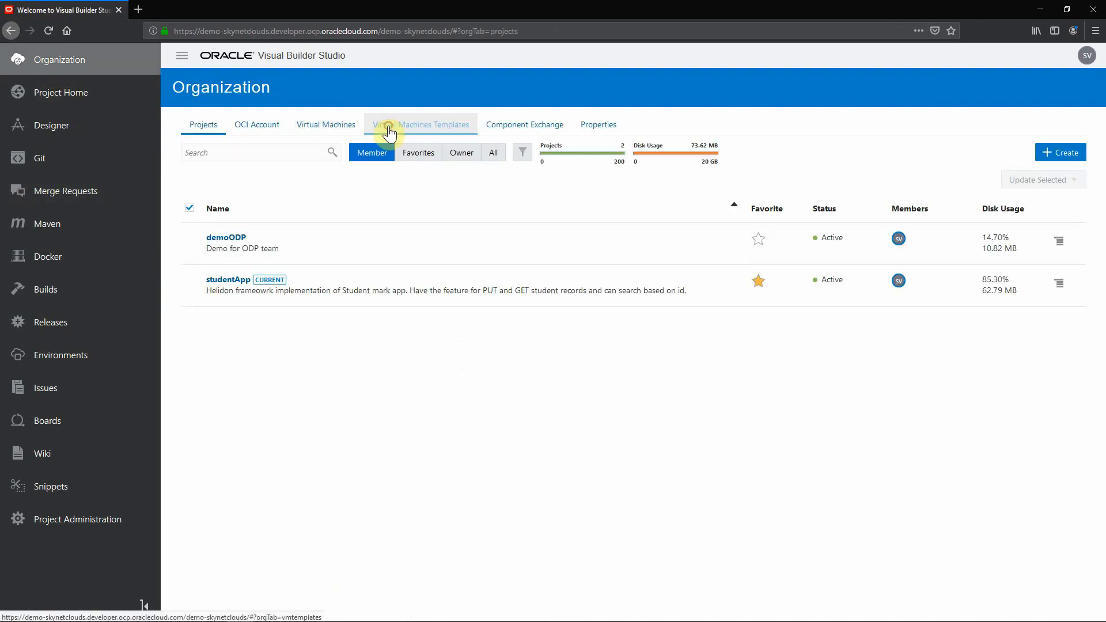
pyautogui.click(421, 125)
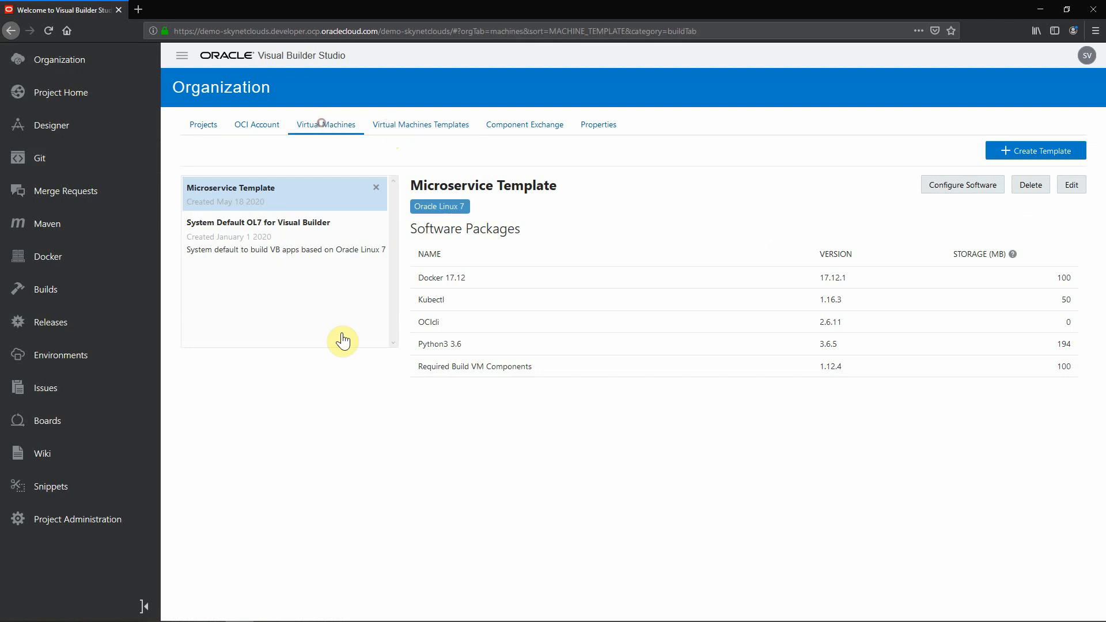
pyautogui.click(325, 124)
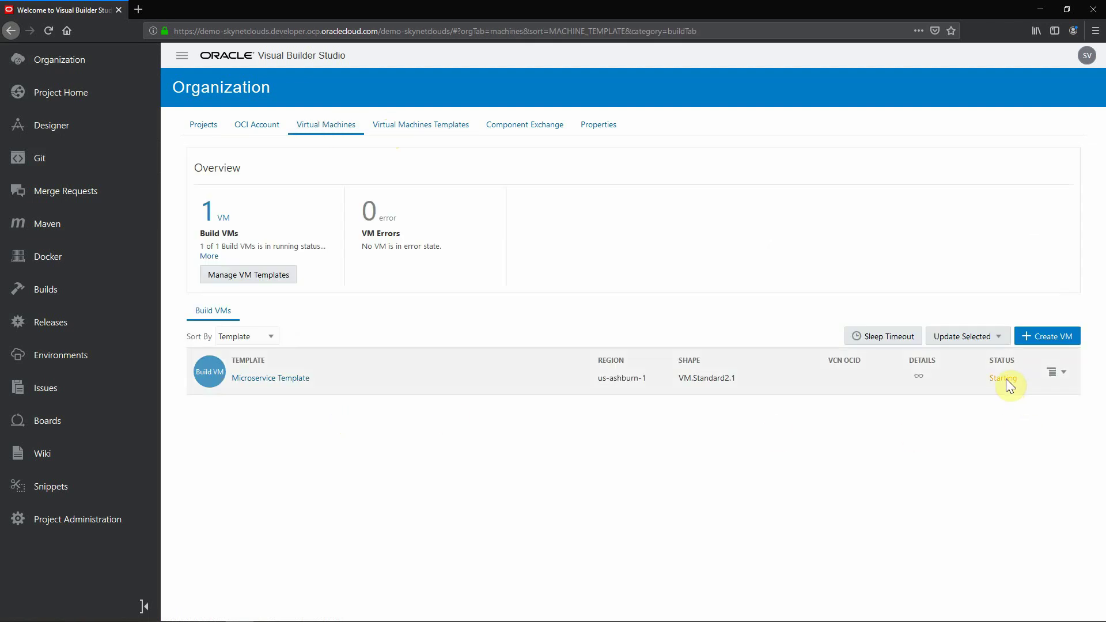
pyautogui.moveTo(1012, 380)
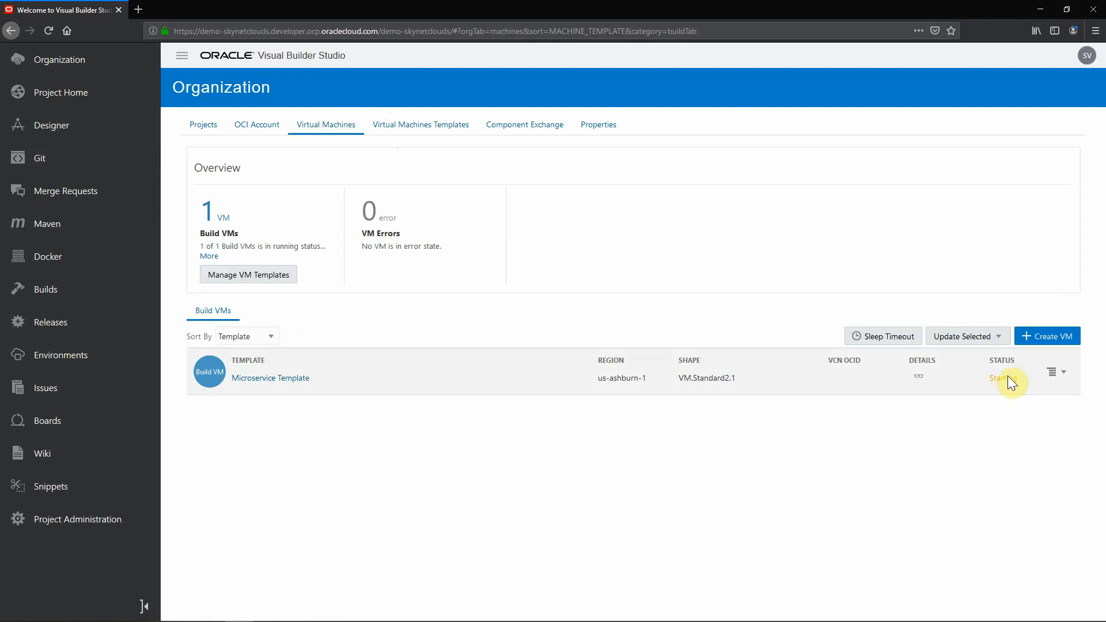
pyautogui.click(1001, 378)
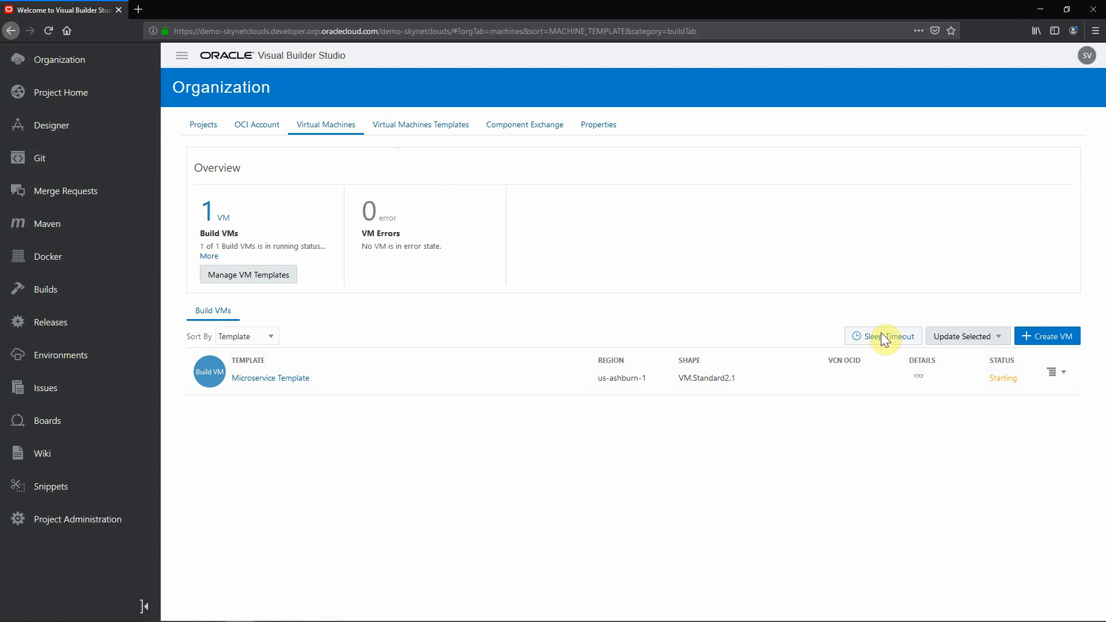
pyautogui.moveTo(869, 455)
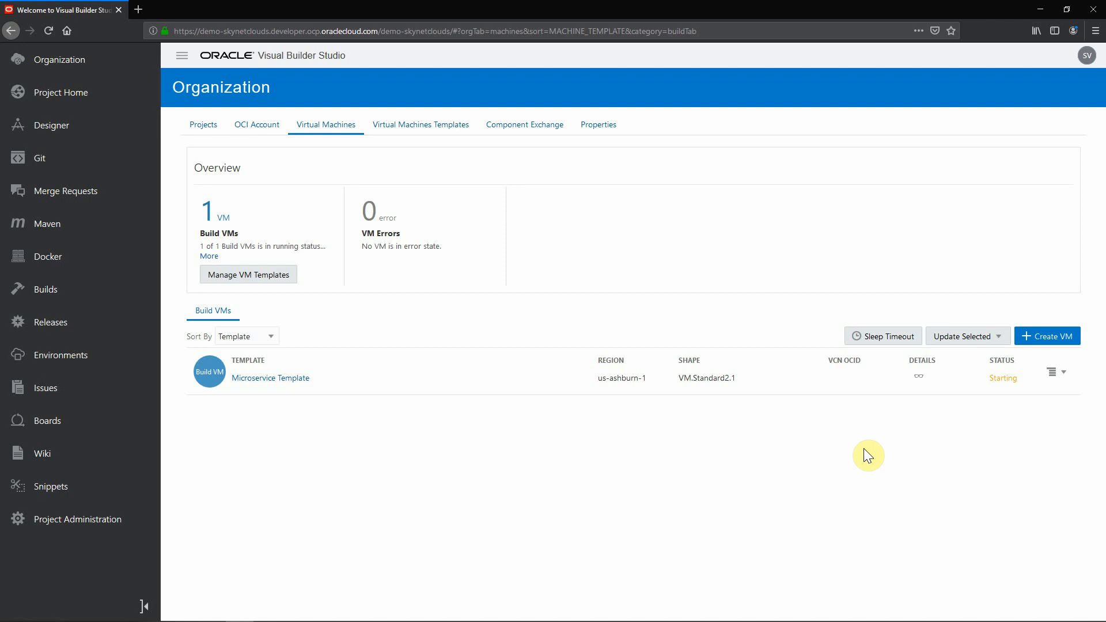
pyautogui.click(48, 256)
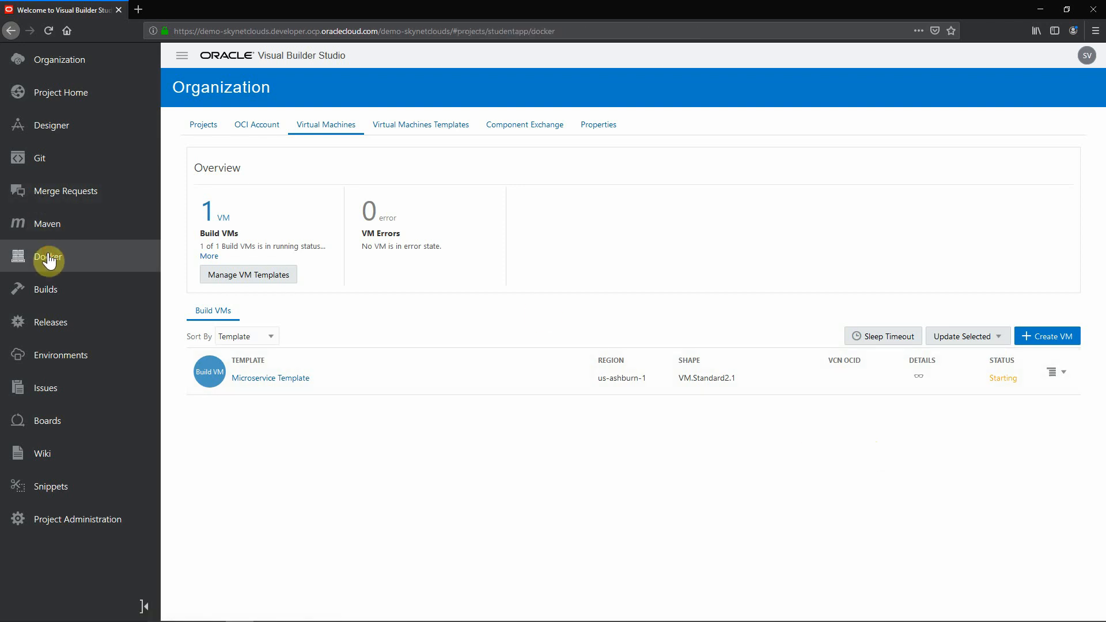
# - Confirm build #20 still awaits an executor in the Build Queue, then head to Issues
pyautogui.click(48, 256)
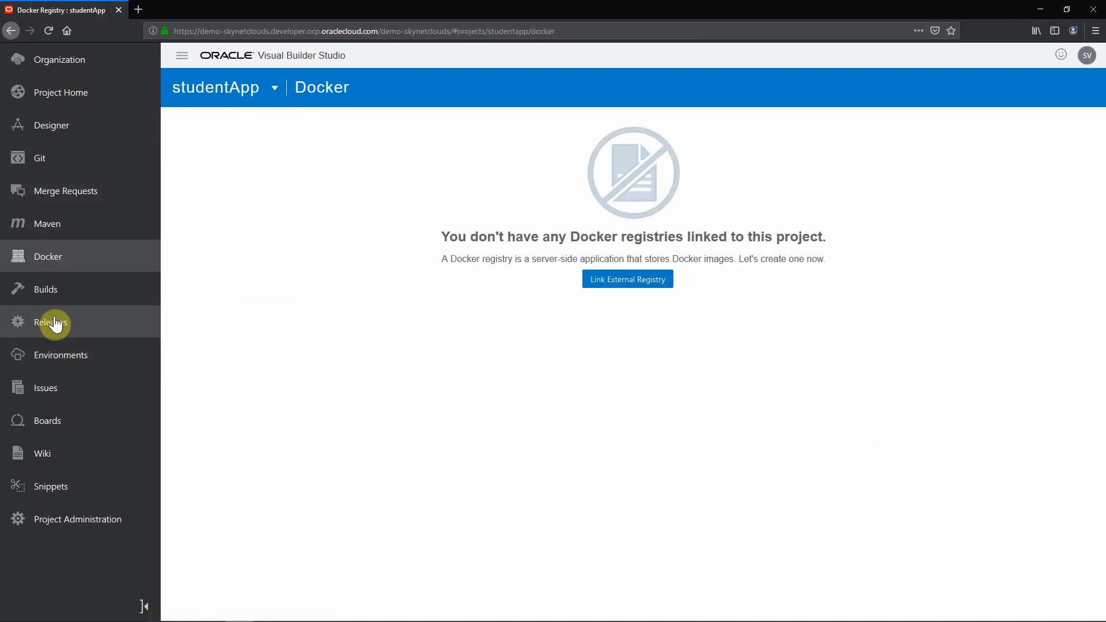
pyautogui.click(46, 289)
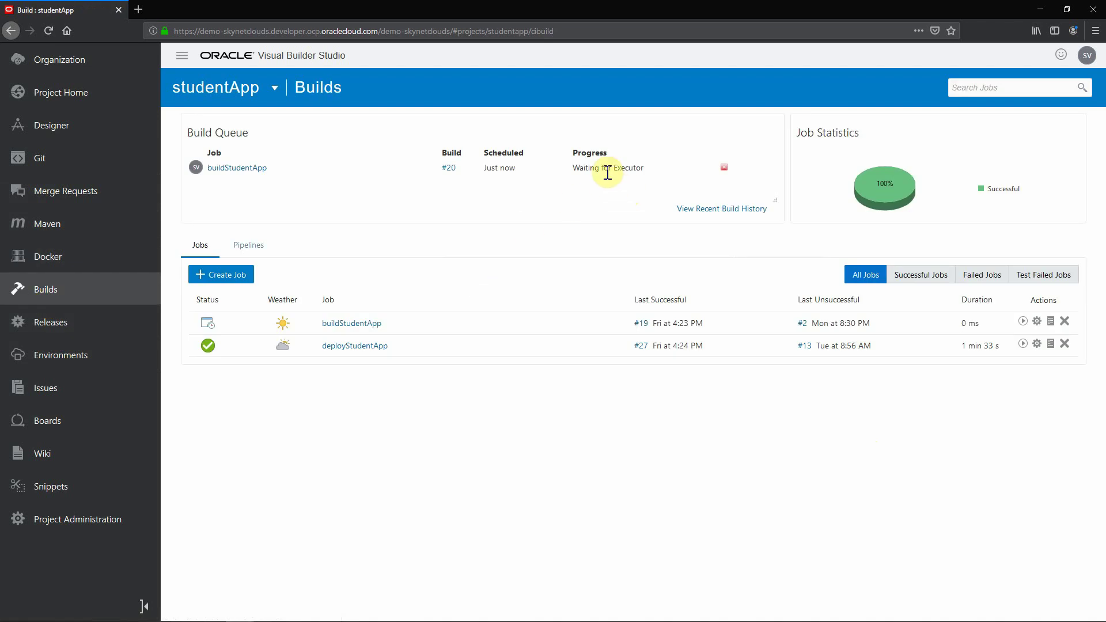
pyautogui.moveTo(621, 173)
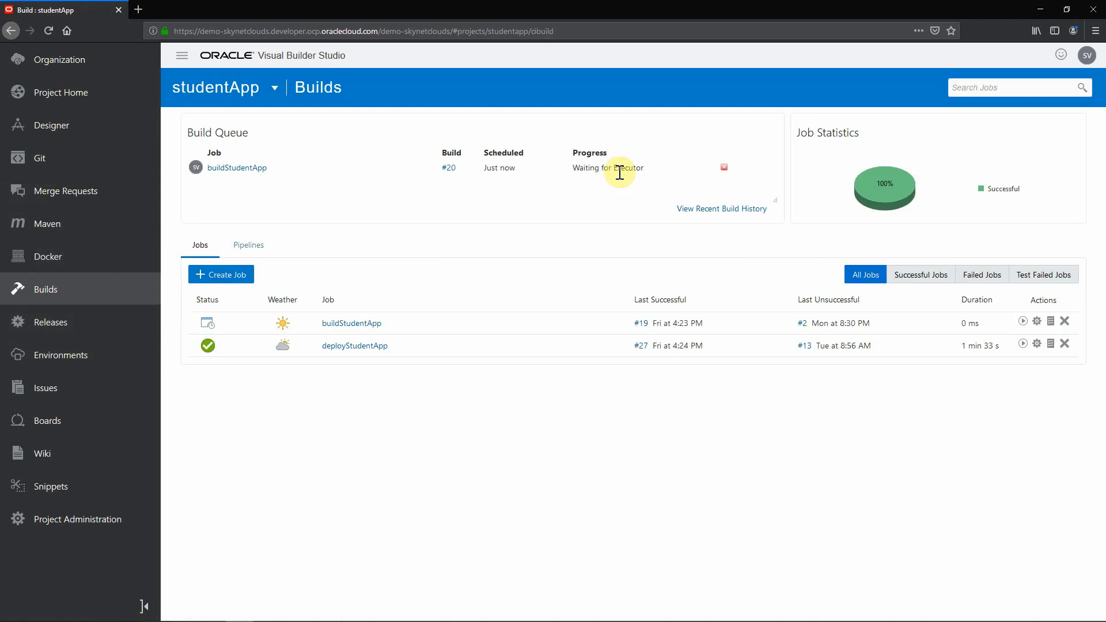
pyautogui.moveTo(313, 592)
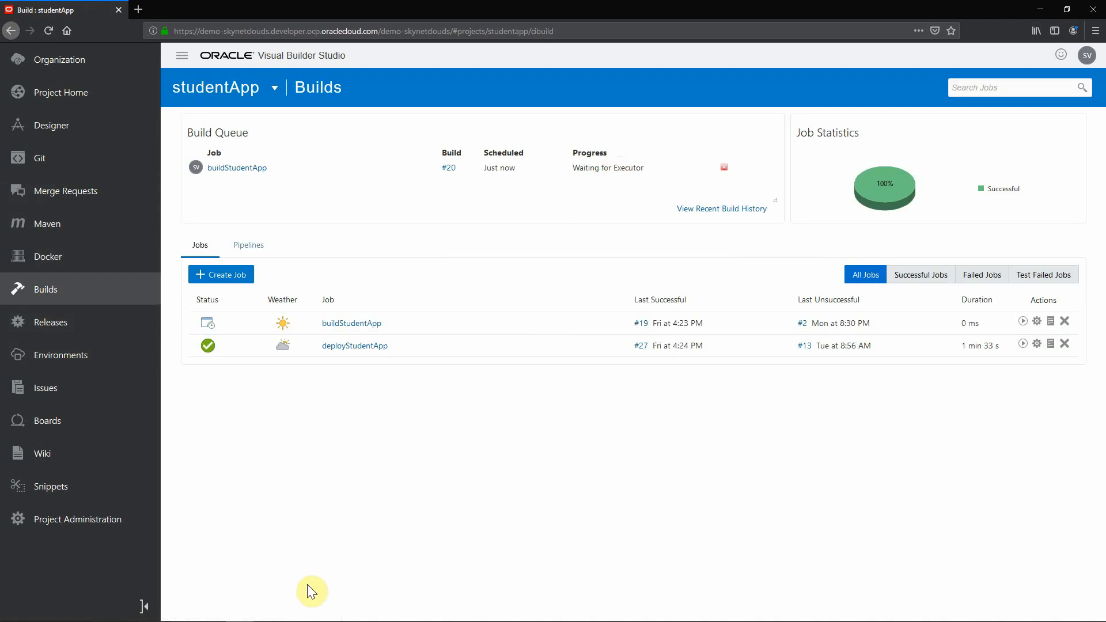
pyautogui.moveTo(319, 579)
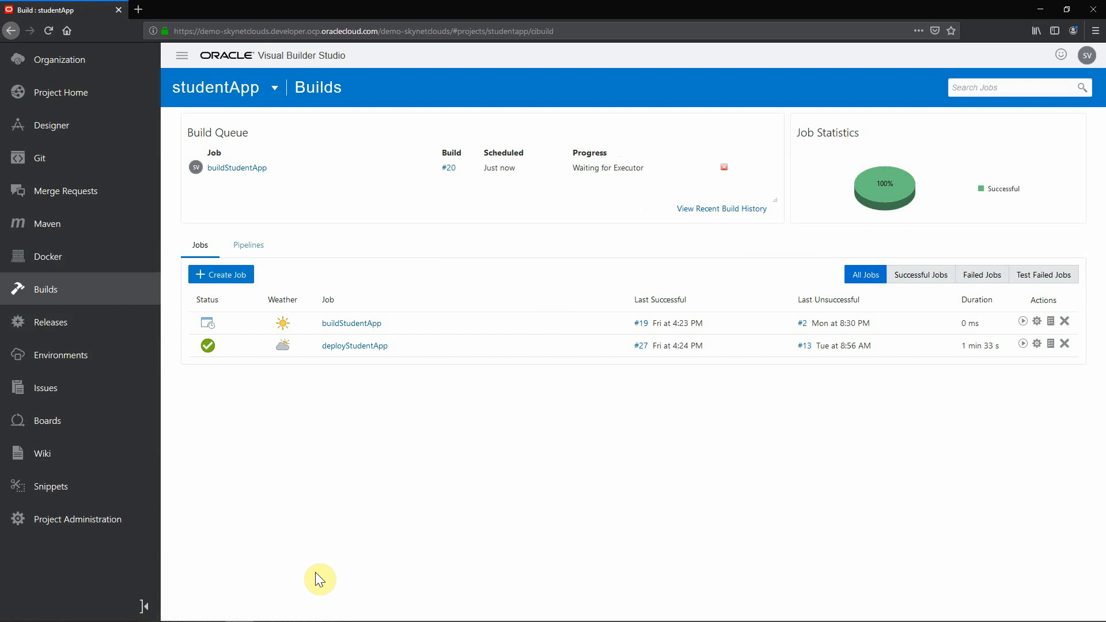
pyautogui.moveTo(620, 173)
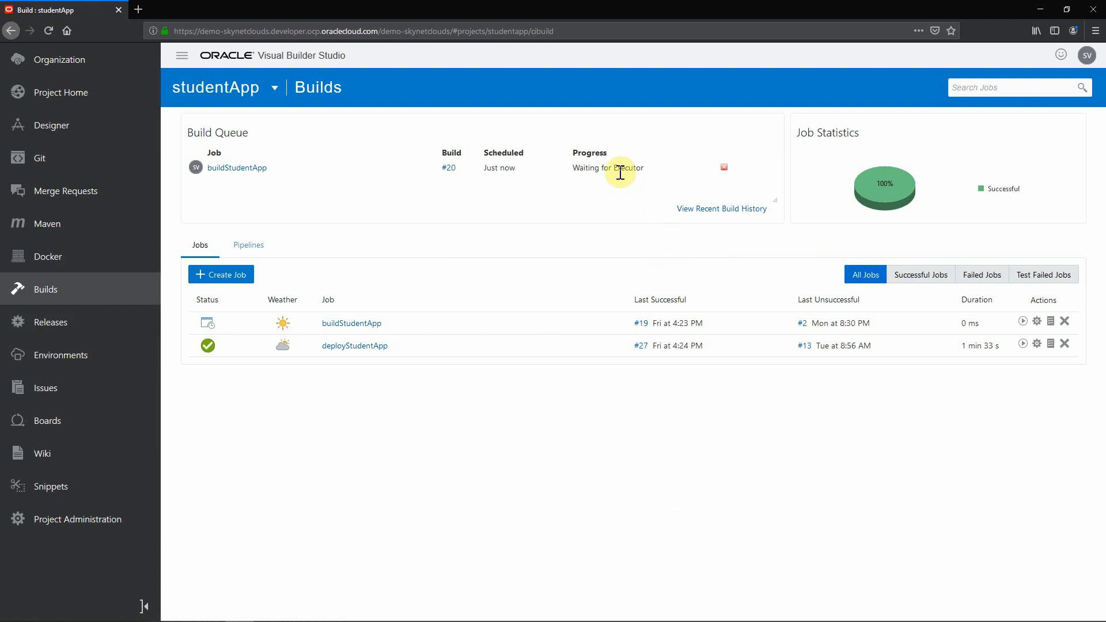
pyautogui.moveTo(624, 179)
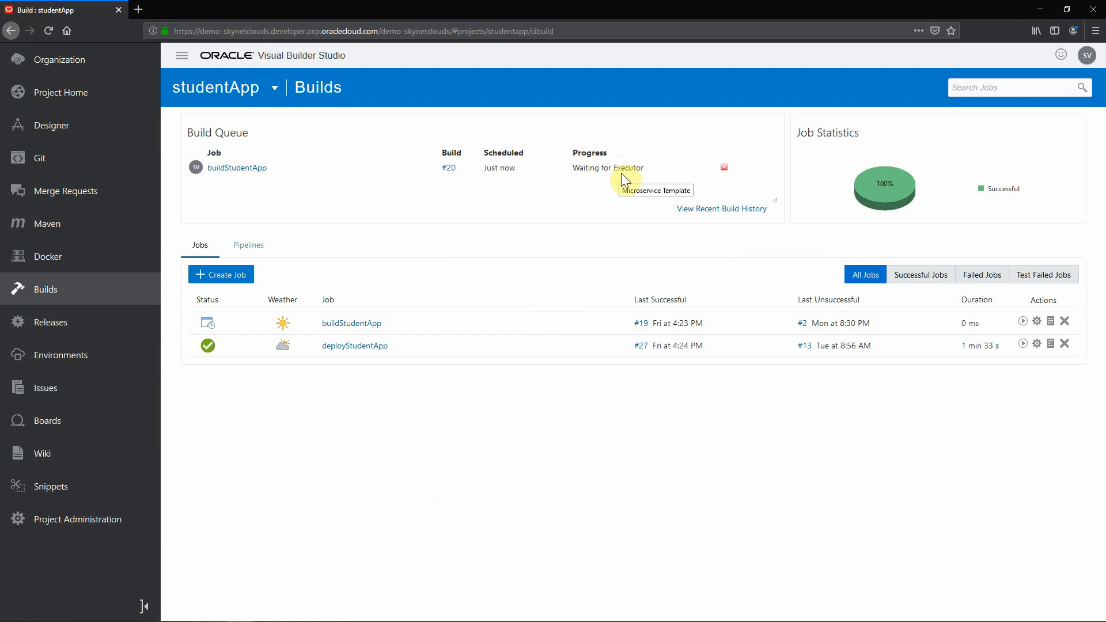
pyautogui.click(46, 388)
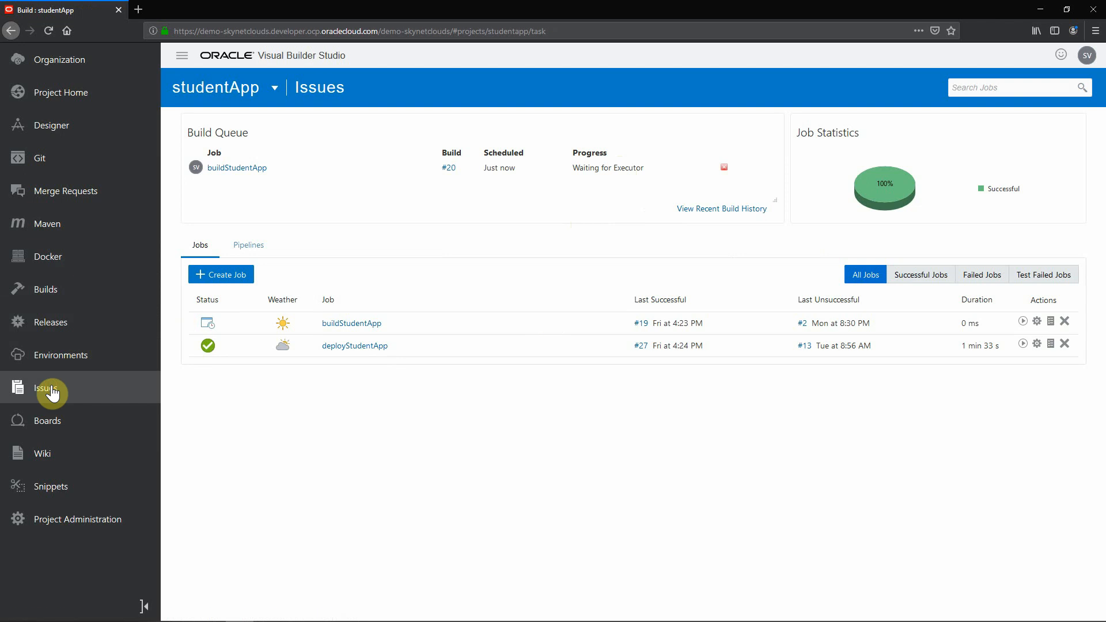
# - List recently changed issues, review the DevCS integration with Helidon story, then return to the list
pyautogui.click(52, 388)
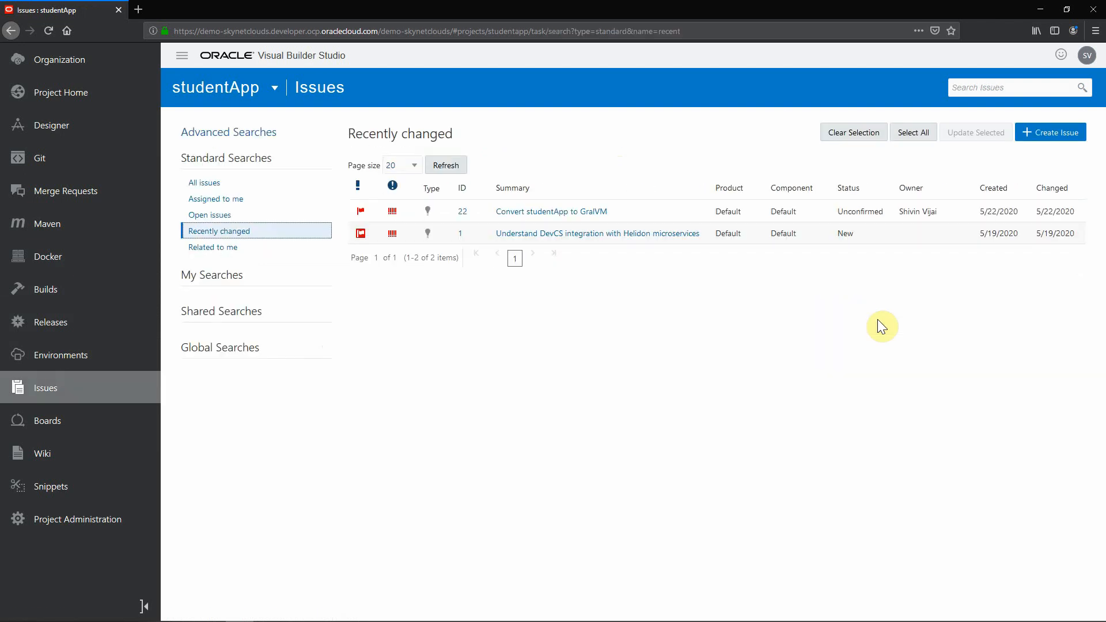
pyautogui.moveTo(879, 324)
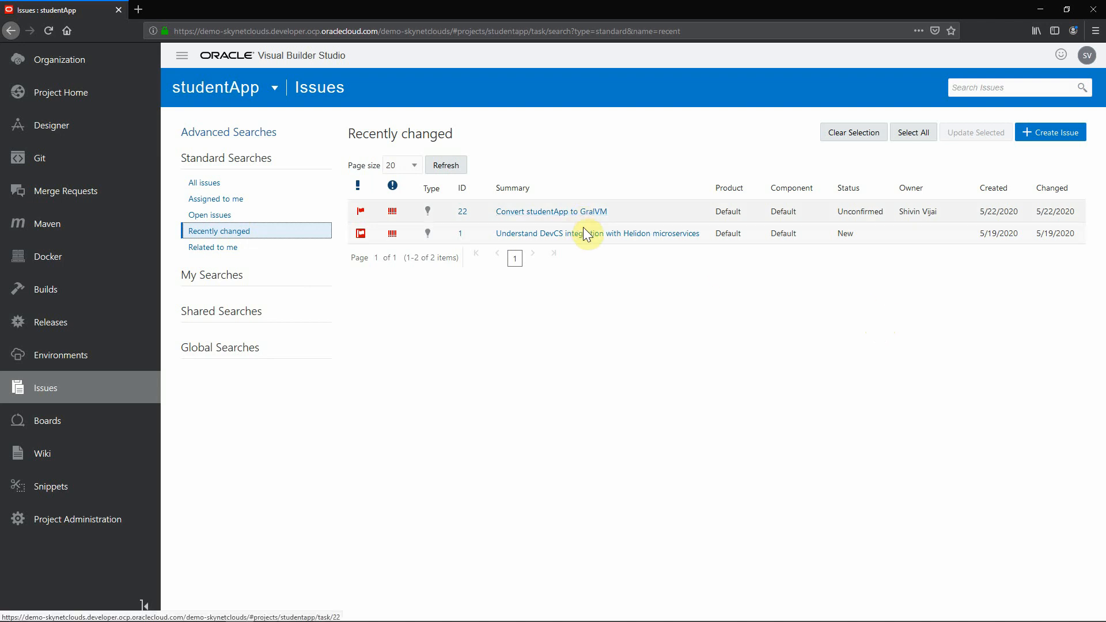
pyautogui.click(581, 234)
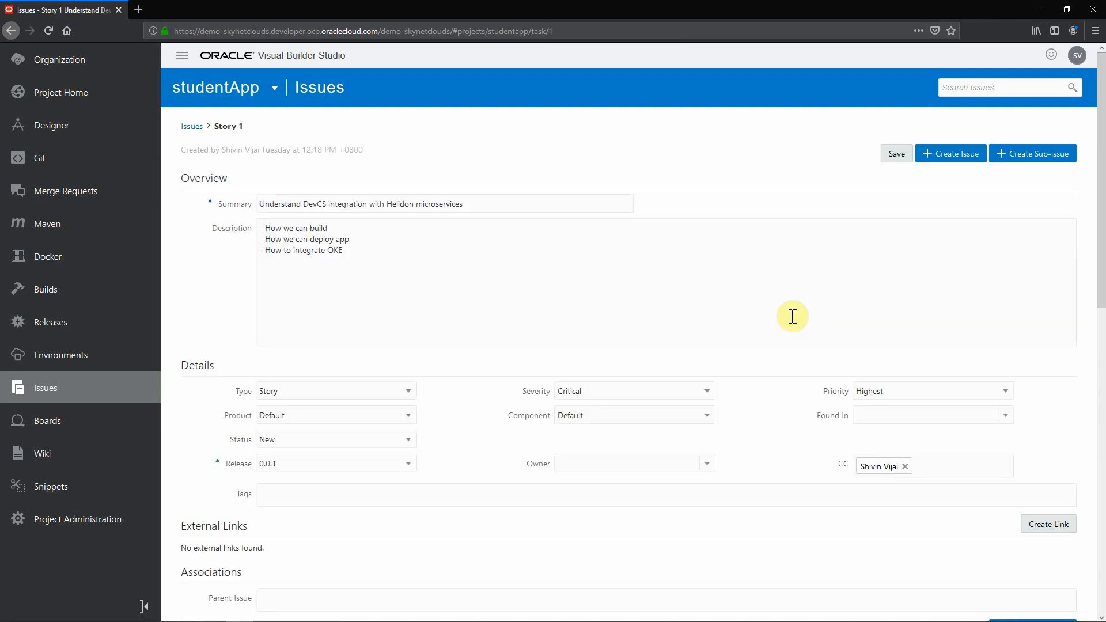
pyautogui.scroll(-3)
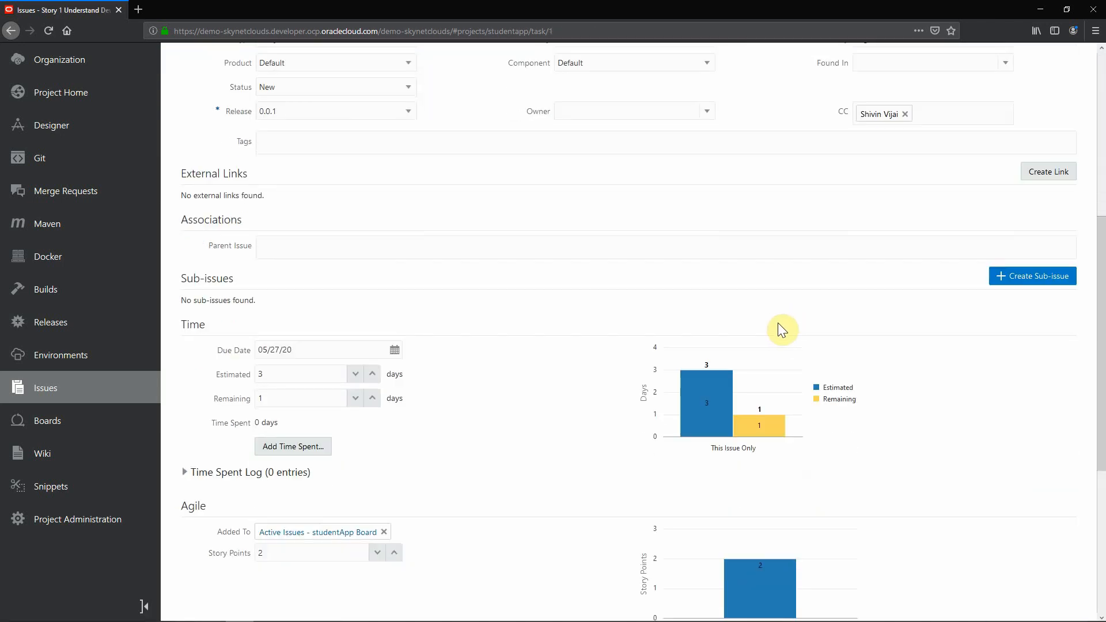
pyautogui.scroll(-3)
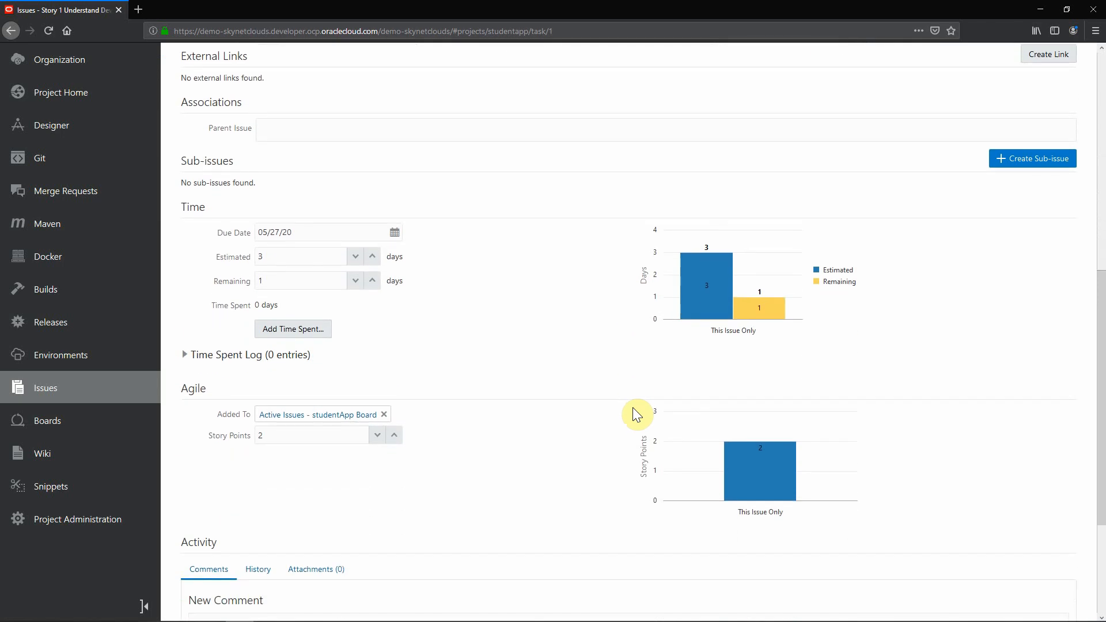
pyautogui.scroll(-3)
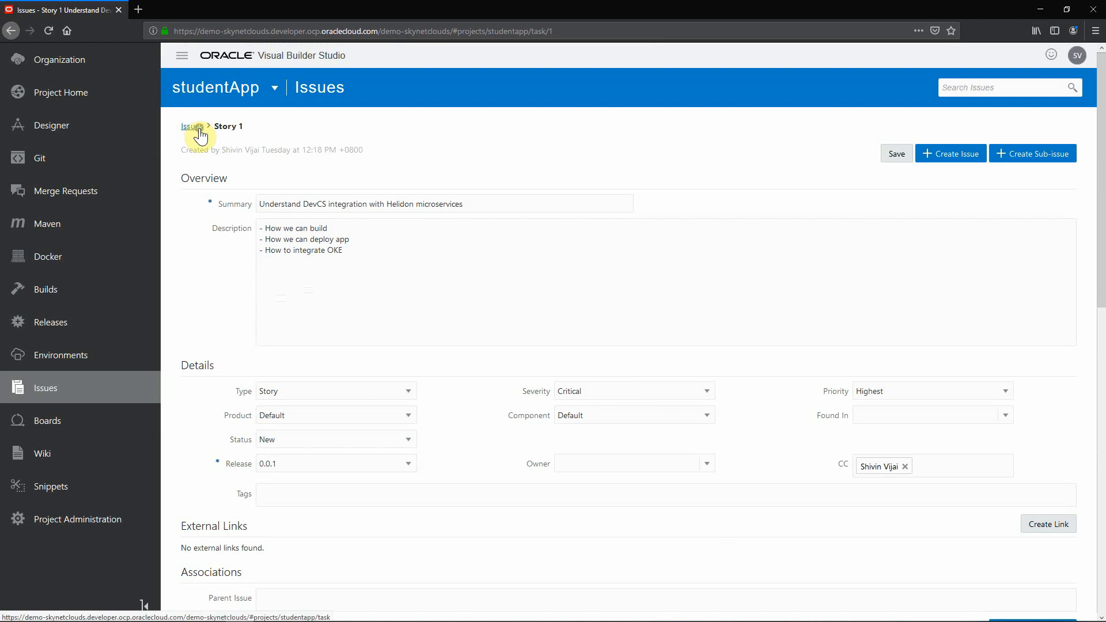
pyautogui.click(190, 126)
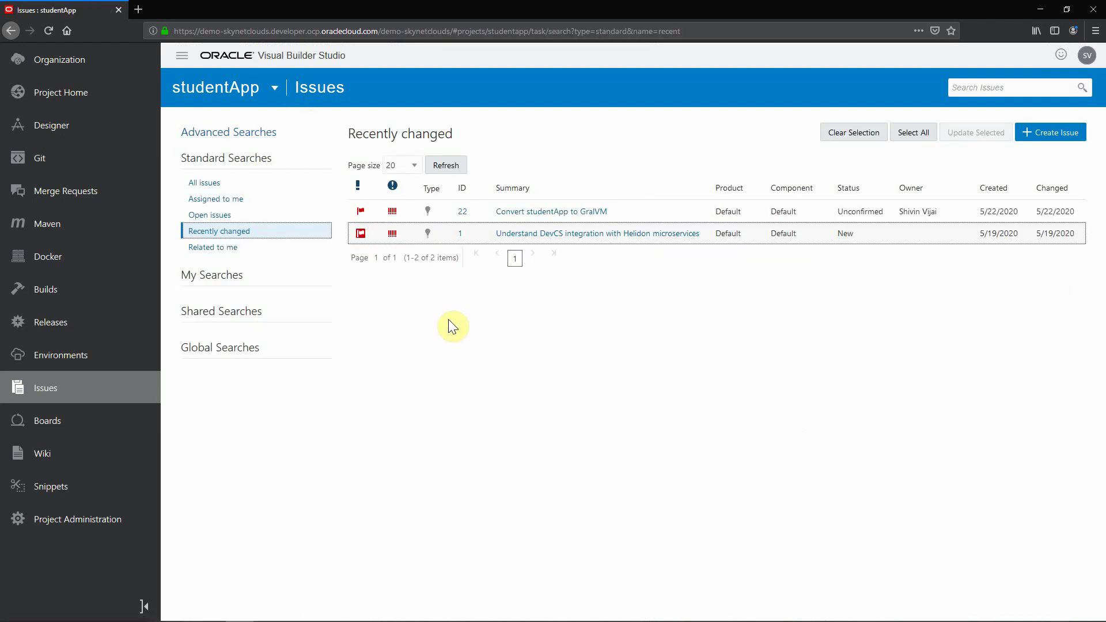
pyautogui.moveTo(161, 360)
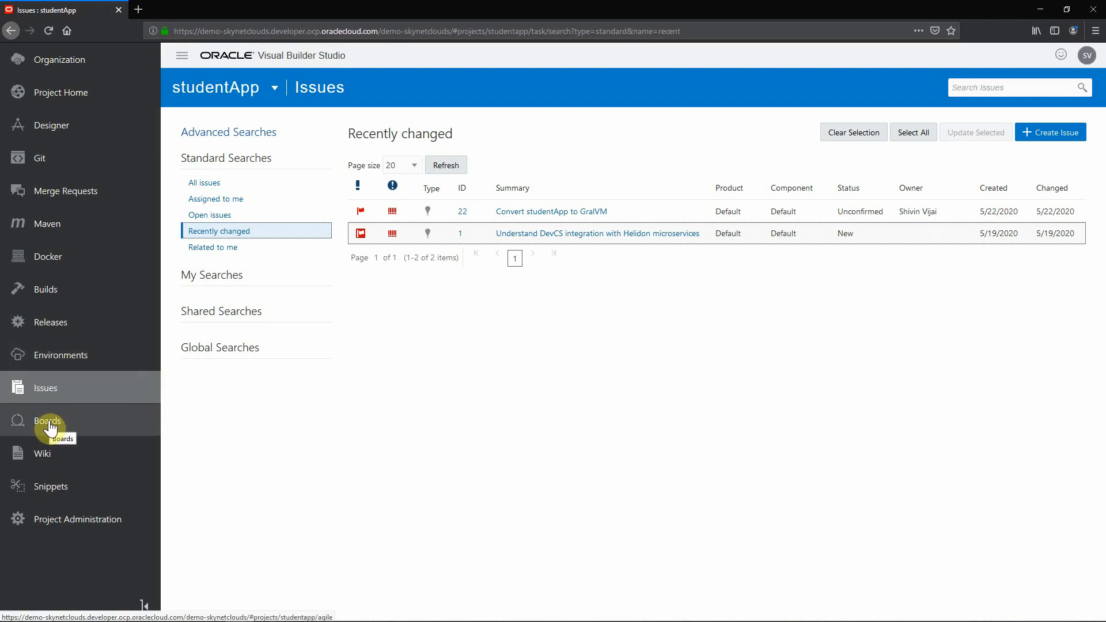
# - Open the studentApp board backlog, browse a new issue form, and cancel it
pyautogui.click(47, 421)
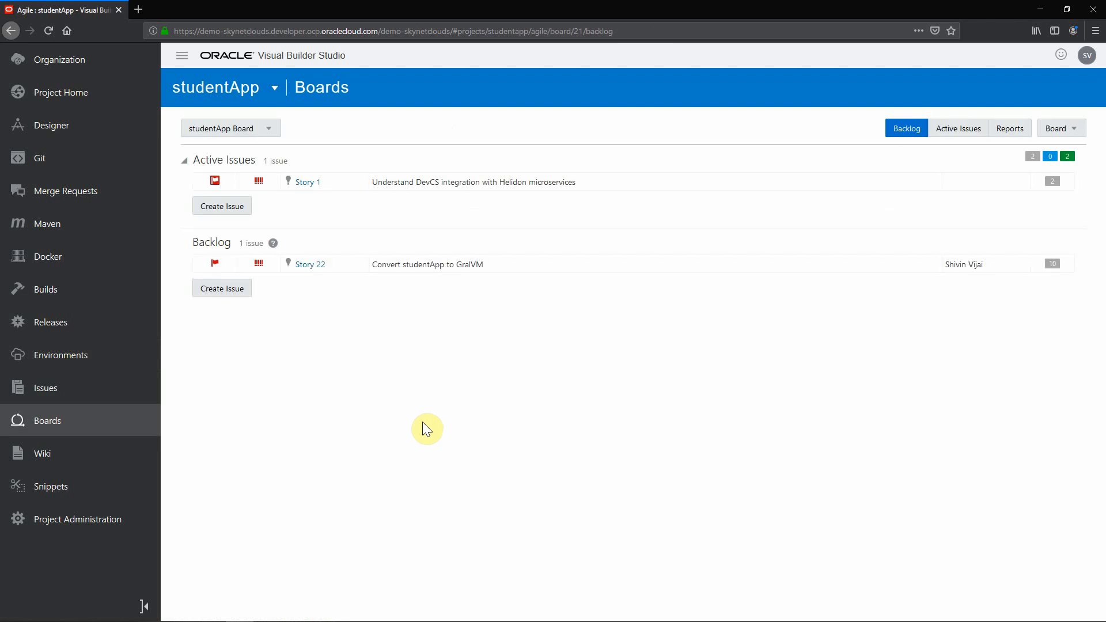
pyautogui.moveTo(294, 277)
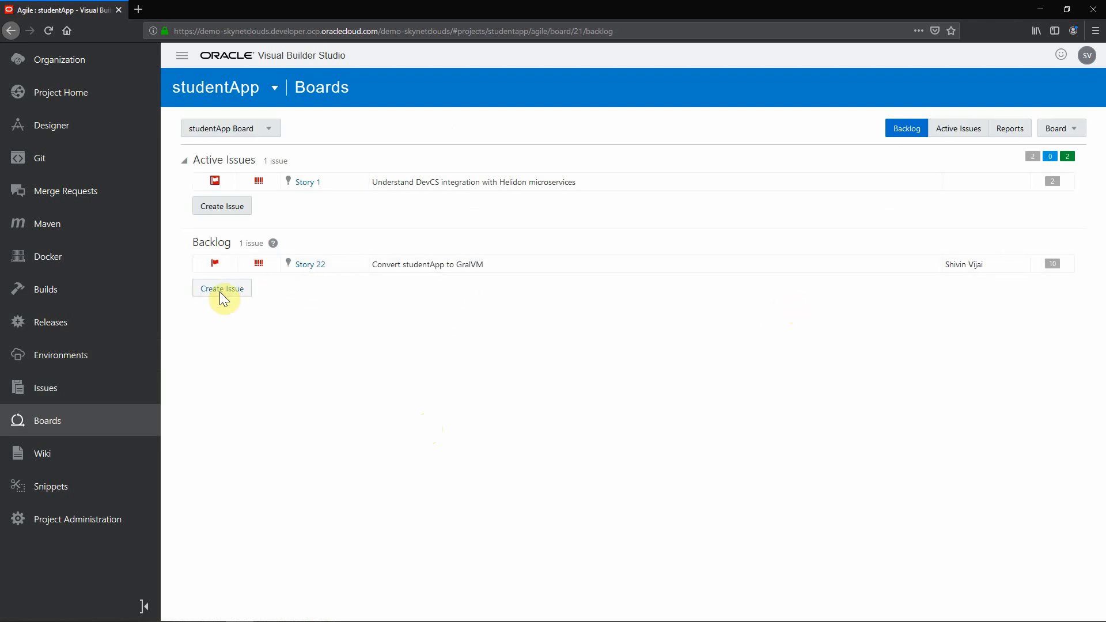
pyautogui.click(222, 289)
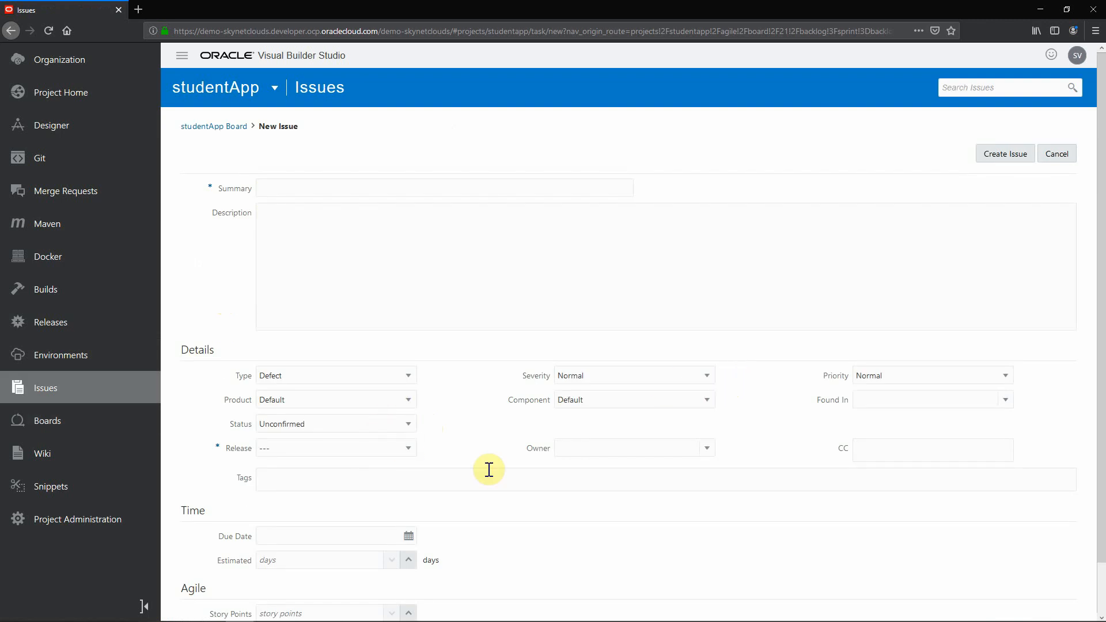
pyautogui.scroll(-3)
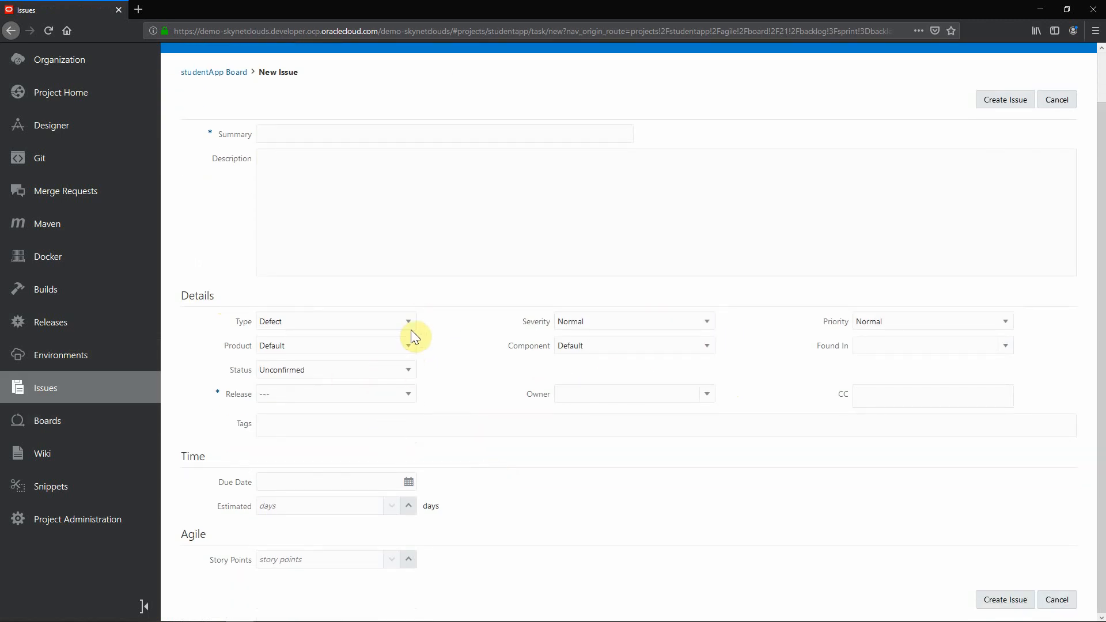
pyautogui.click(408, 321)
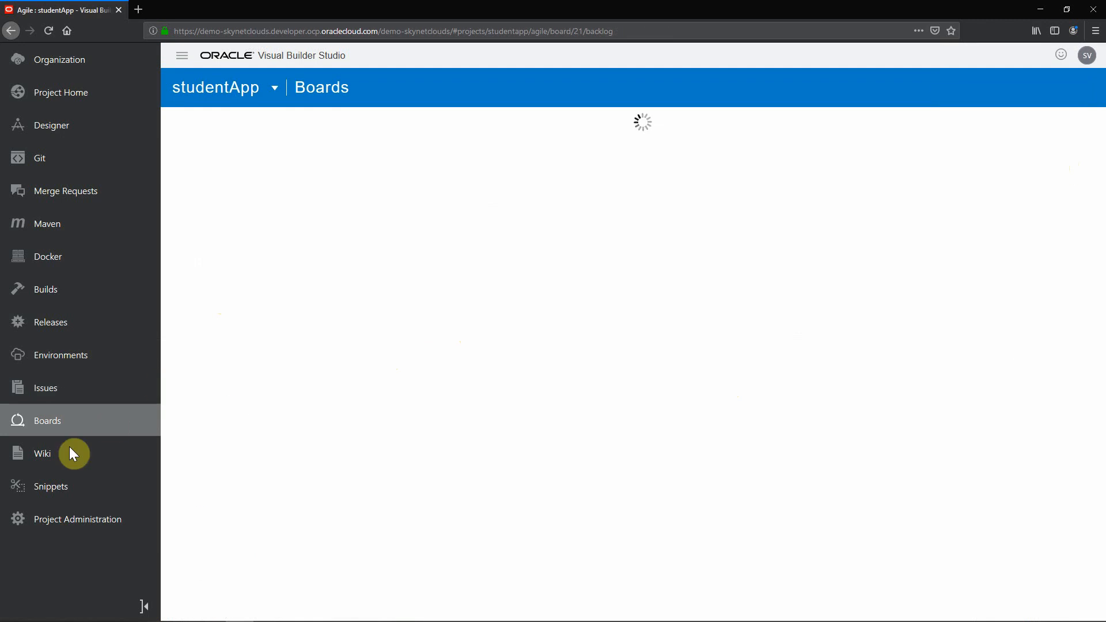
# - Read the 'How to build studentApp' wiki page, then view the empty Snippets page
pyautogui.click(42, 453)
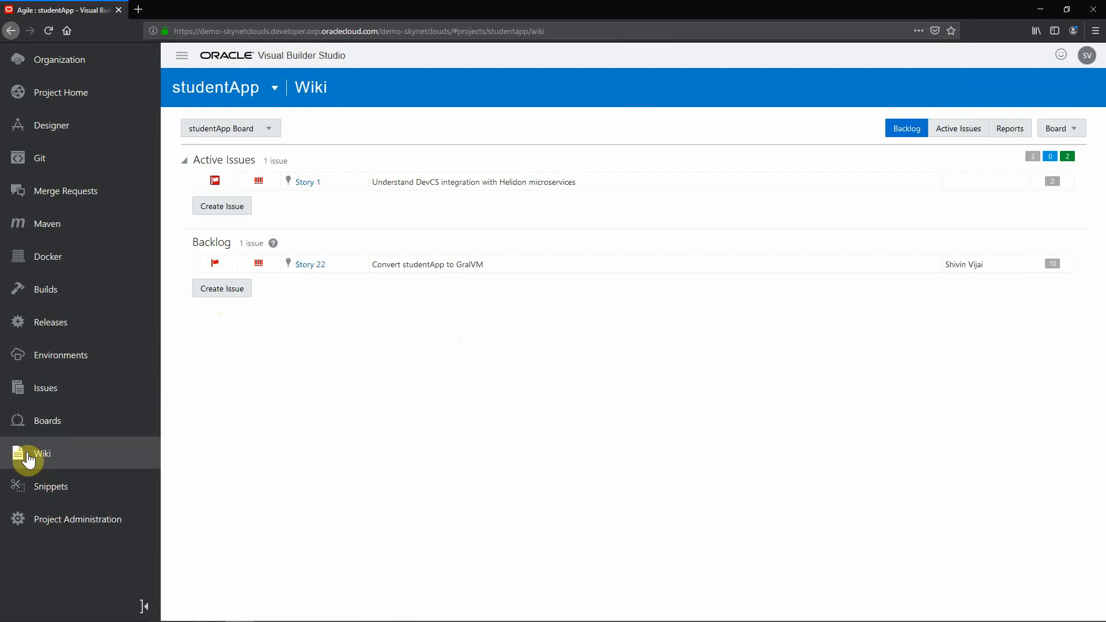
pyautogui.click(42, 453)
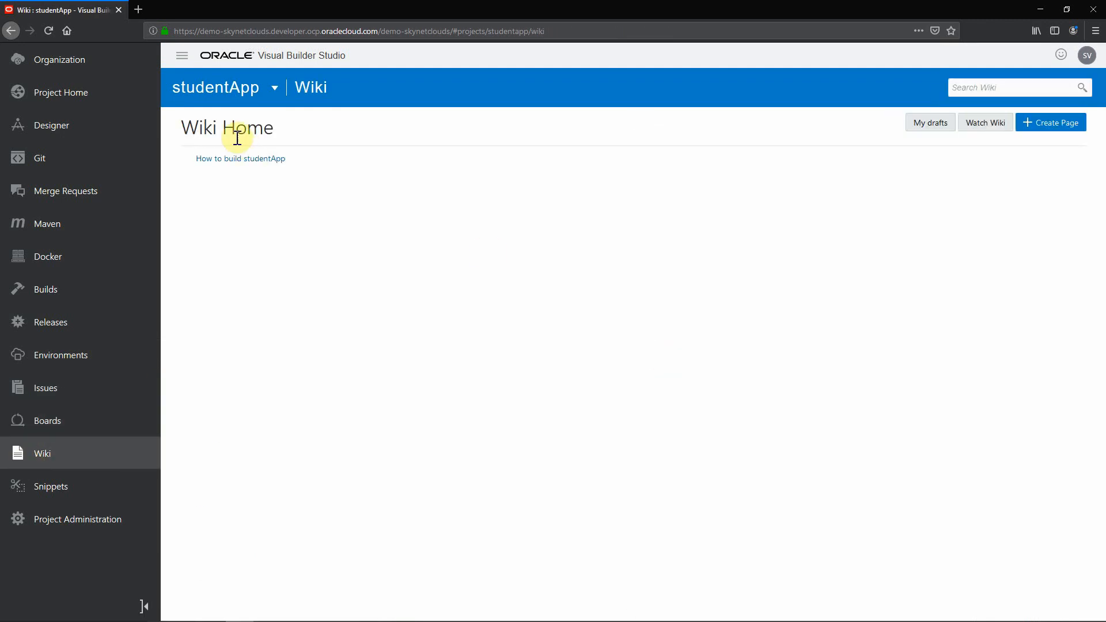
pyautogui.click(240, 159)
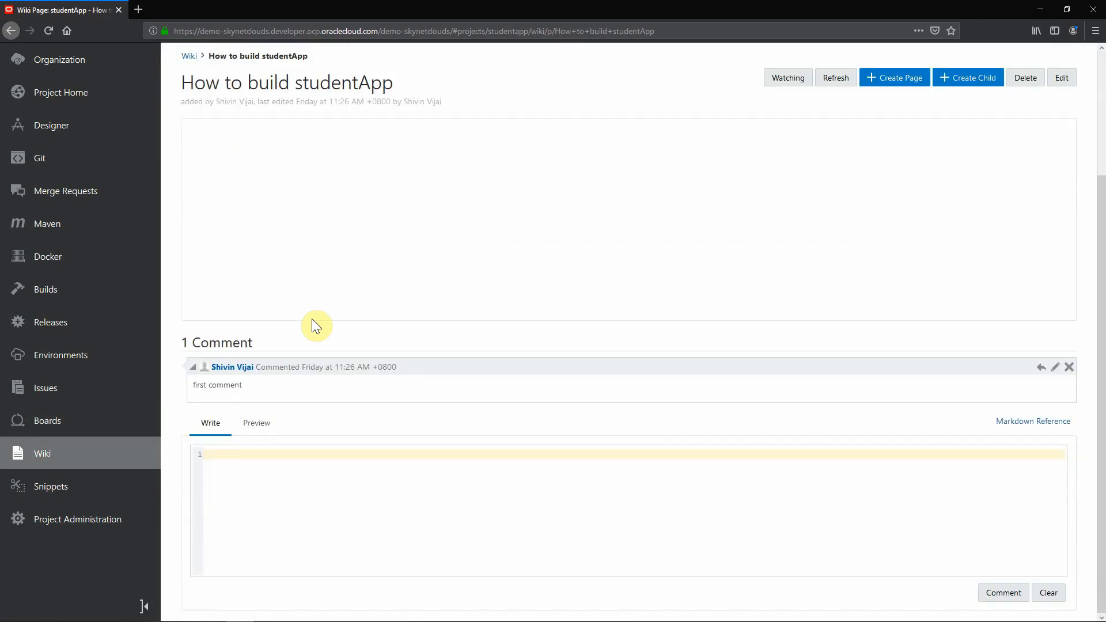
pyautogui.click(50, 486)
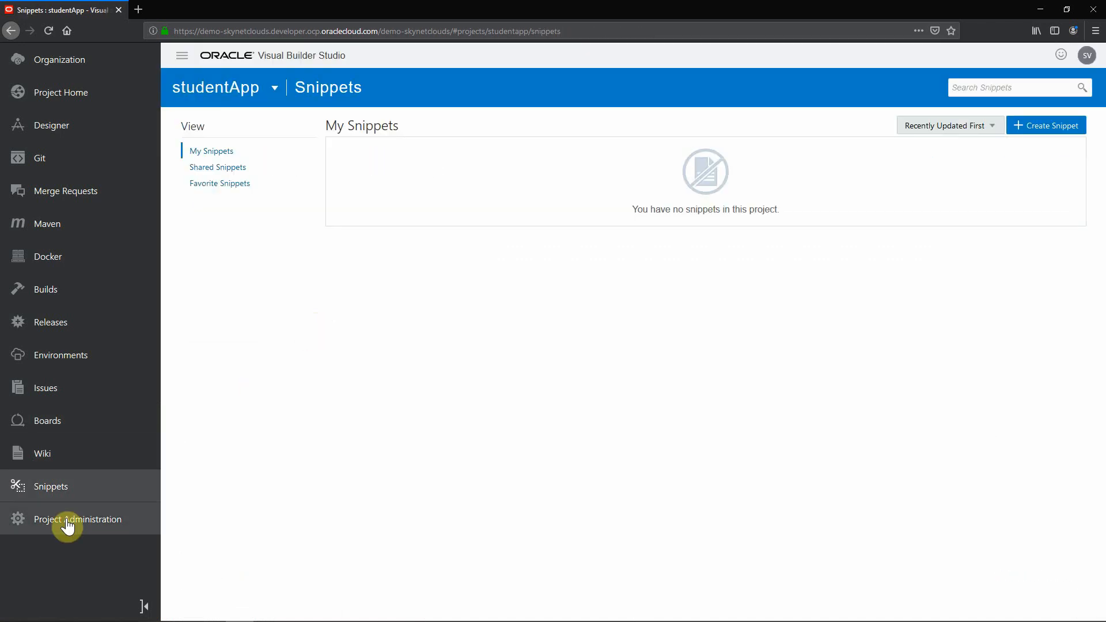
# - Go from Project Administration to the empty studentApp Webhooks page
pyautogui.click(78, 519)
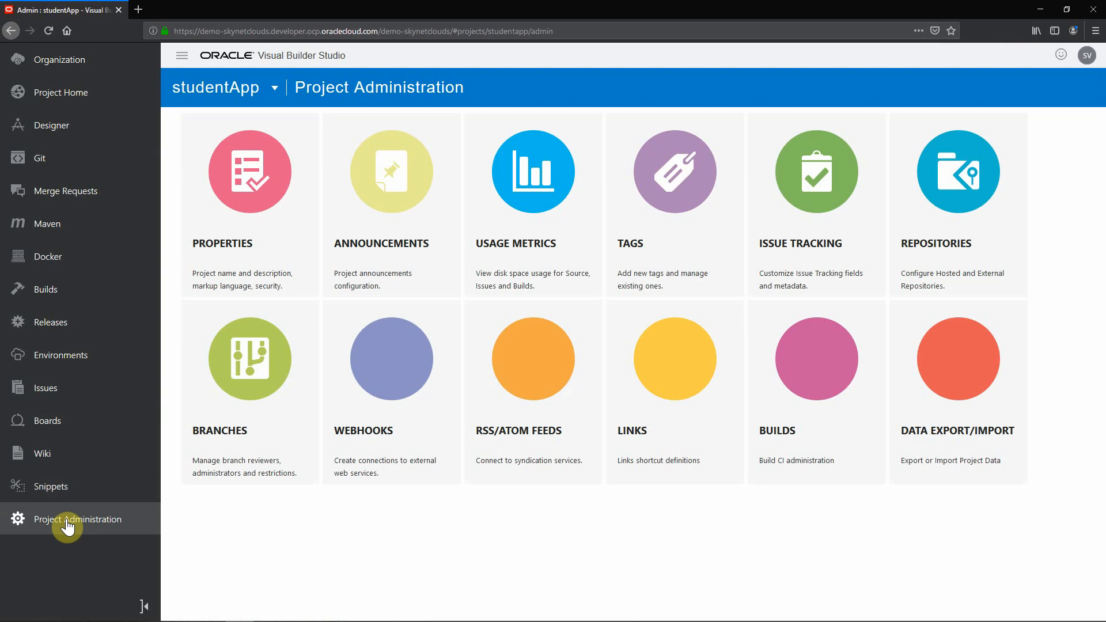
pyautogui.moveTo(66, 527)
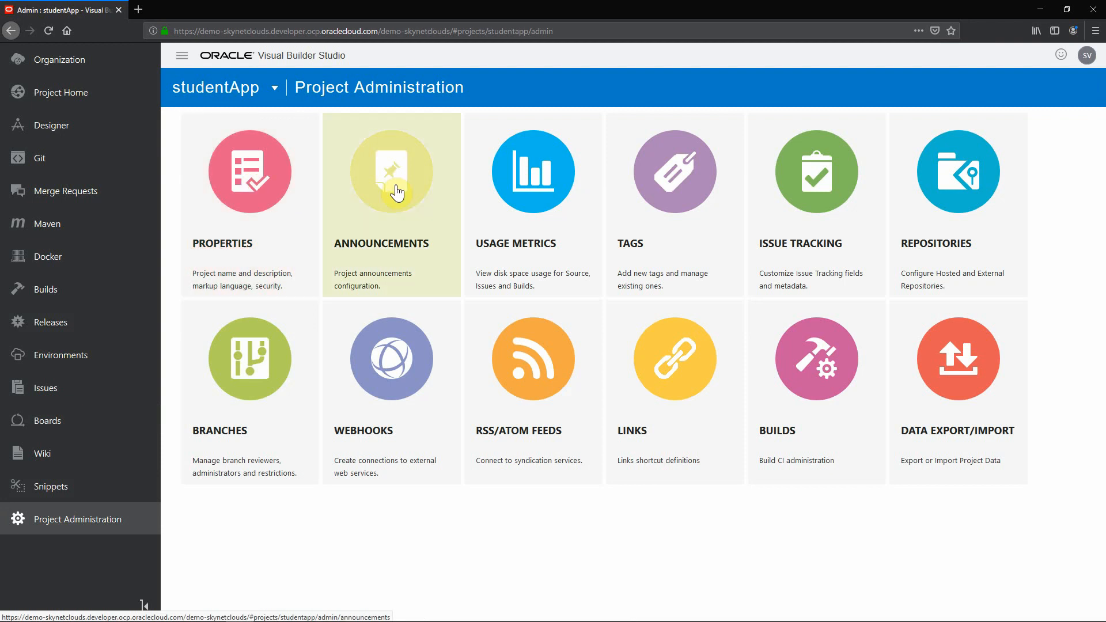
pyautogui.moveTo(398, 197)
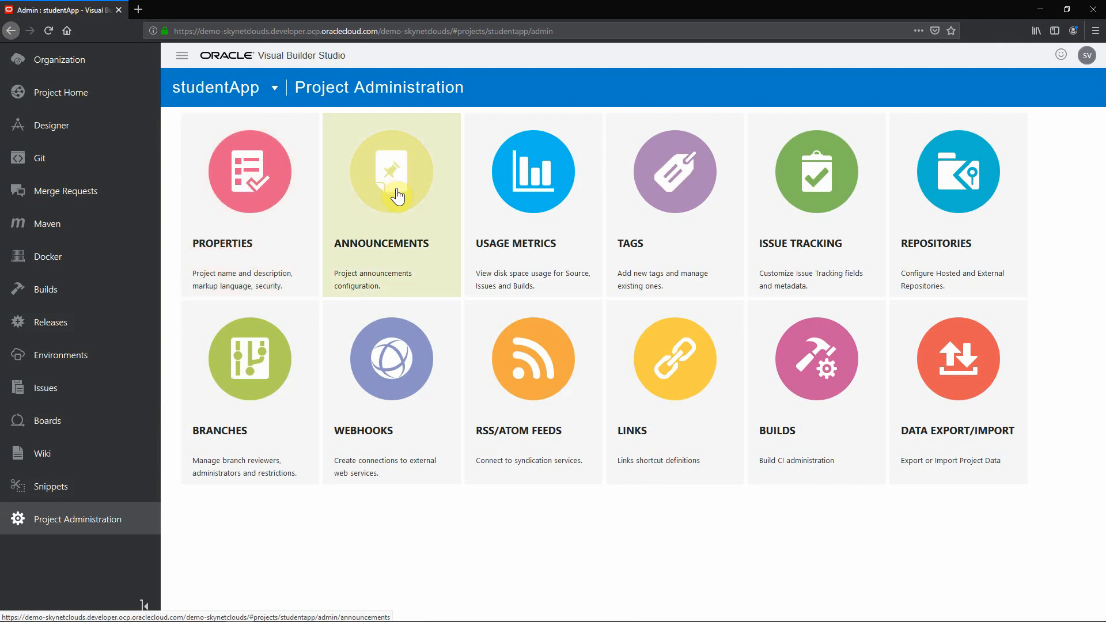
pyautogui.moveTo(505, 199)
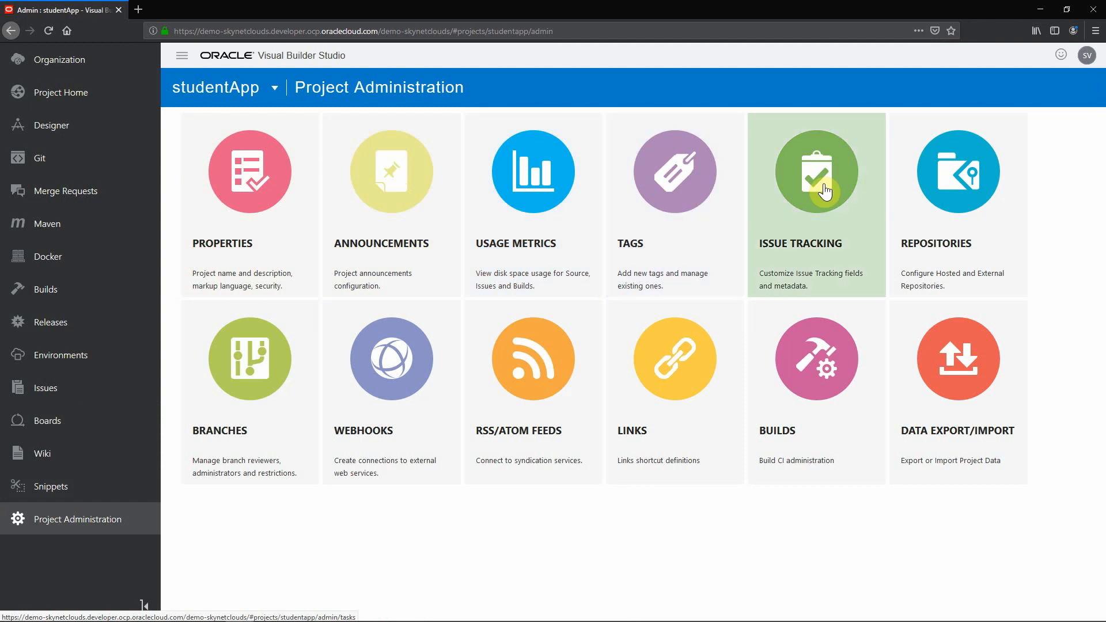
pyautogui.moveTo(944, 314)
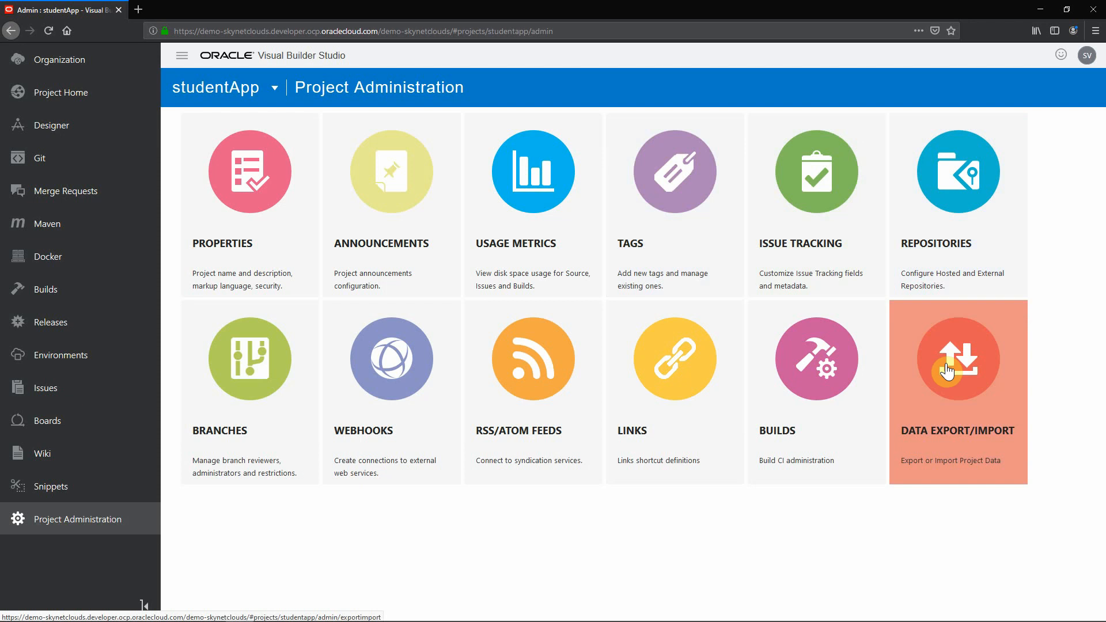
pyautogui.moveTo(823, 386)
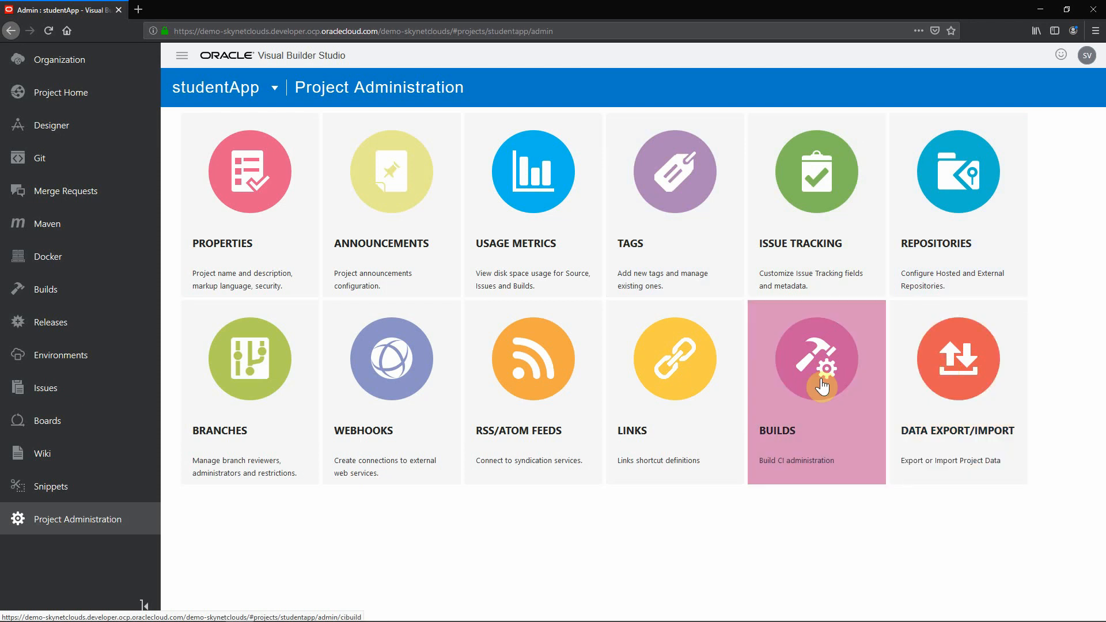
pyautogui.moveTo(646, 387)
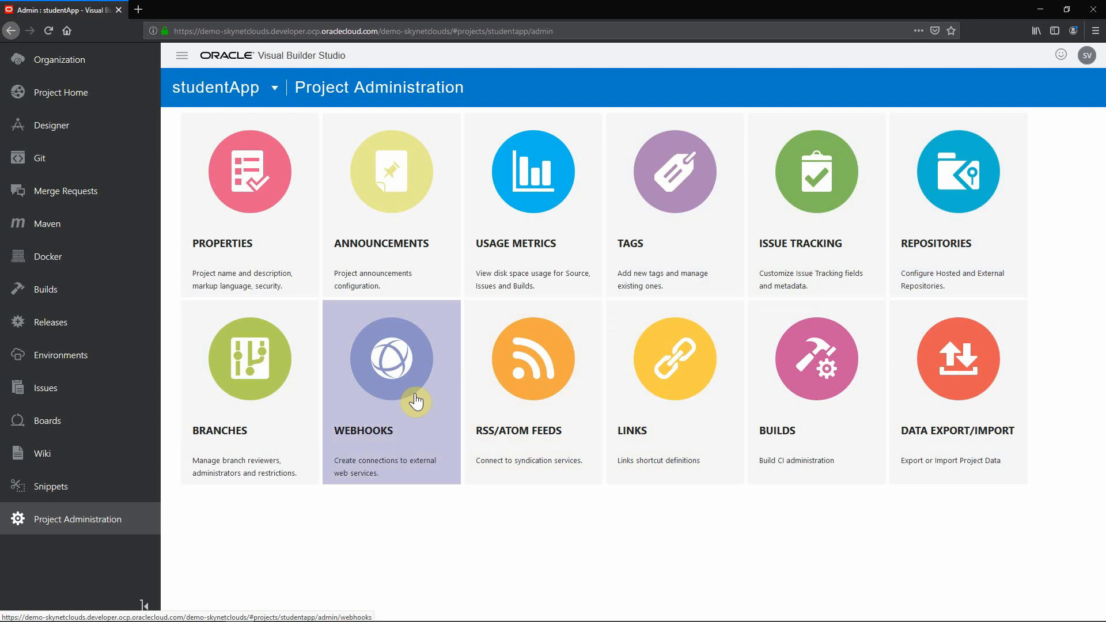
pyautogui.click(391, 359)
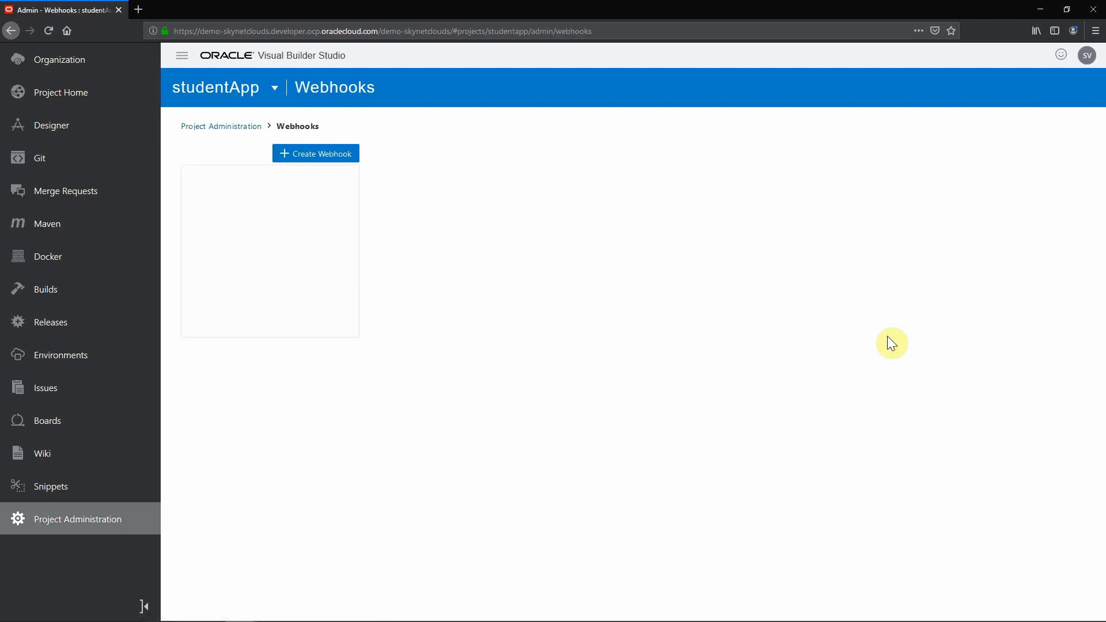
# - Start a Slack-type webhook, then leave the form without creating it
pyautogui.click(315, 153)
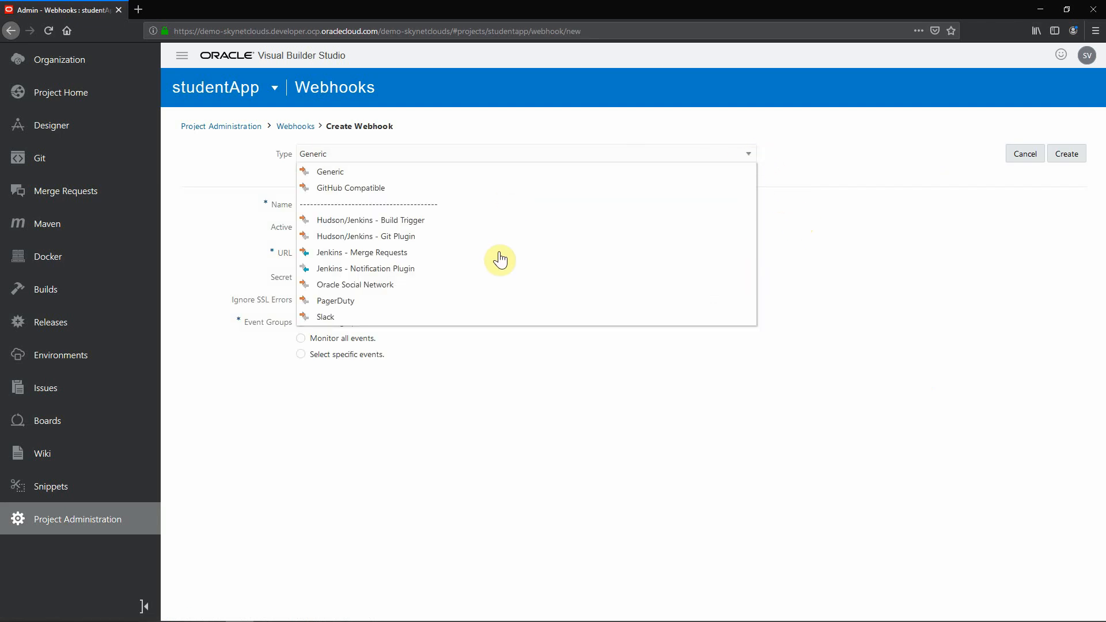
pyautogui.moveTo(489, 232)
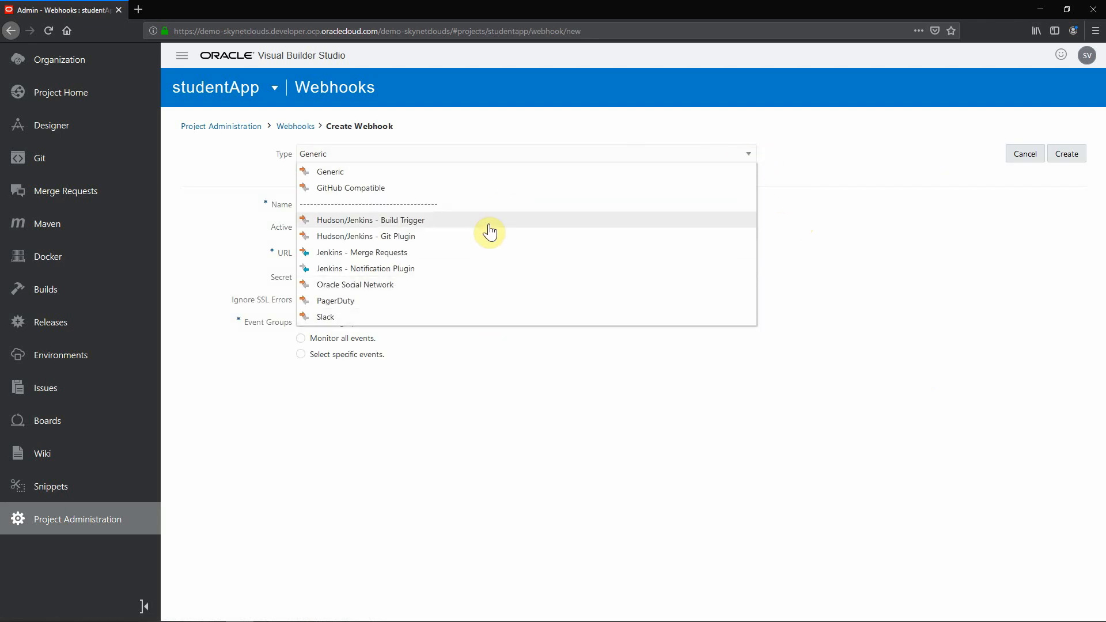
pyautogui.moveTo(479, 318)
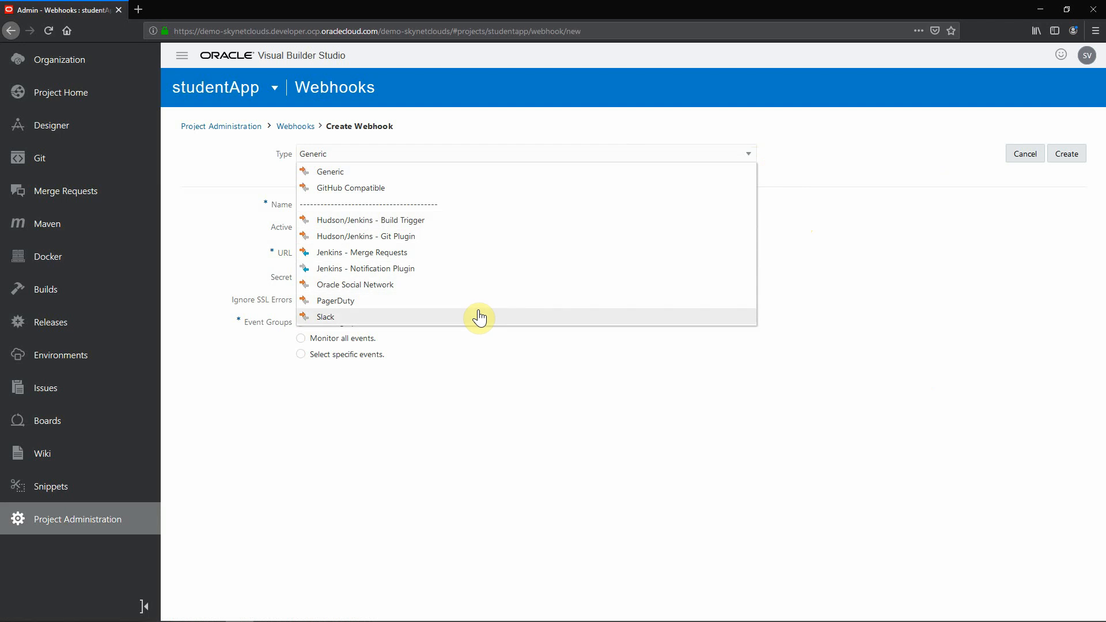
pyautogui.moveTo(472, 298)
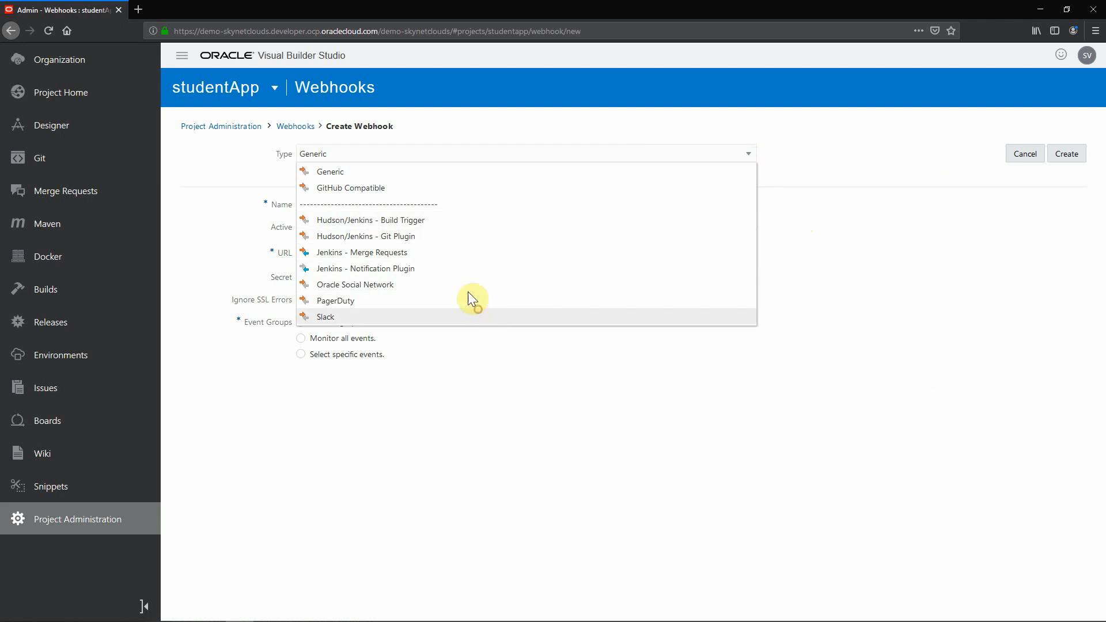
pyautogui.click(325, 317)
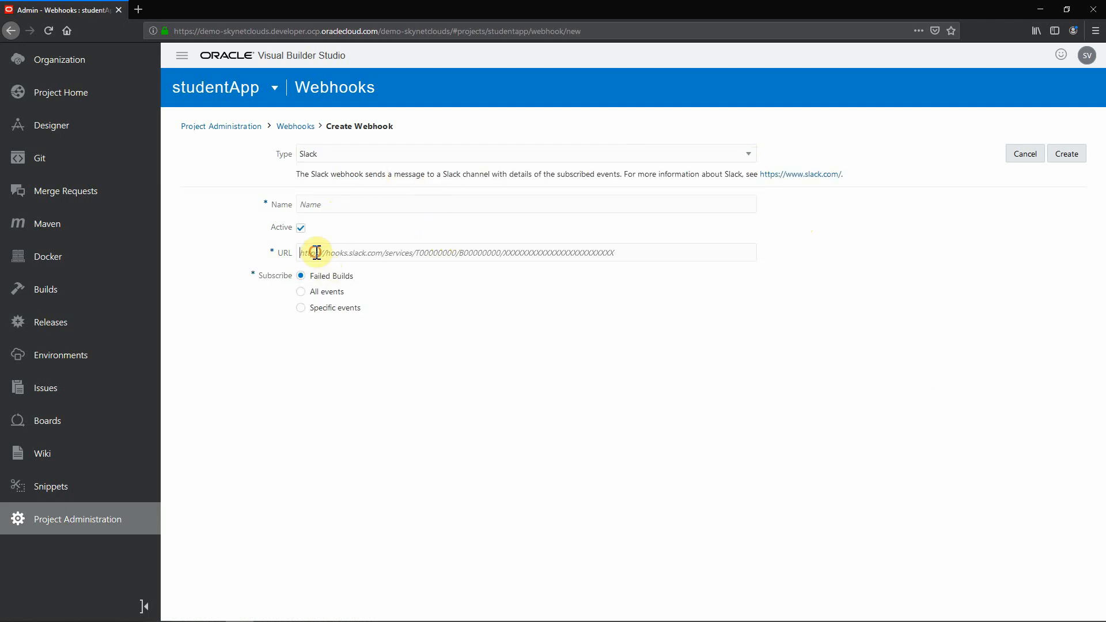
pyautogui.moveTo(454, 250)
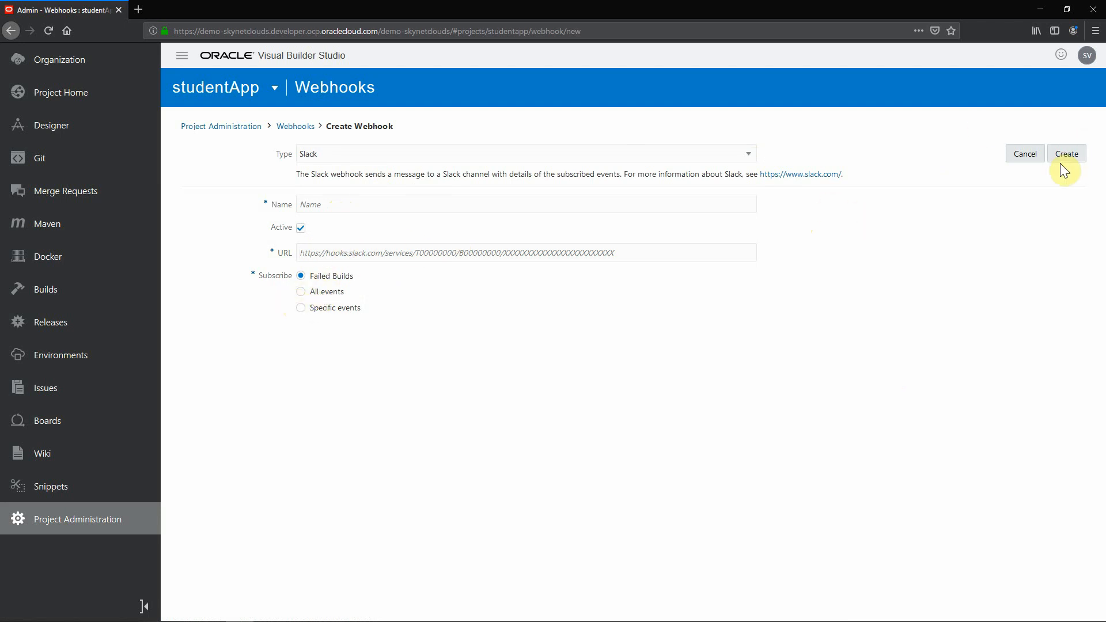
pyautogui.click(1025, 154)
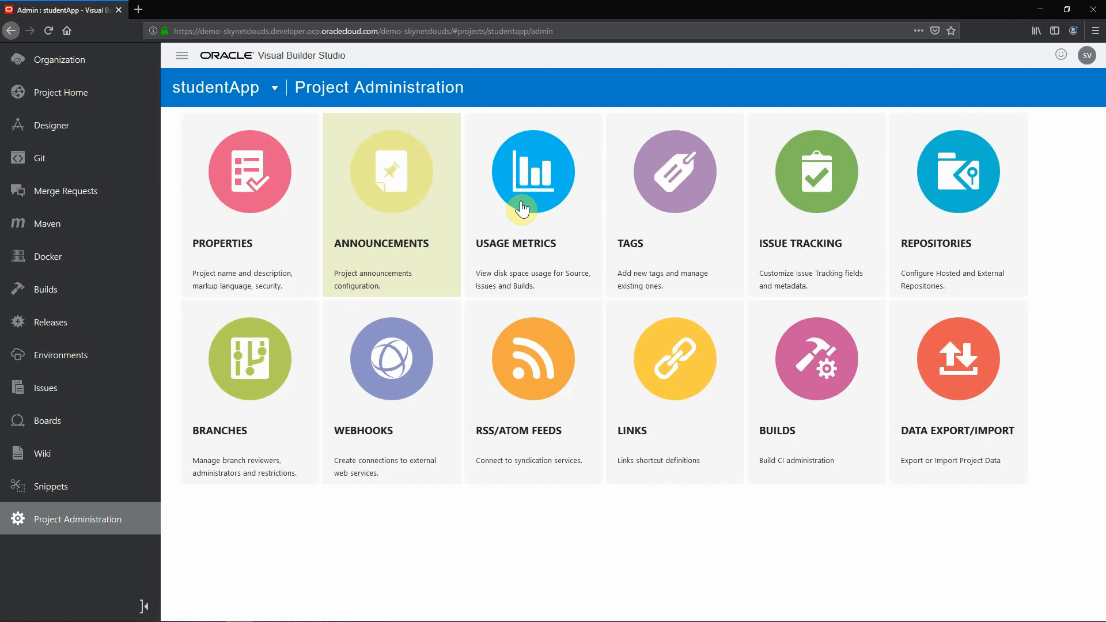
pyautogui.moveTo(254, 376)
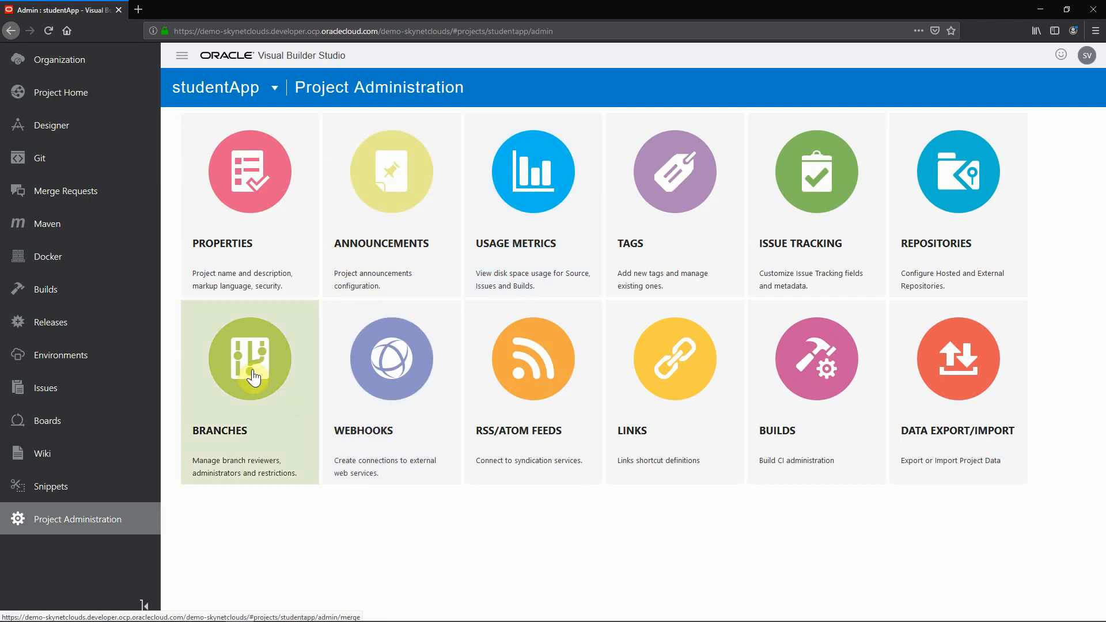
pyautogui.moveTo(354, 478)
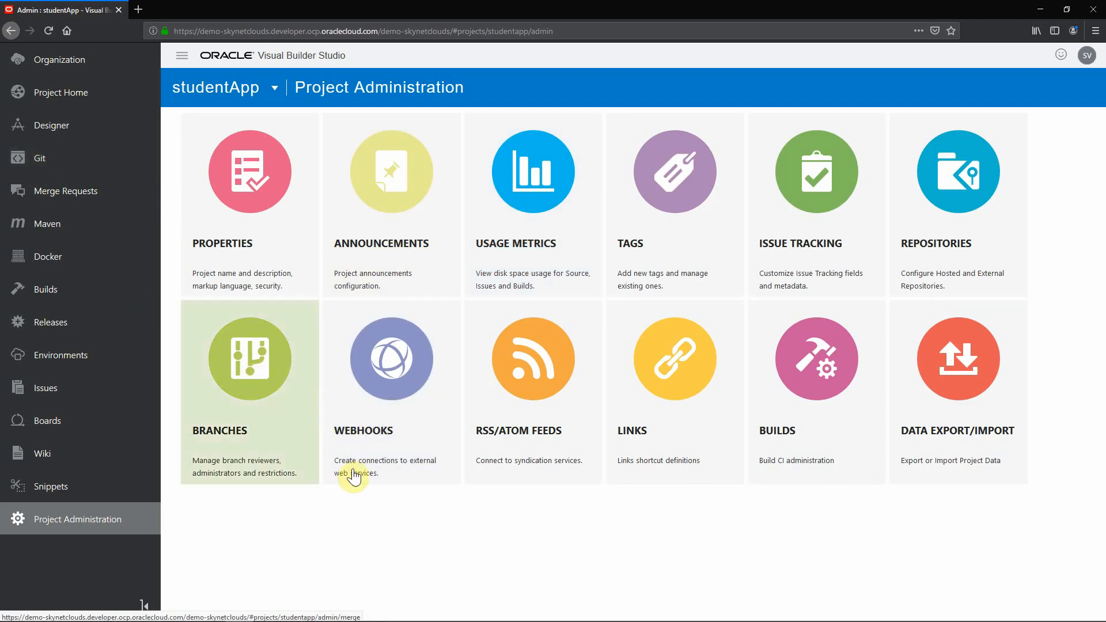
pyautogui.moveTo(401, 528)
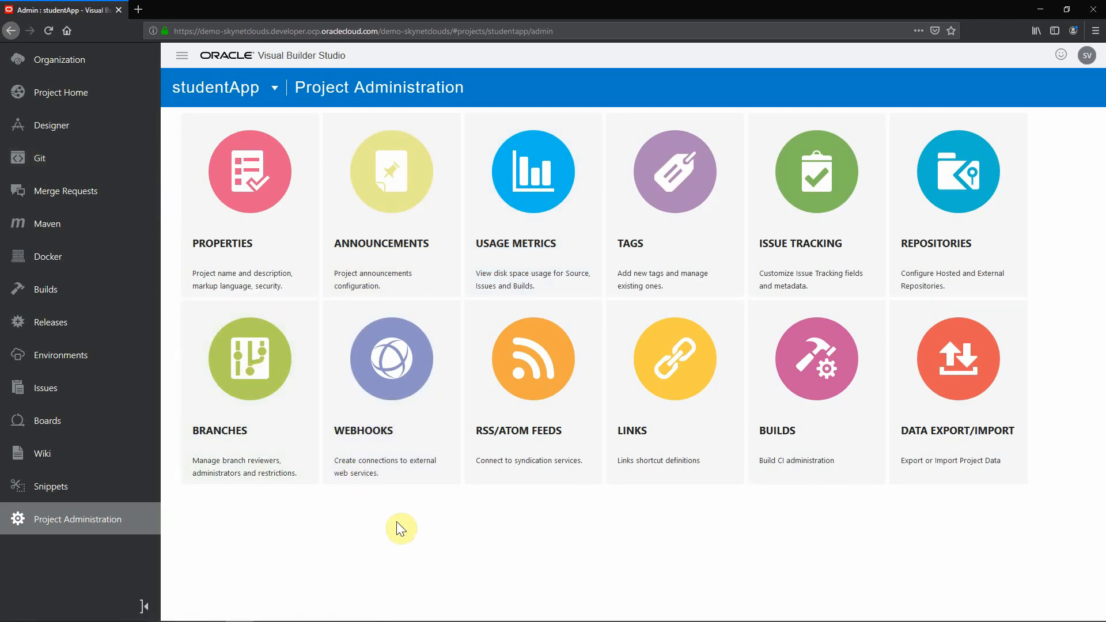